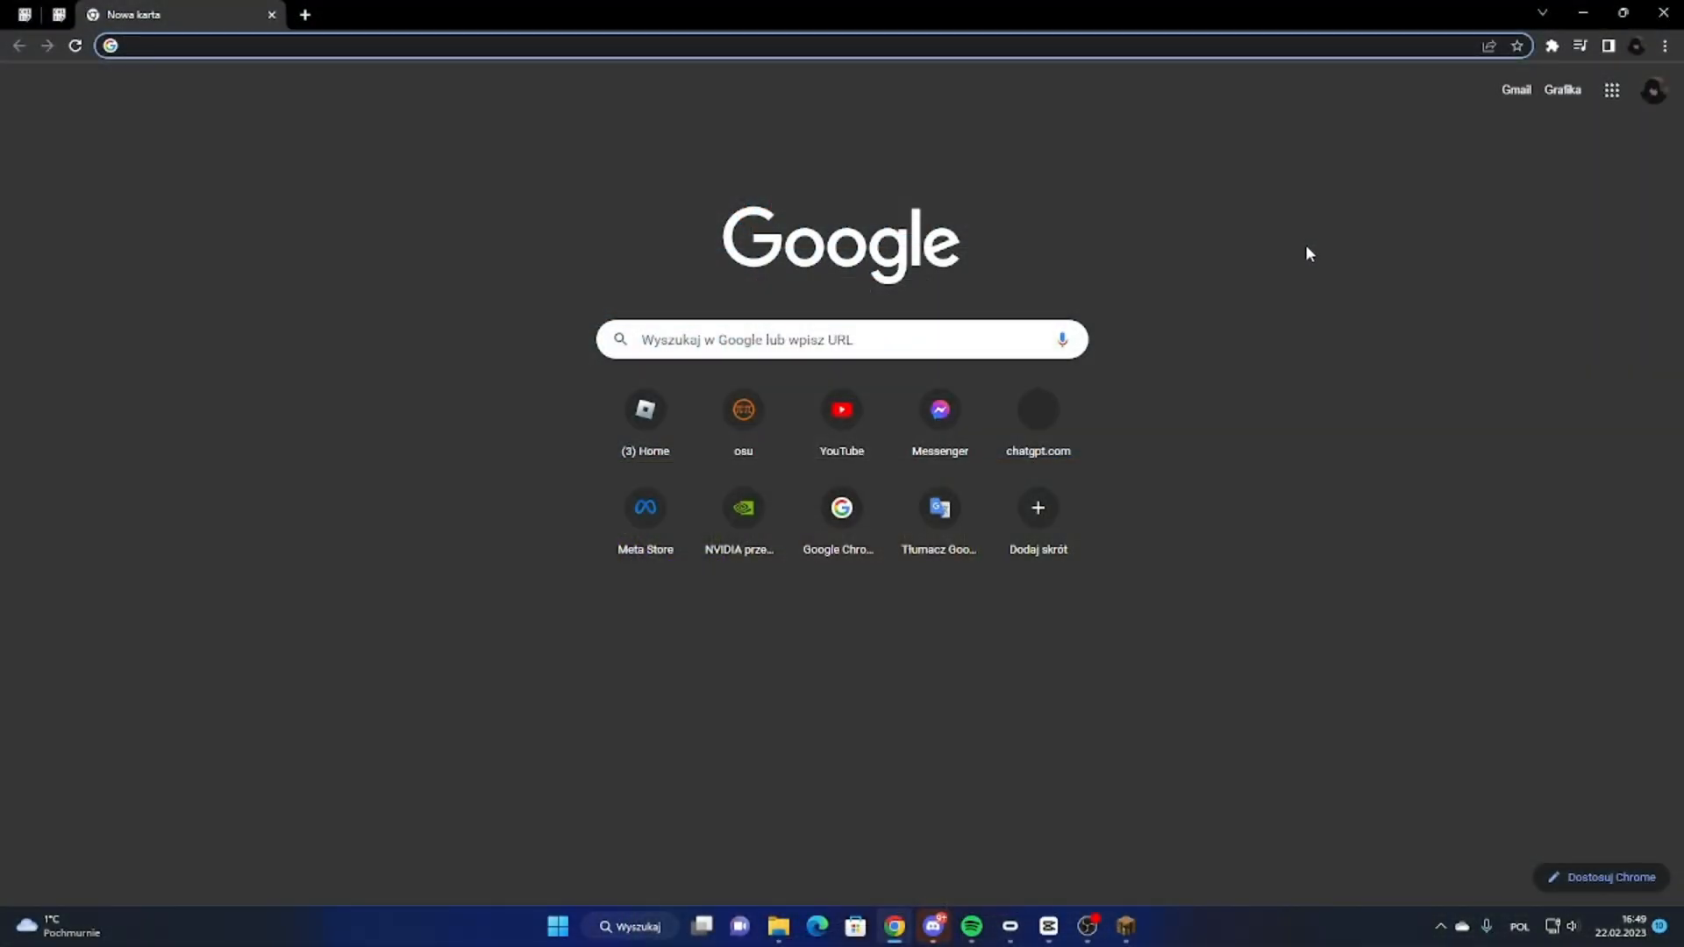
mouse_move(1394, 325)
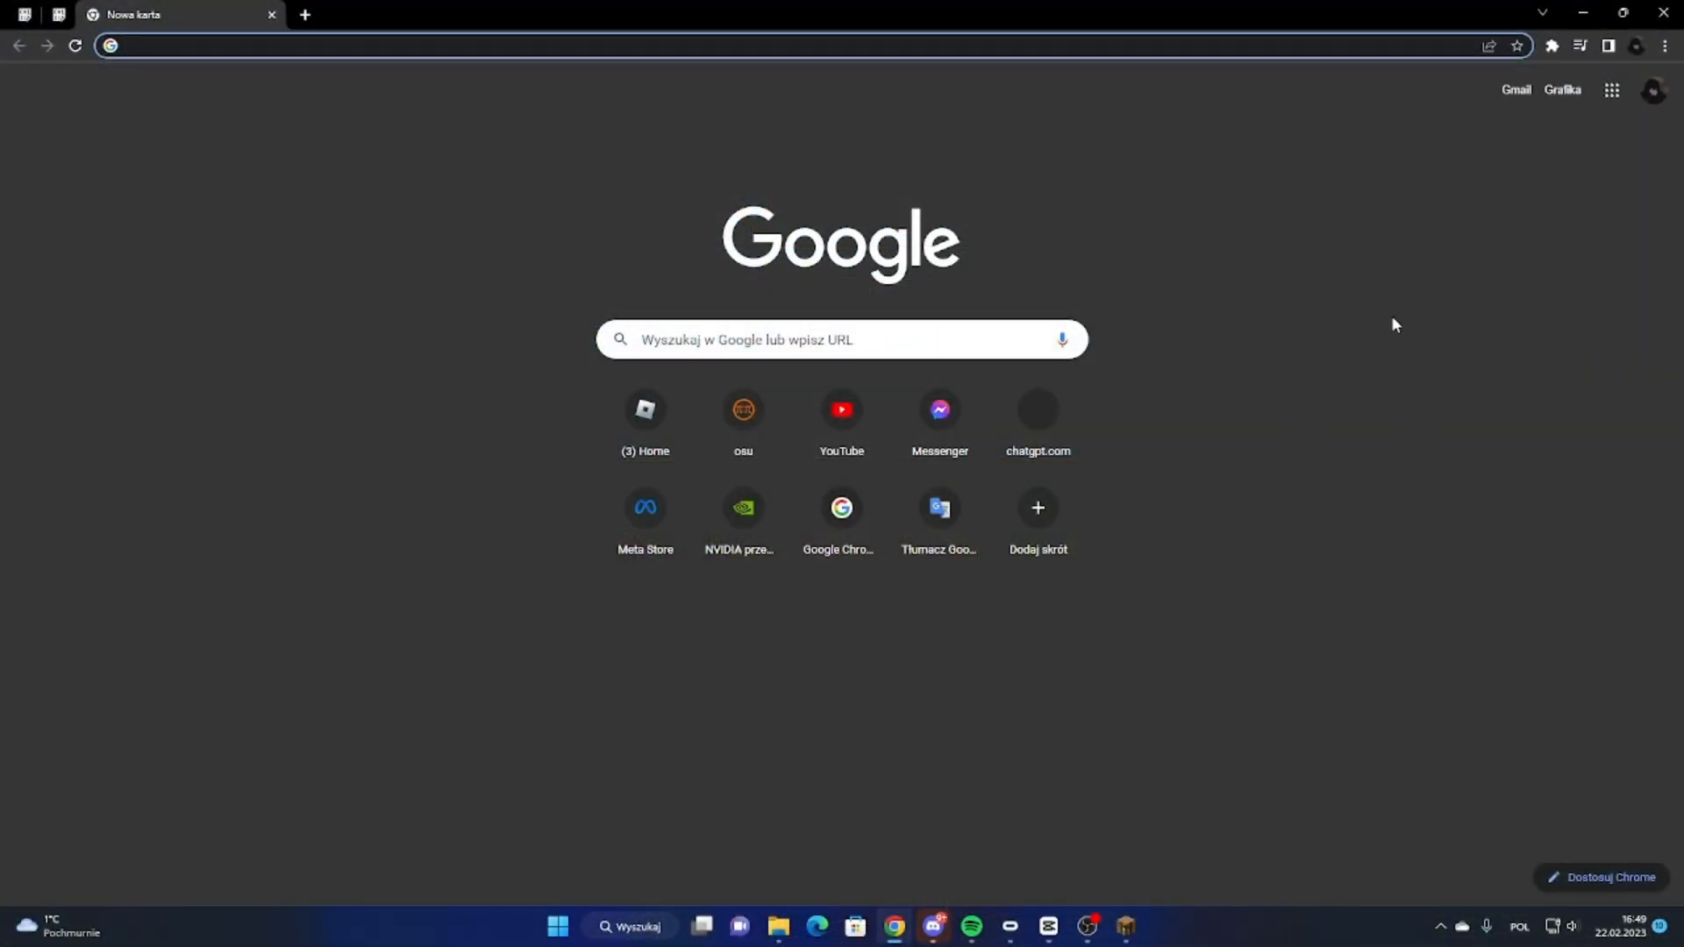
mouse_move(1301, 278)
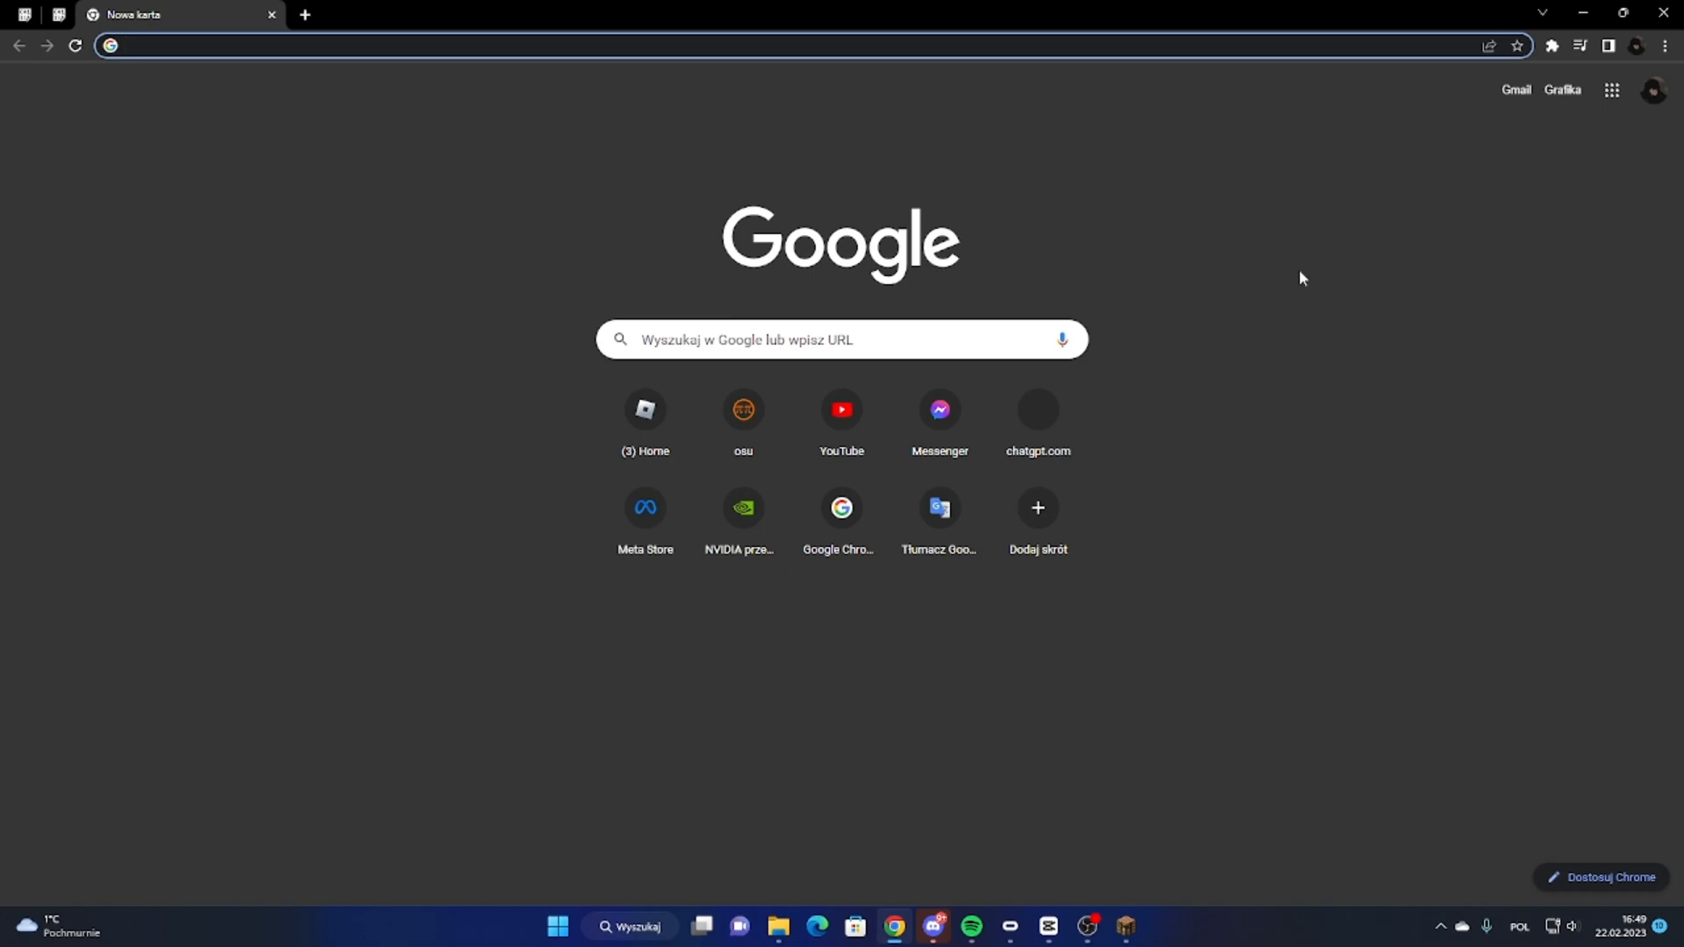
mouse_move(301, 177)
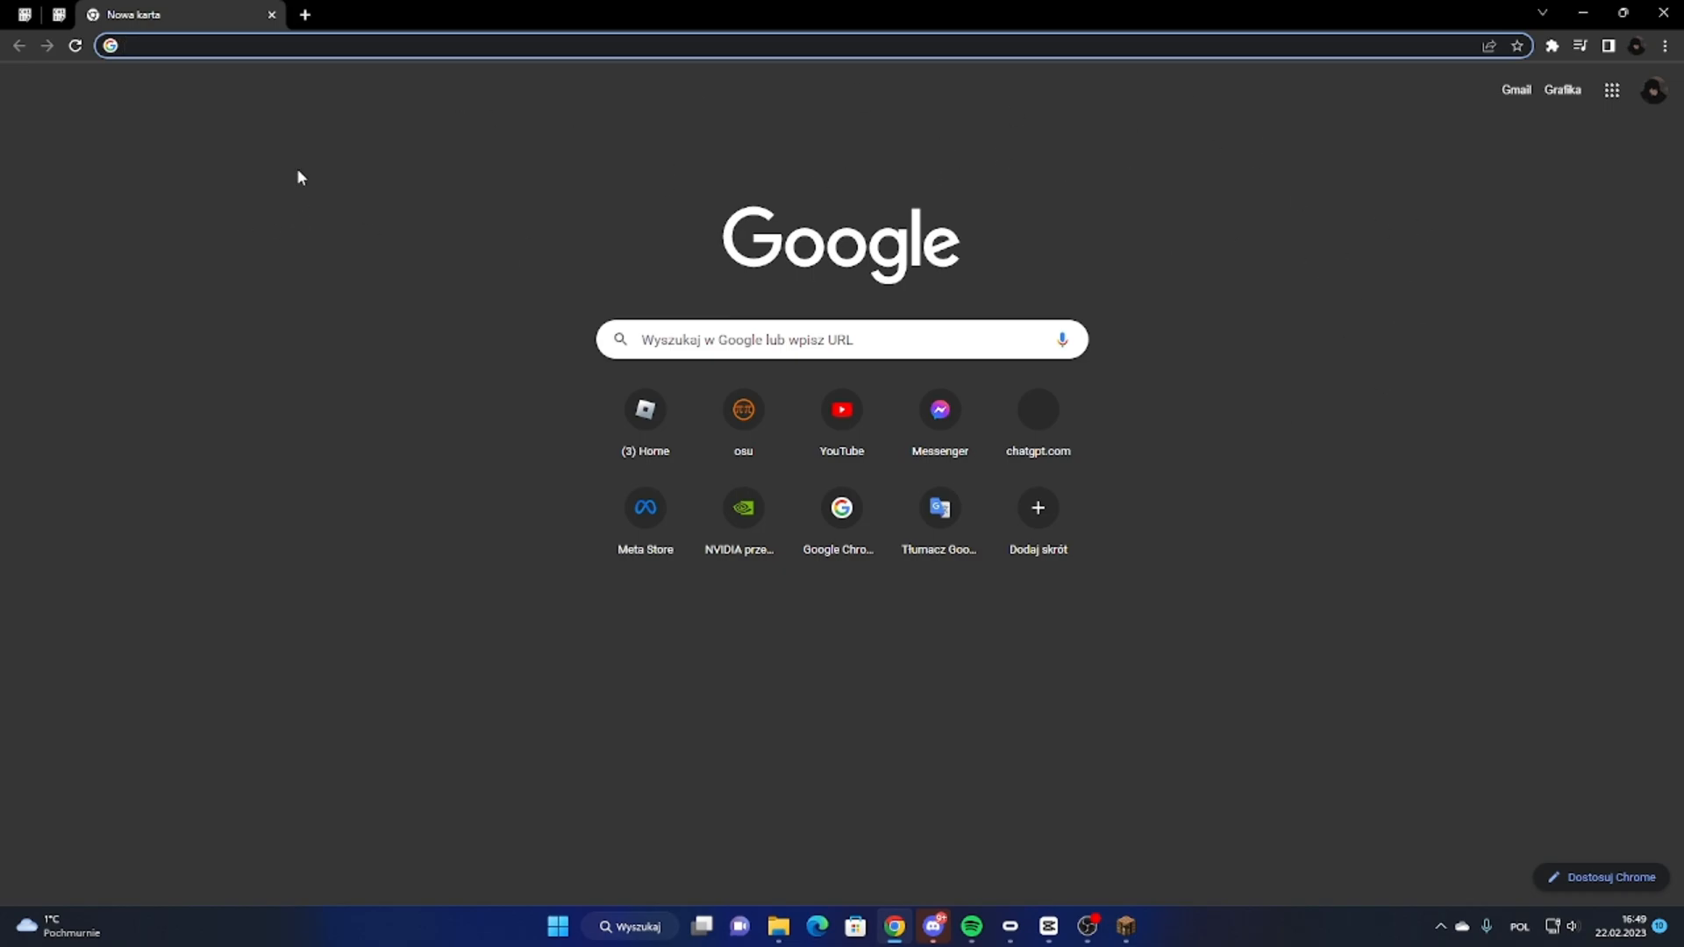
Step: Run a Google search for 'solar tweaks' from the Chrome address bar
text(solar tweaks)
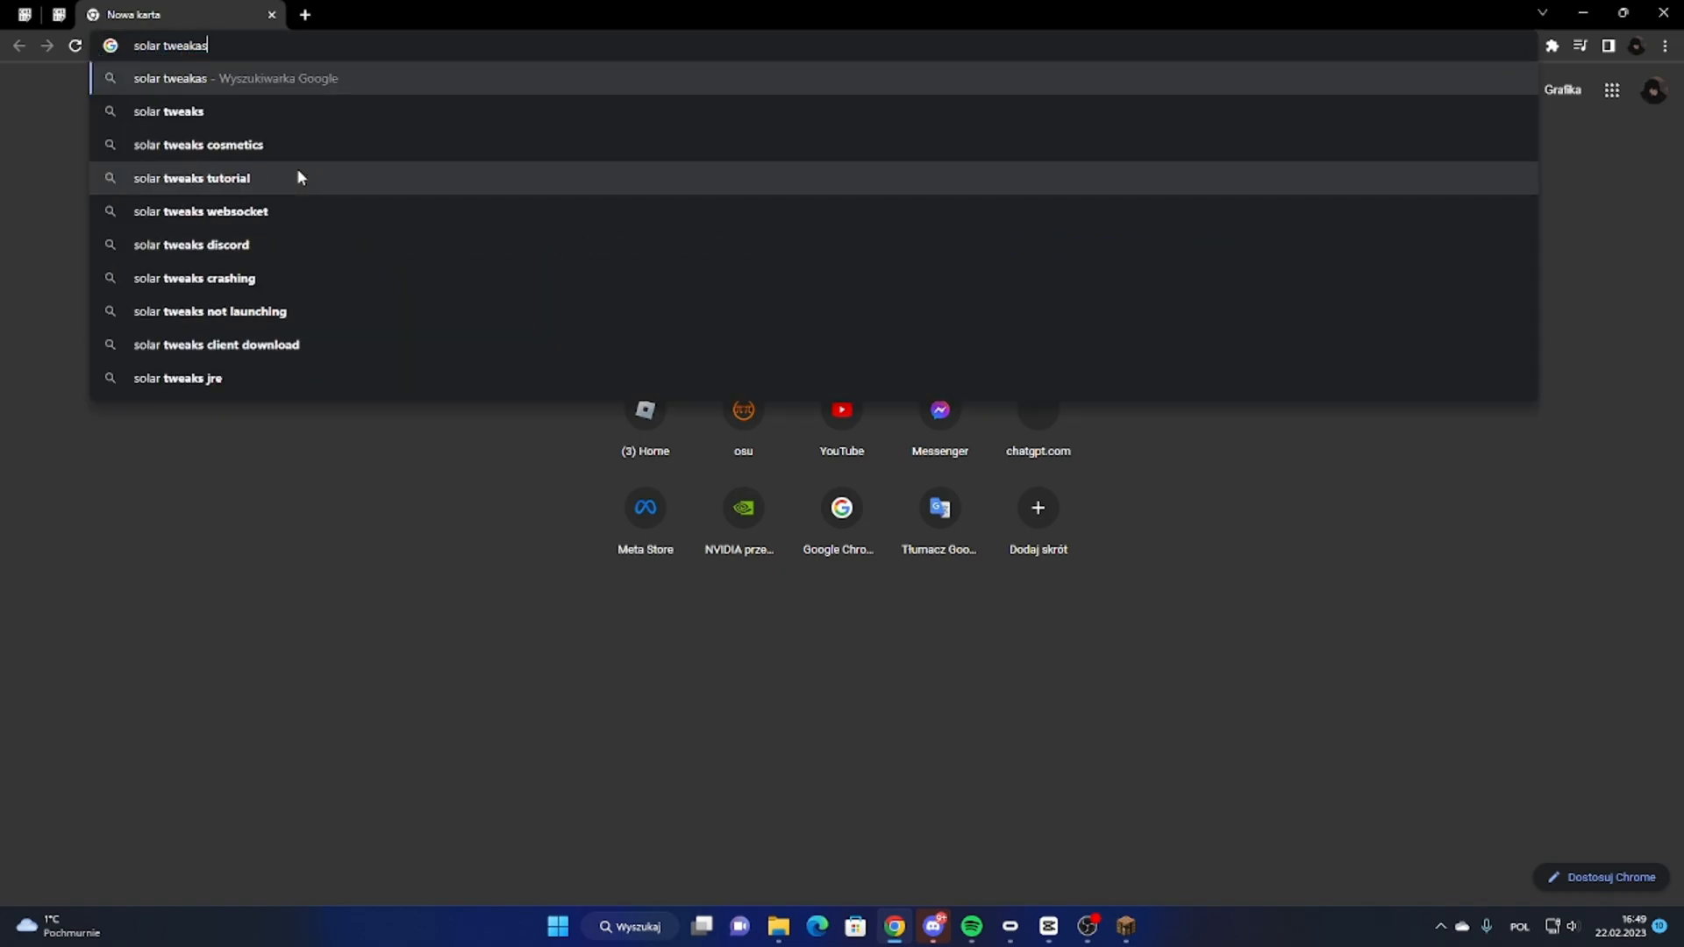
click(168, 111)
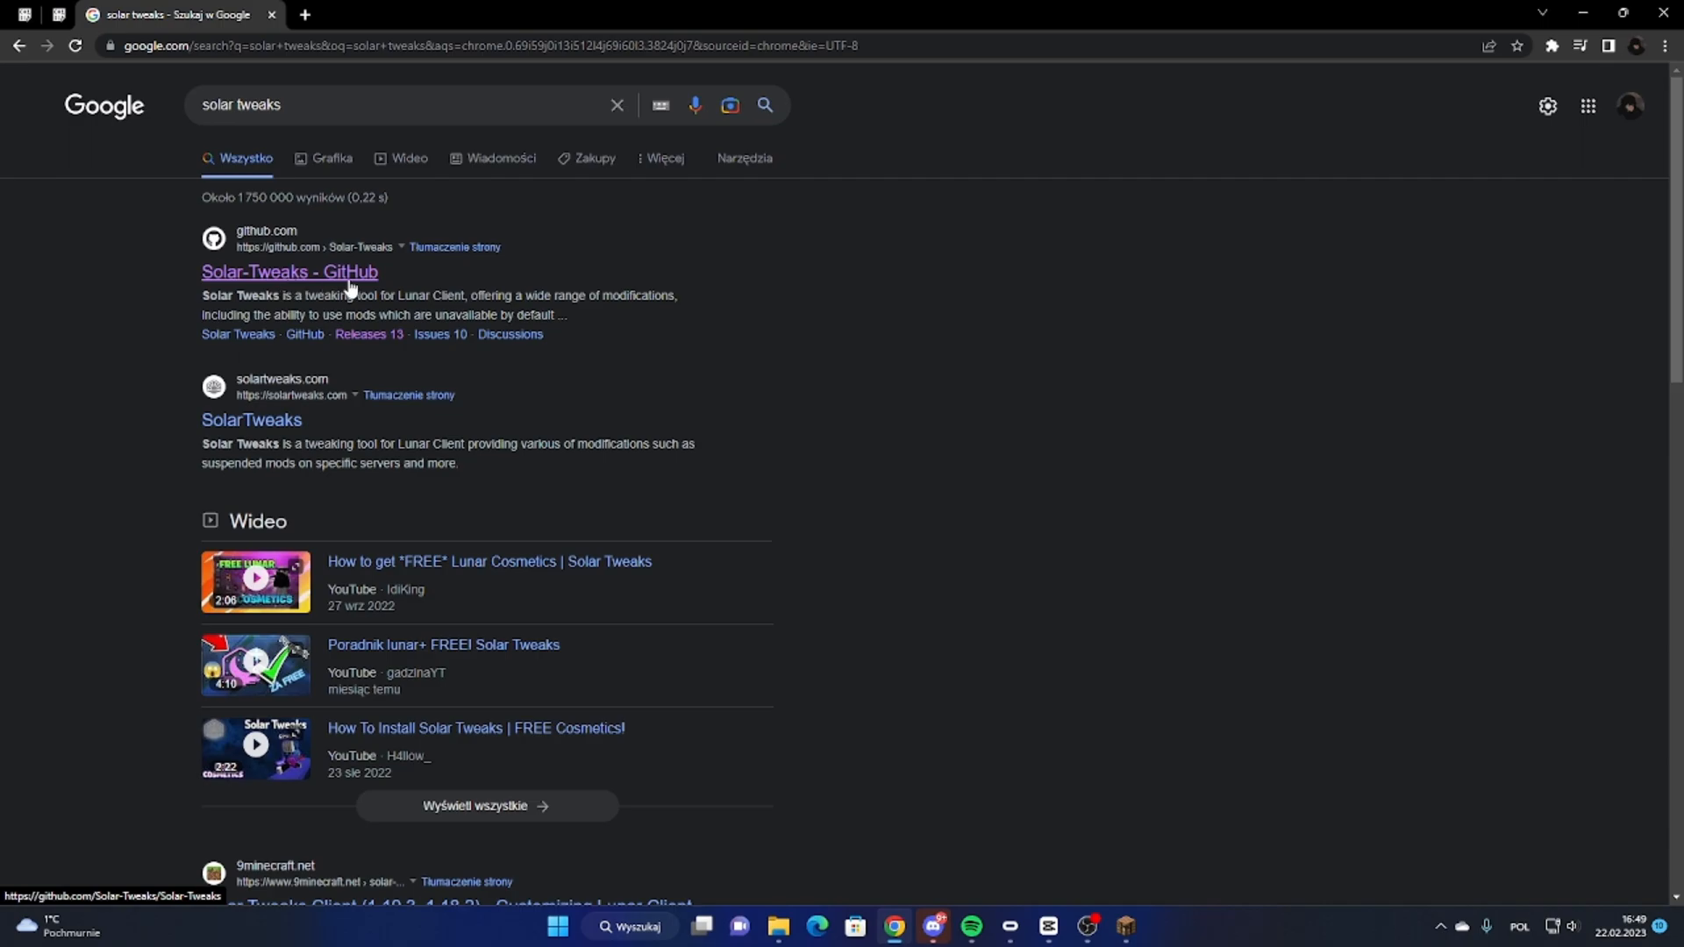
Step: Open the Solar-Tweaks GitHub result and scroll to the README's Installing section
click(288, 272)
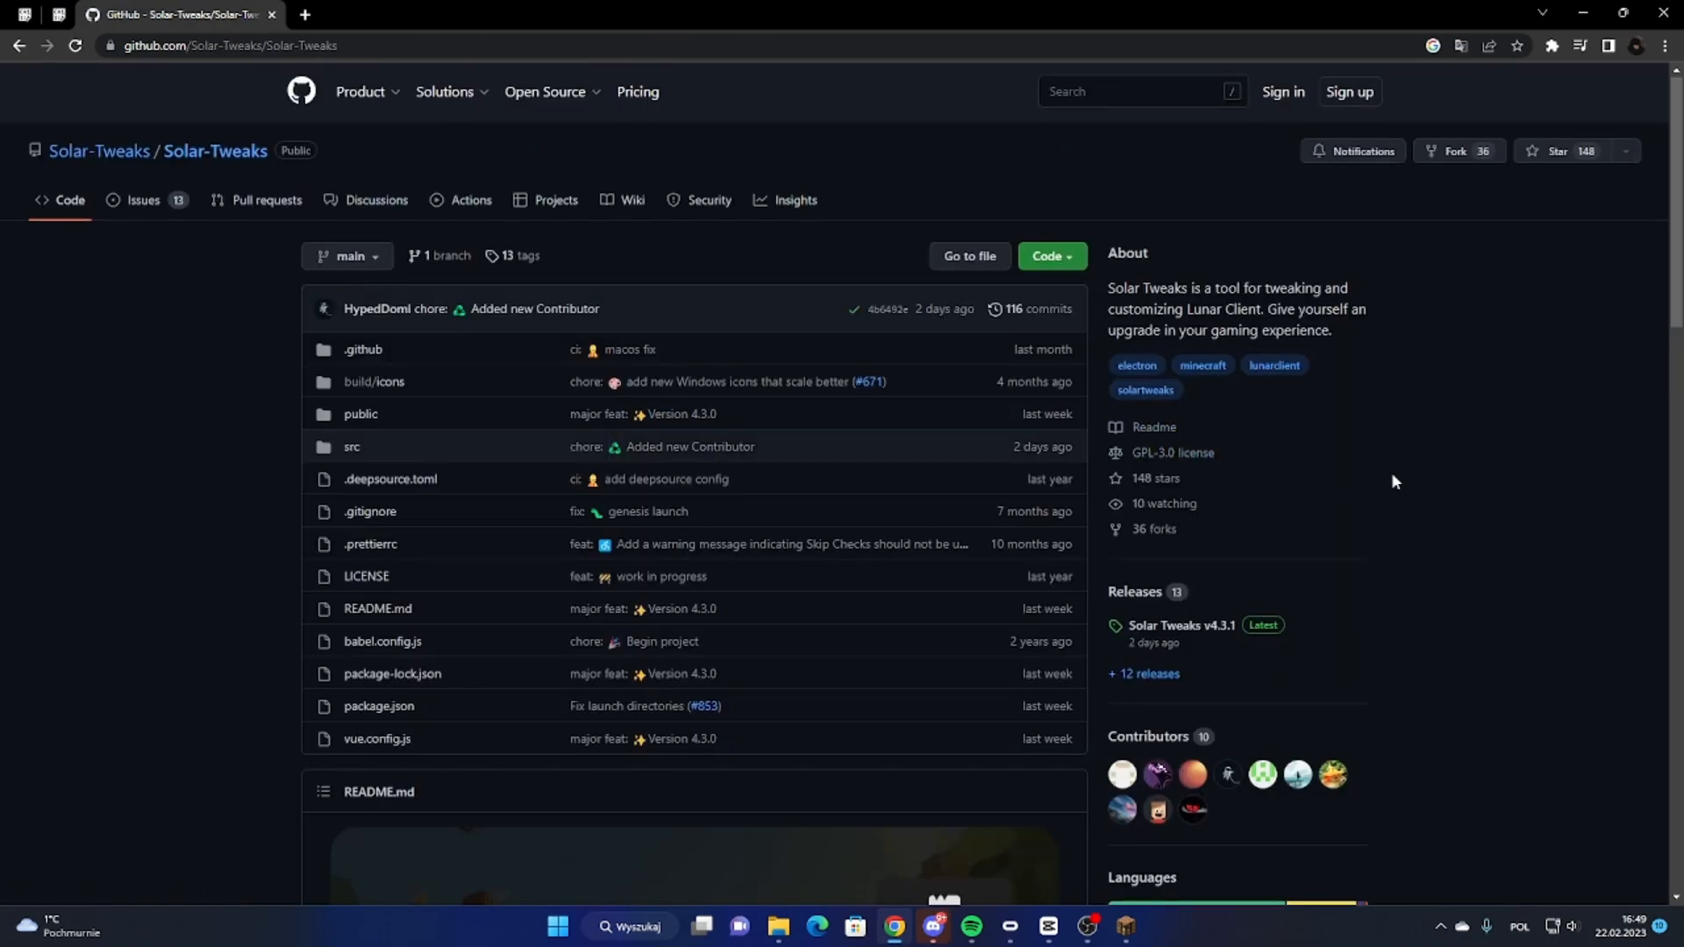
scroll(down, 3)
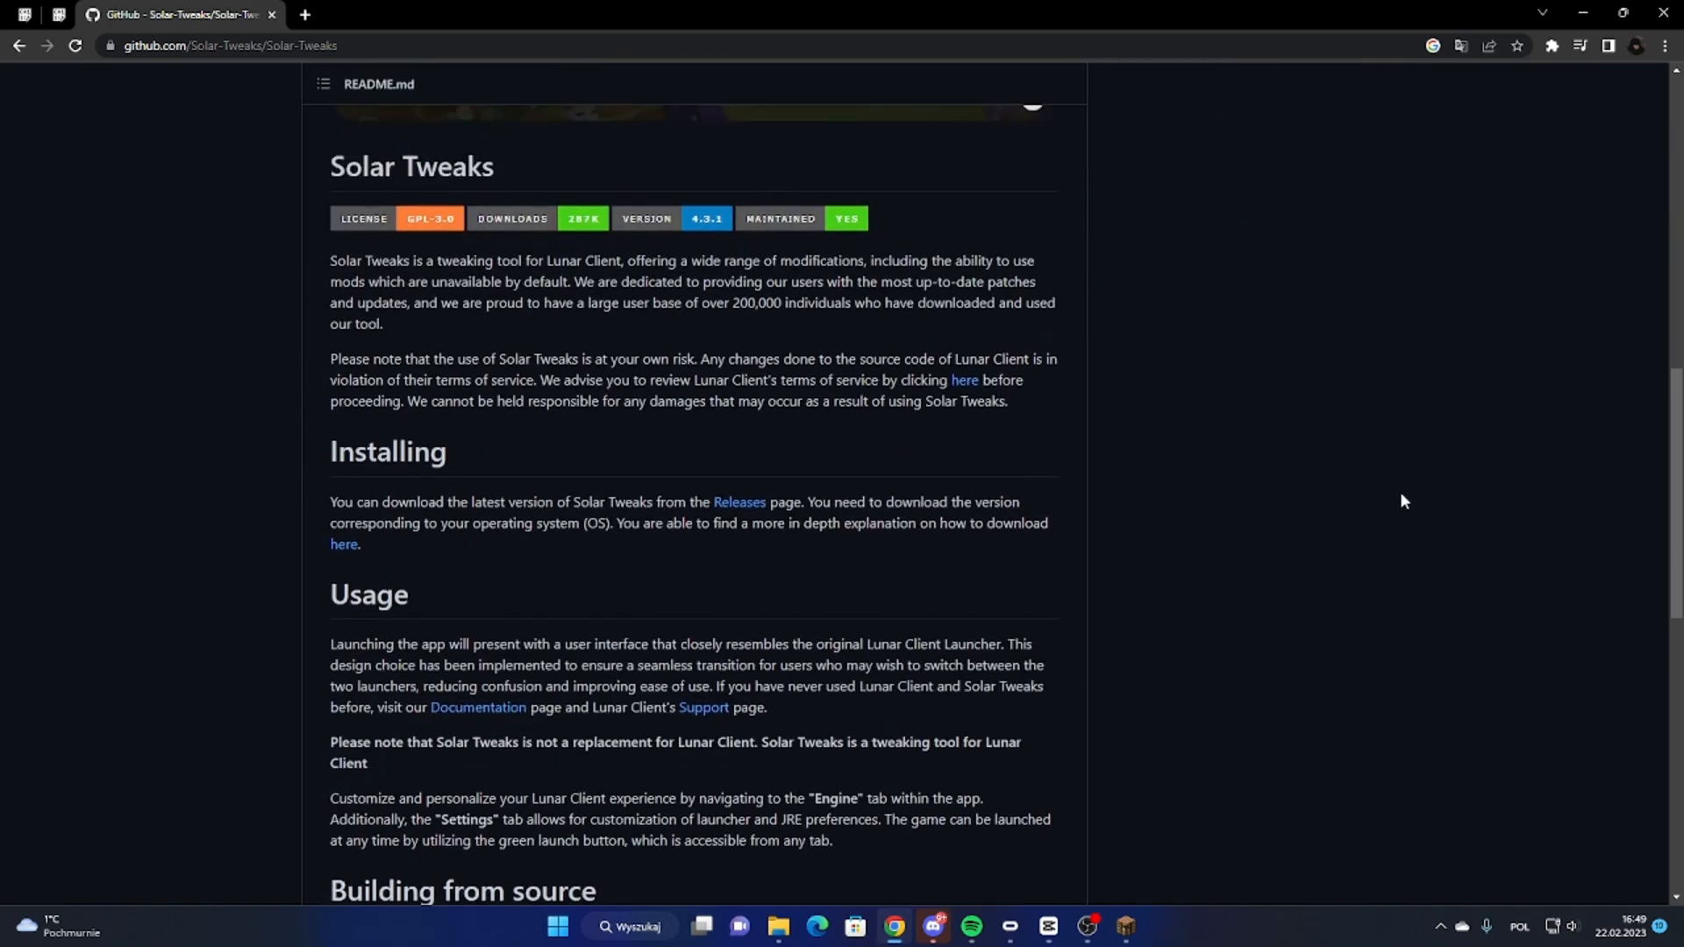
scroll(down, 3)
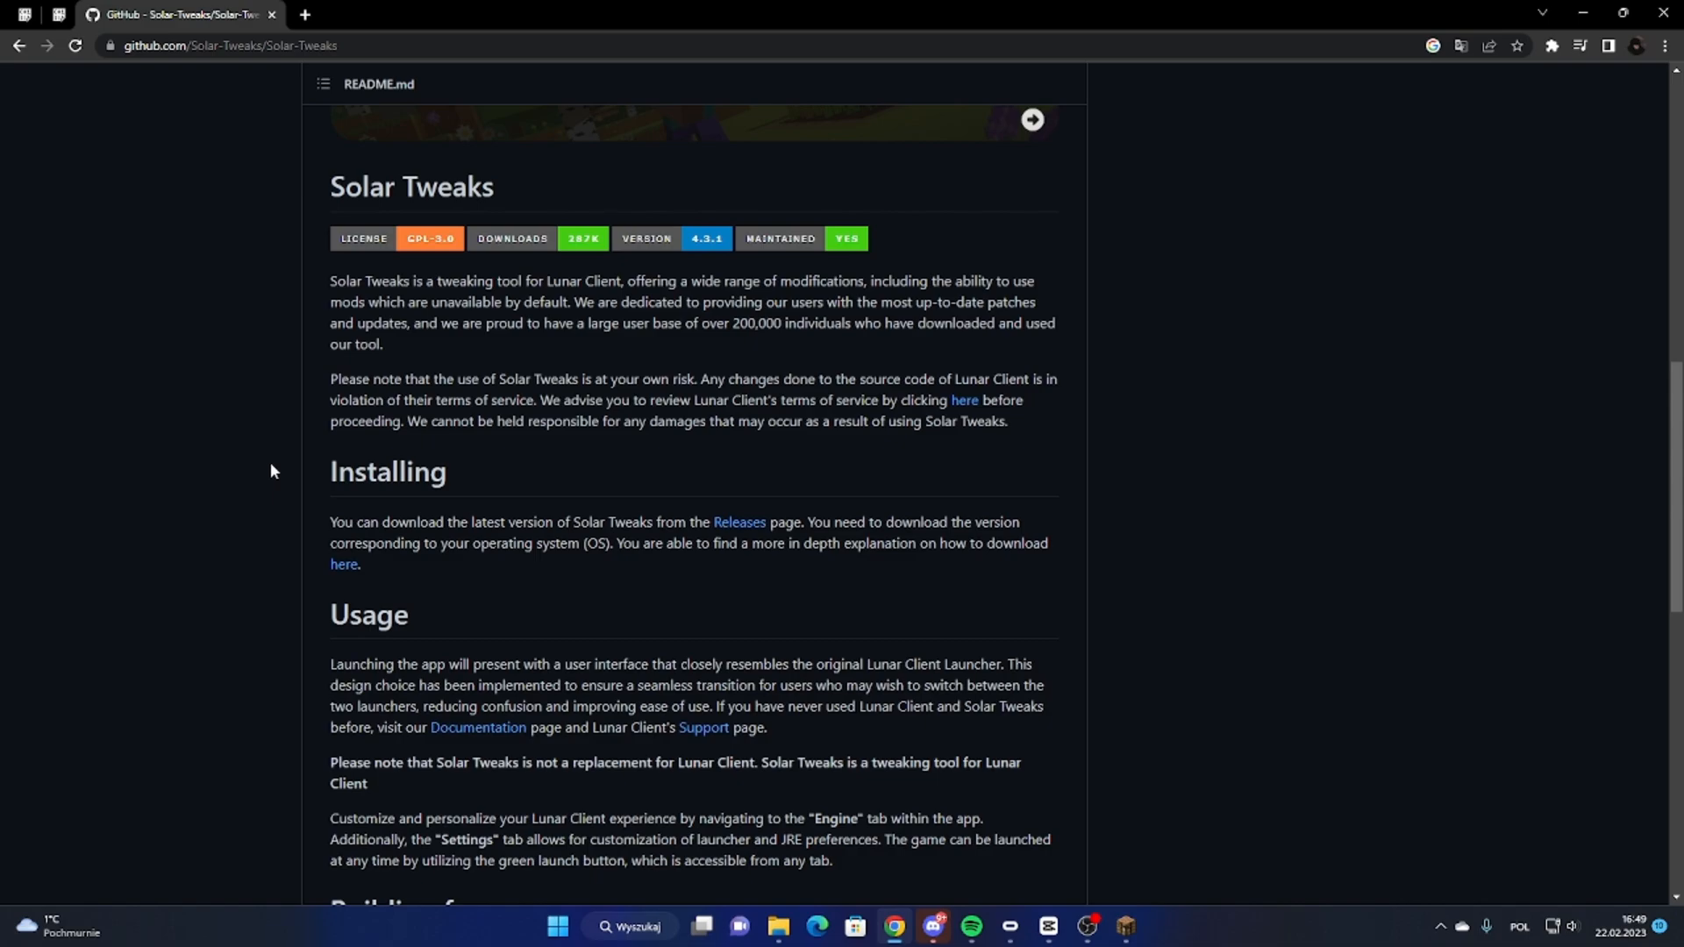
mouse_move(739, 523)
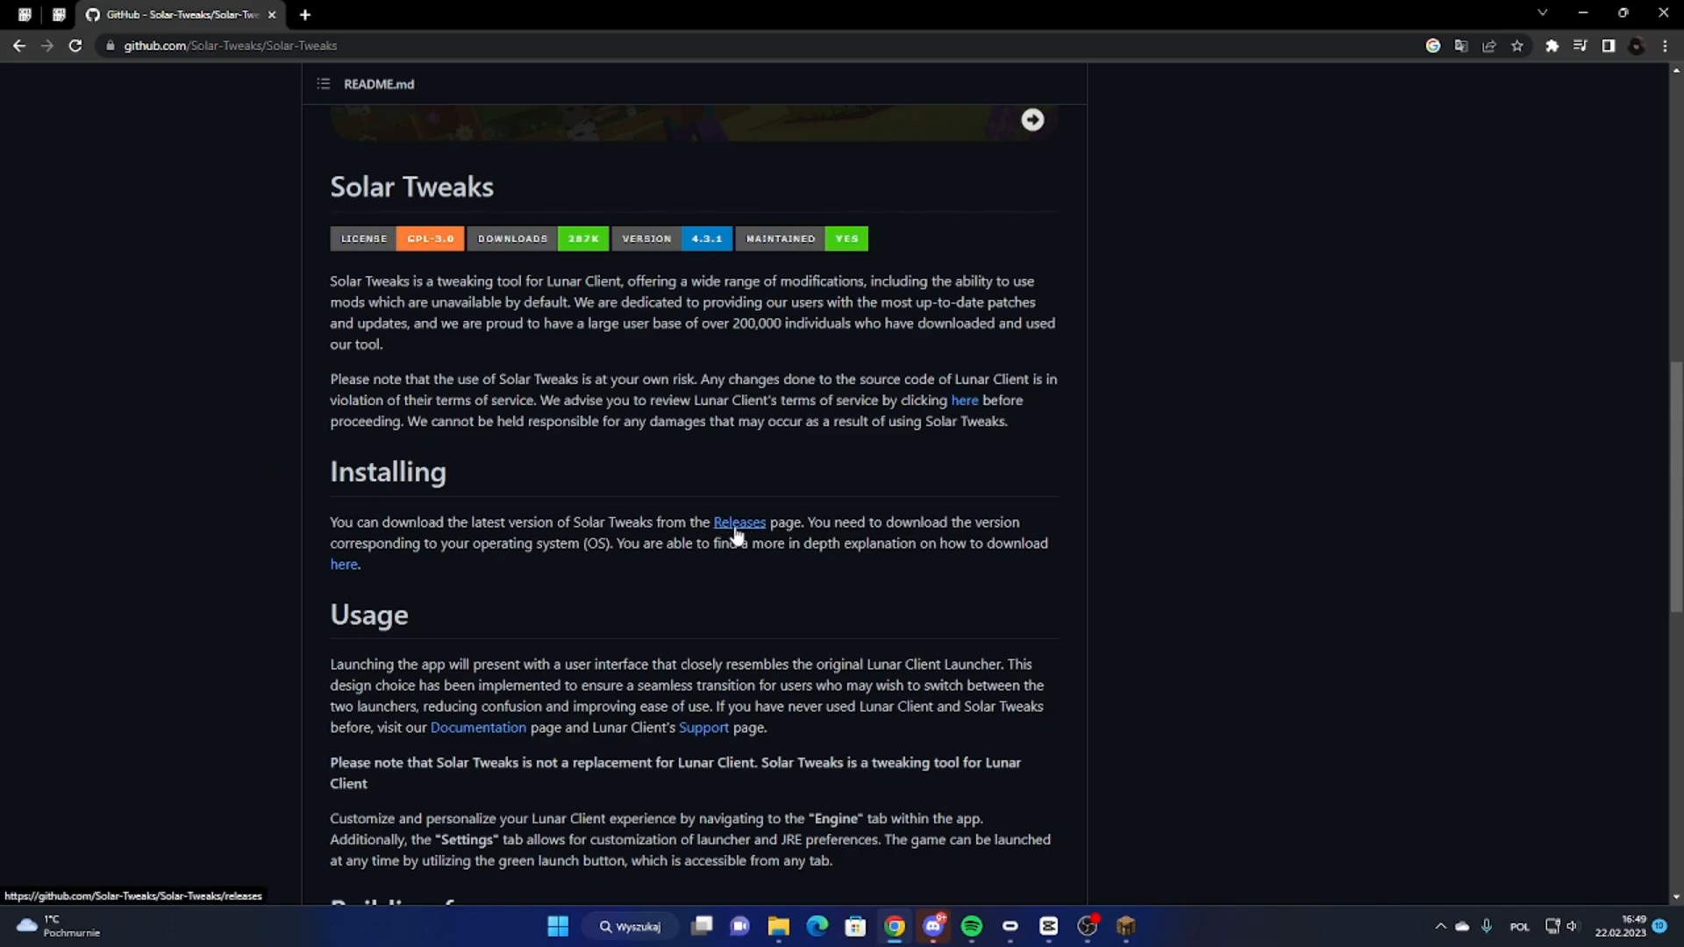
drag(331, 522, 462, 522)
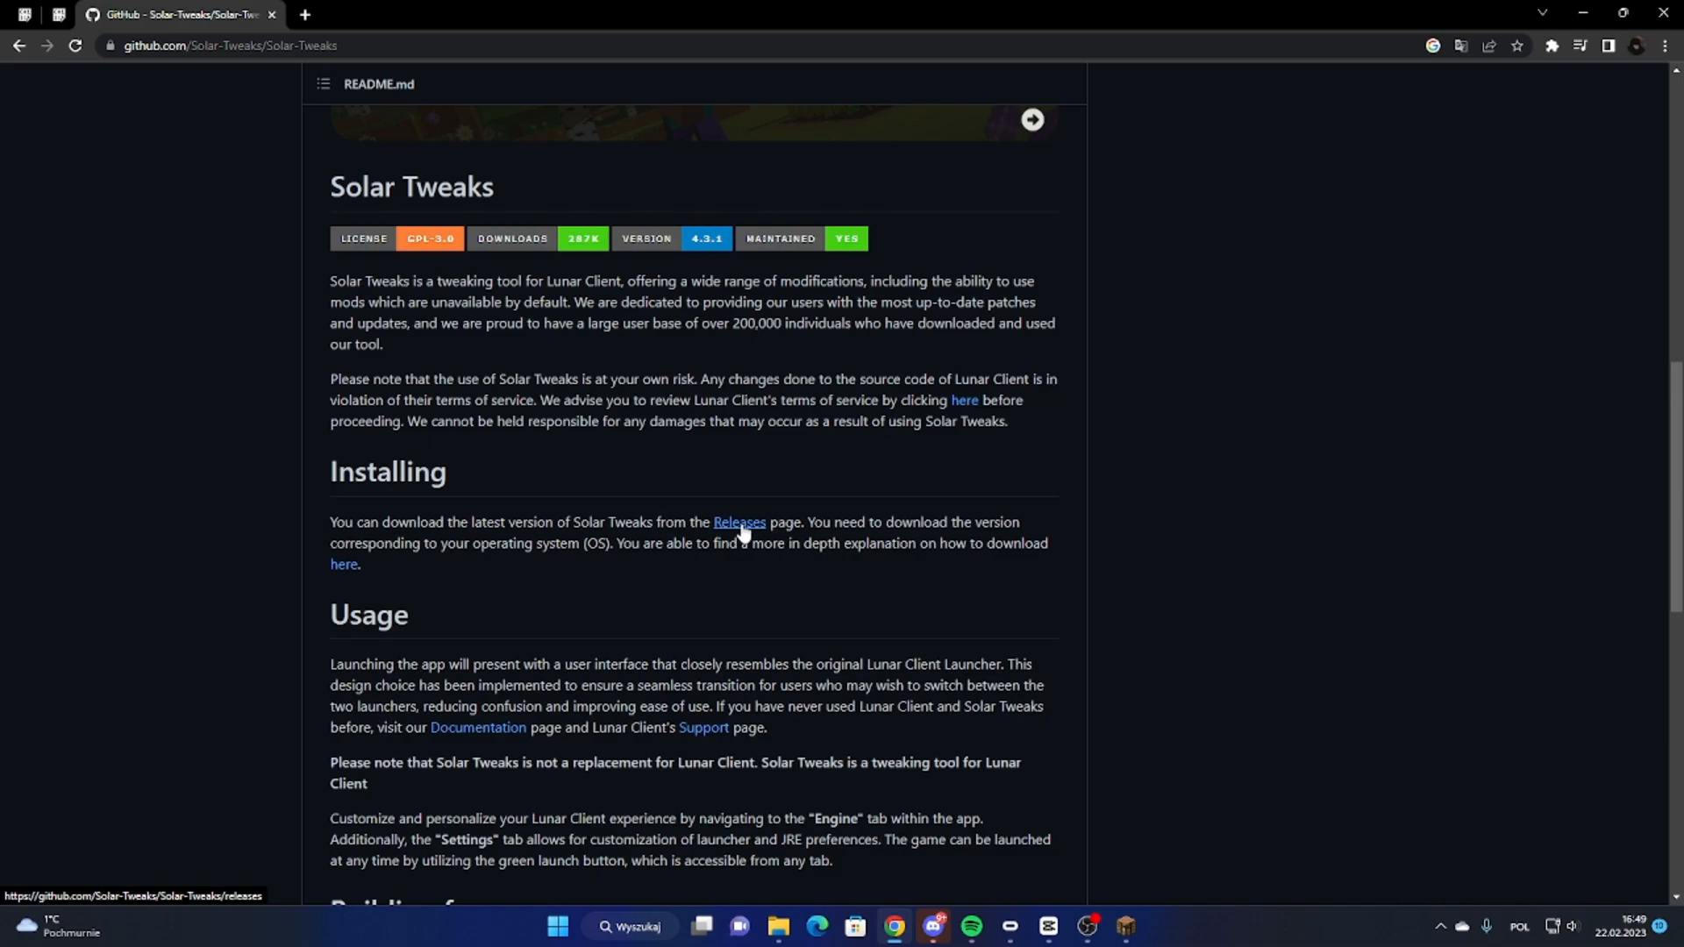
Step: Download Solar-Tweaks-Setup-4.3.1.exe from the v4.3.1 release assets and run the installer
click(739, 526)
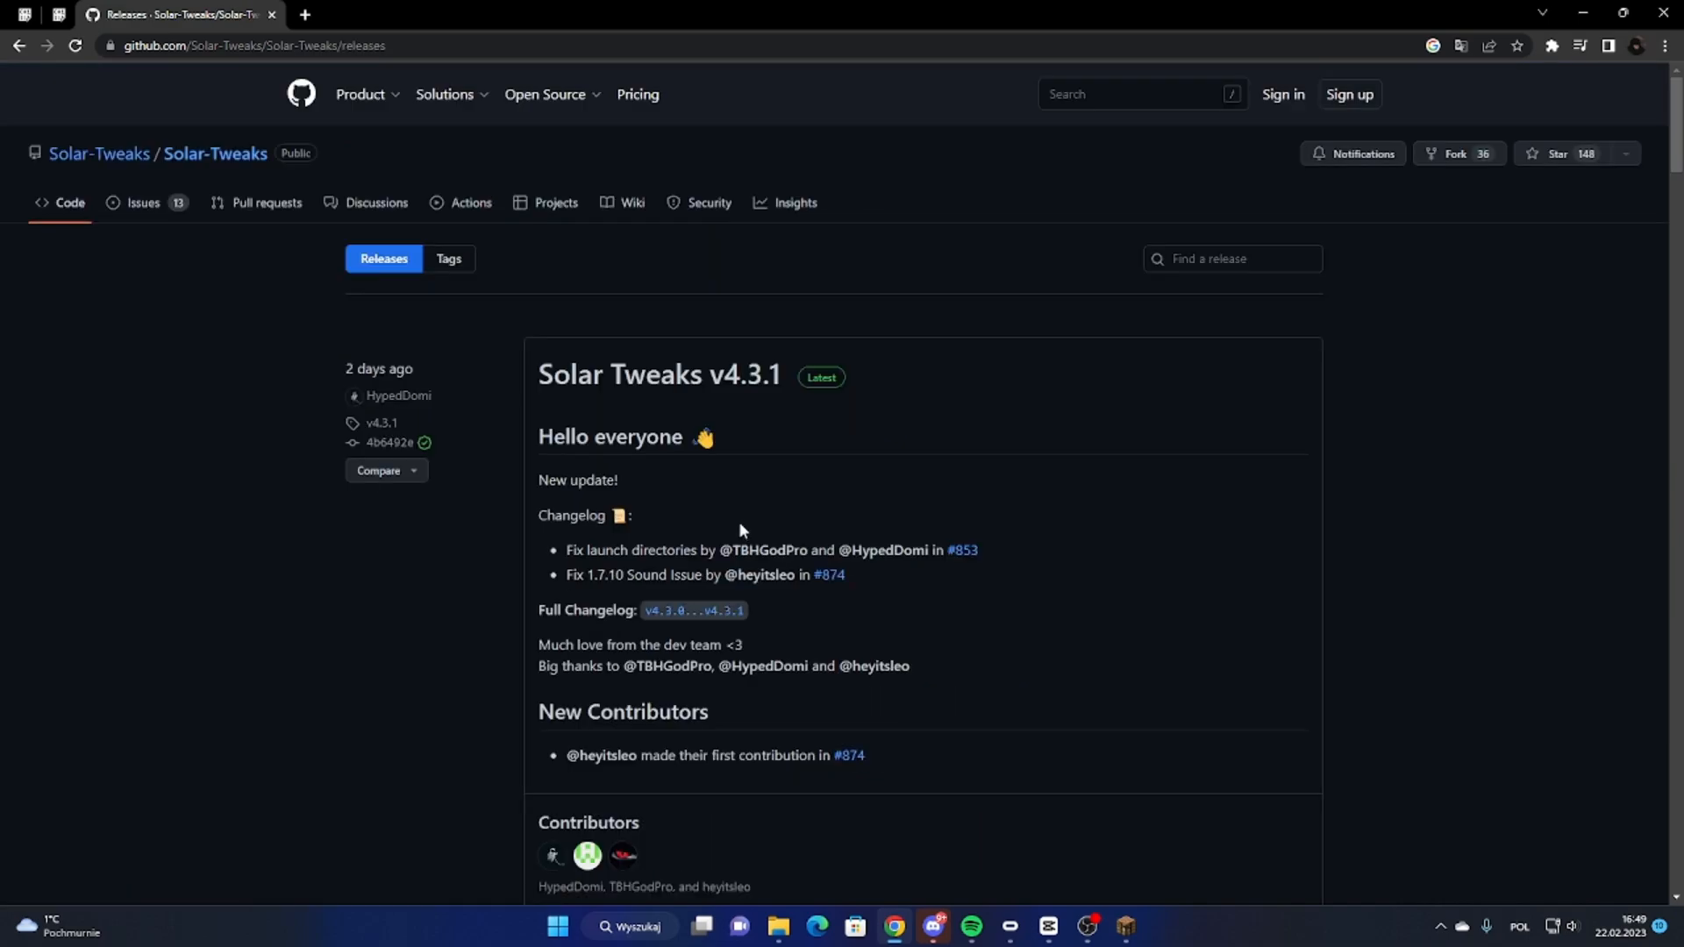
mouse_move(659, 374)
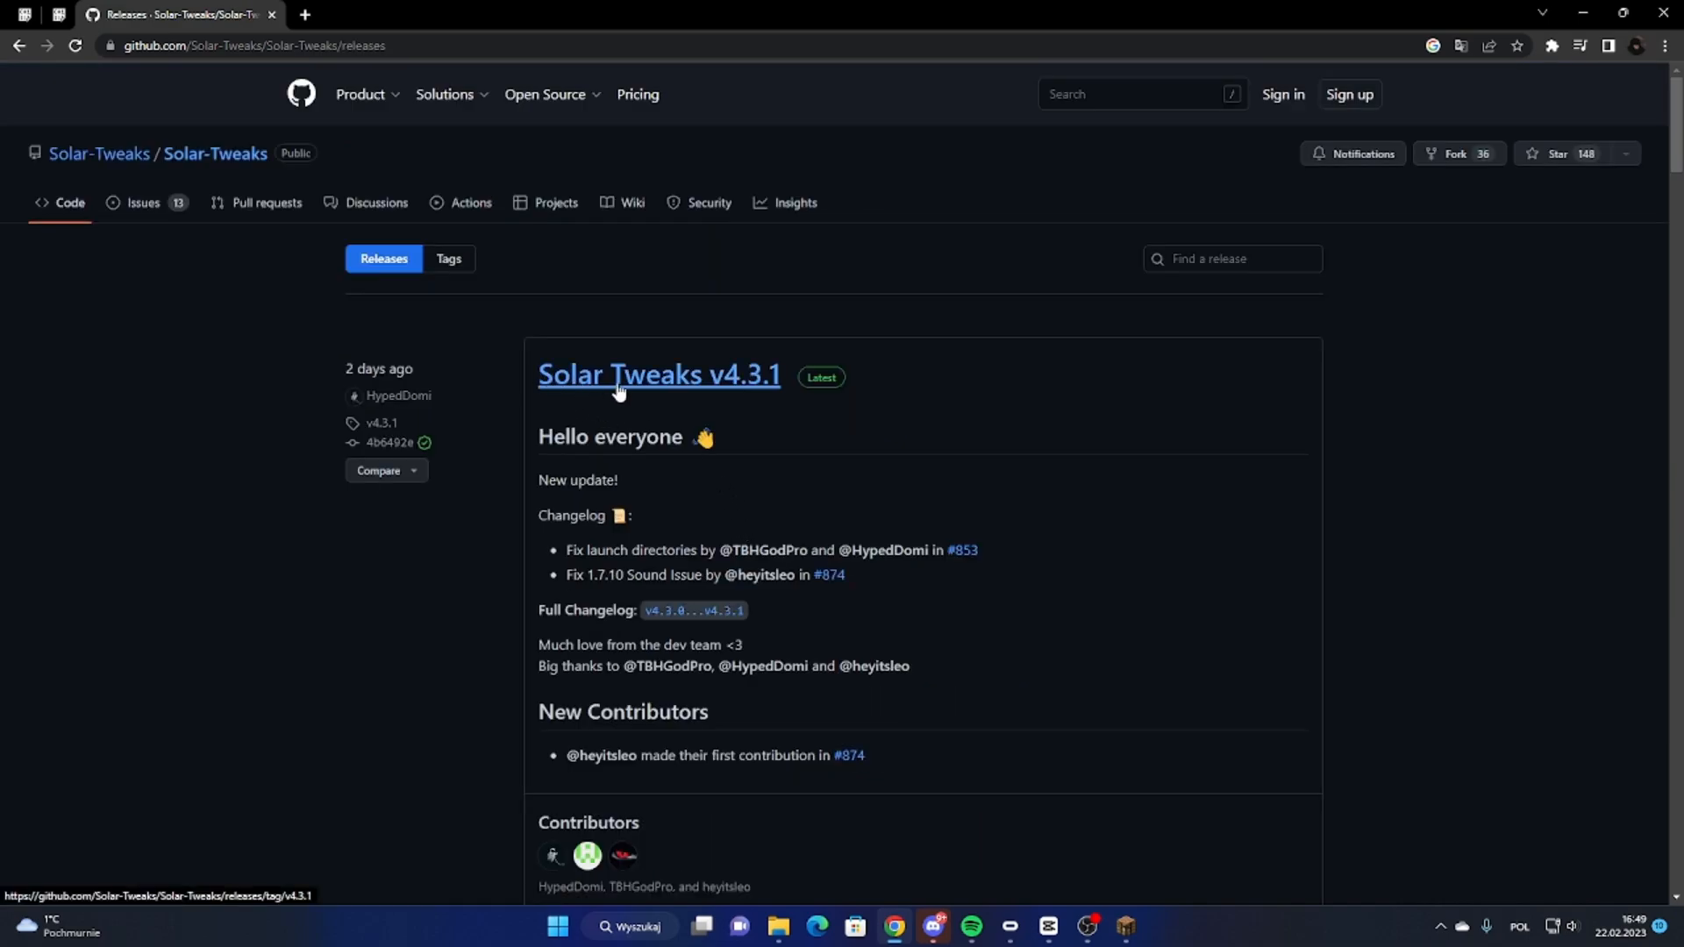
mouse_move(707, 403)
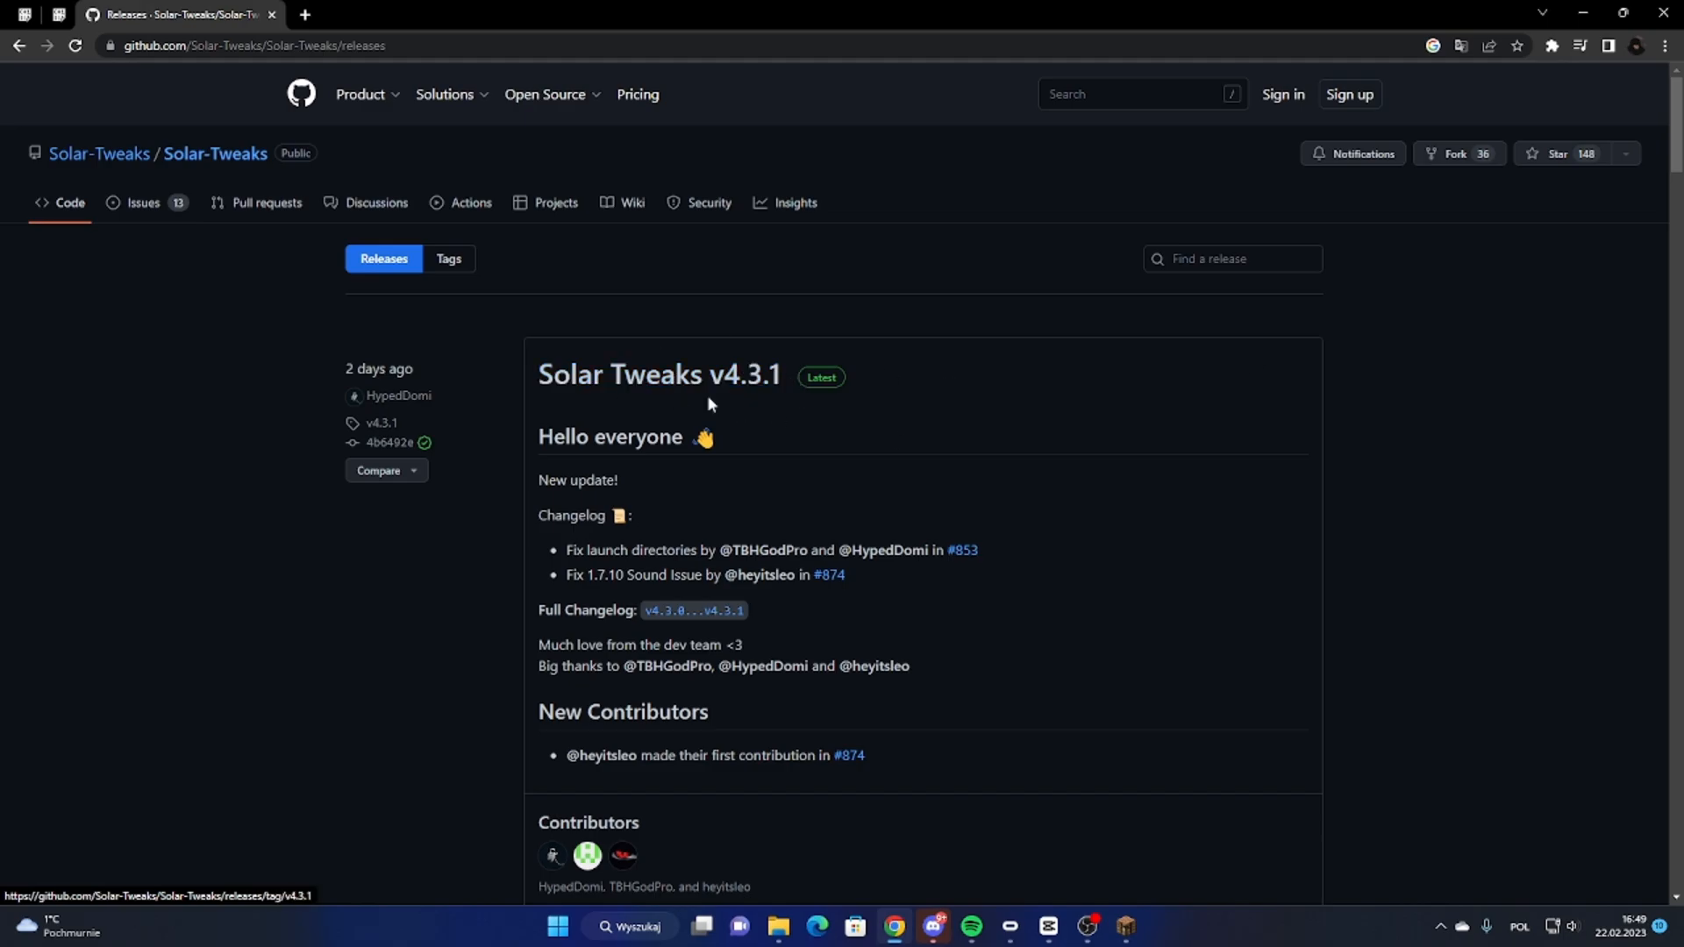
scroll(down, 3)
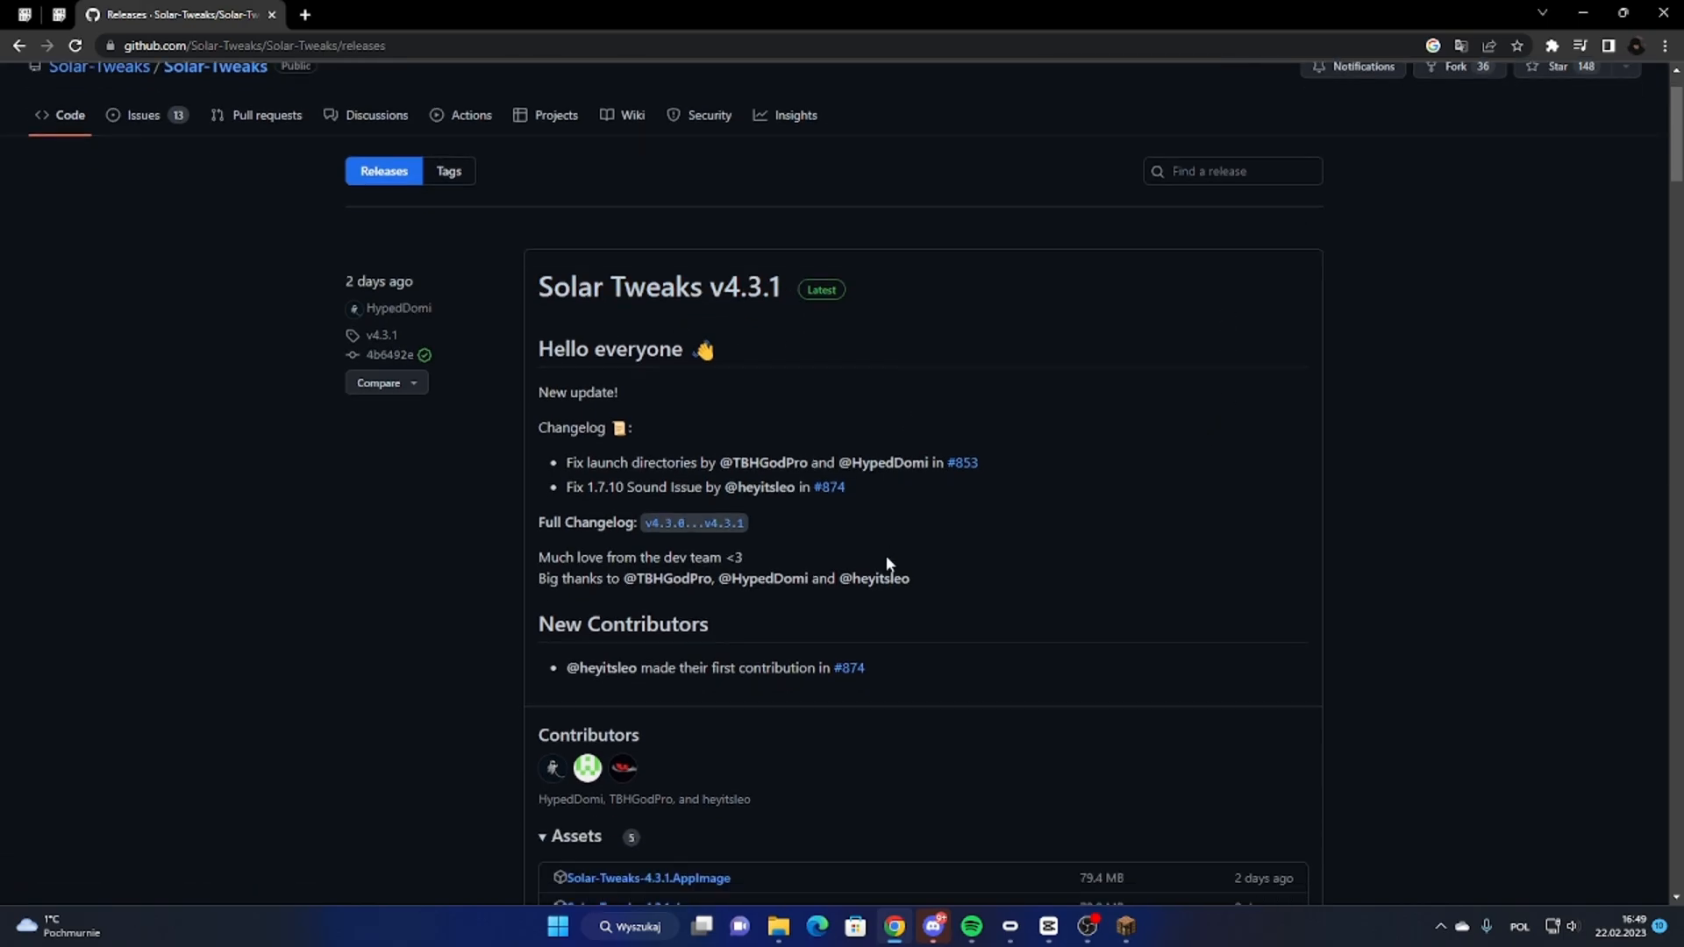
scroll(down, 3)
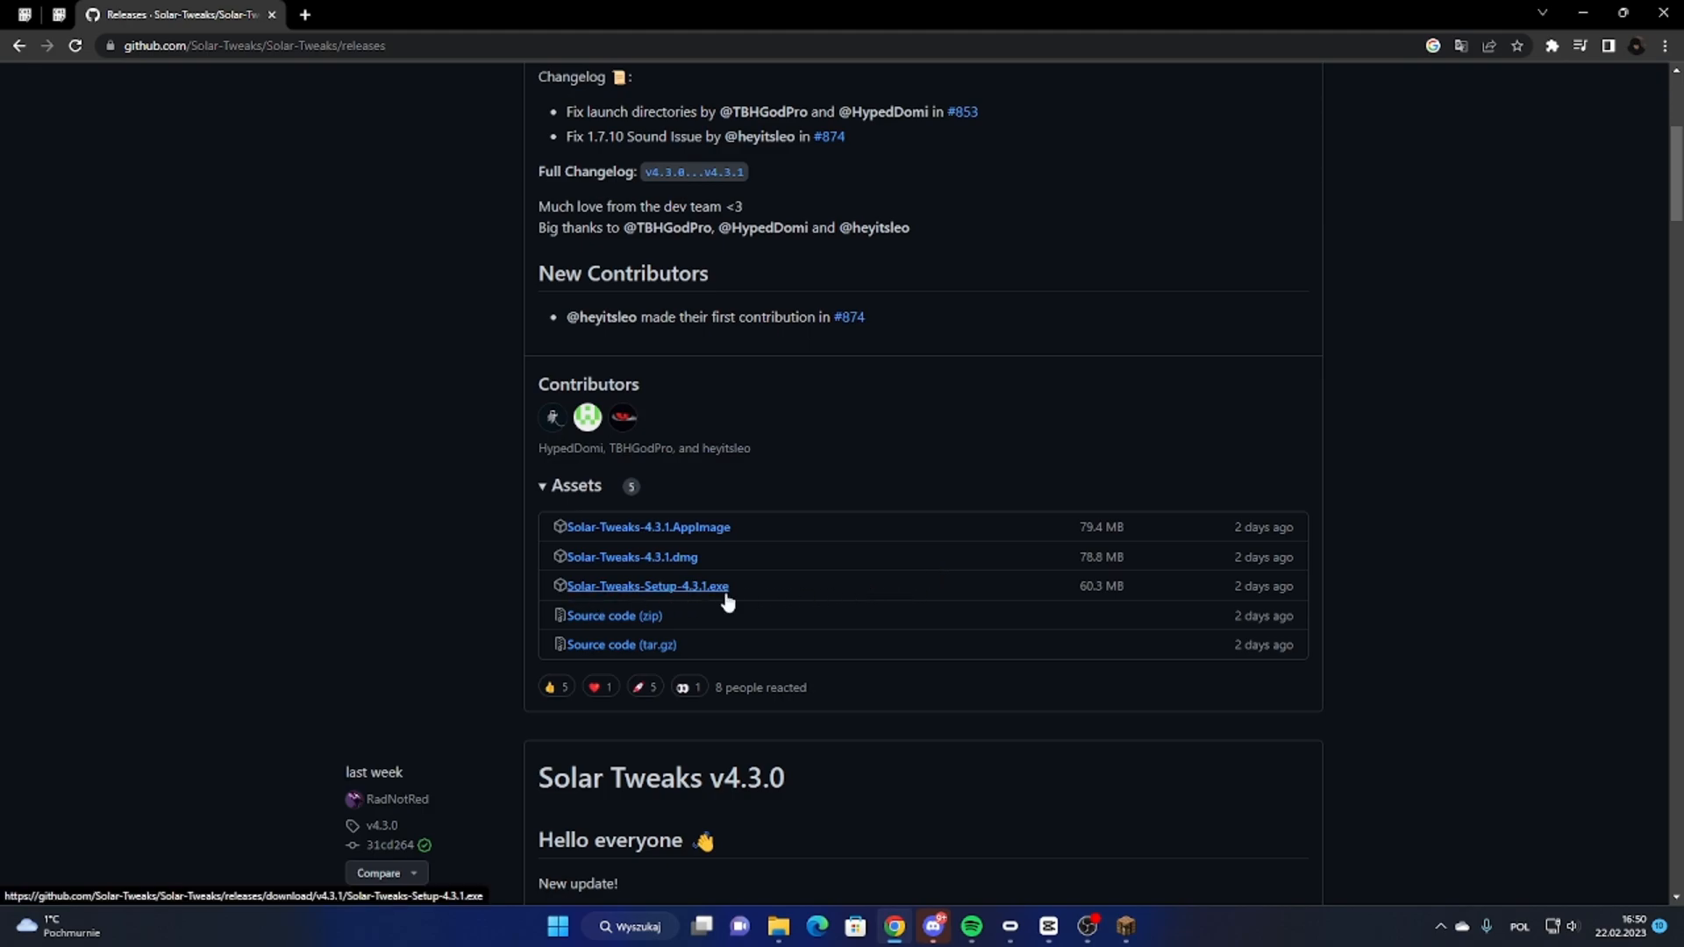
mouse_move(647, 596)
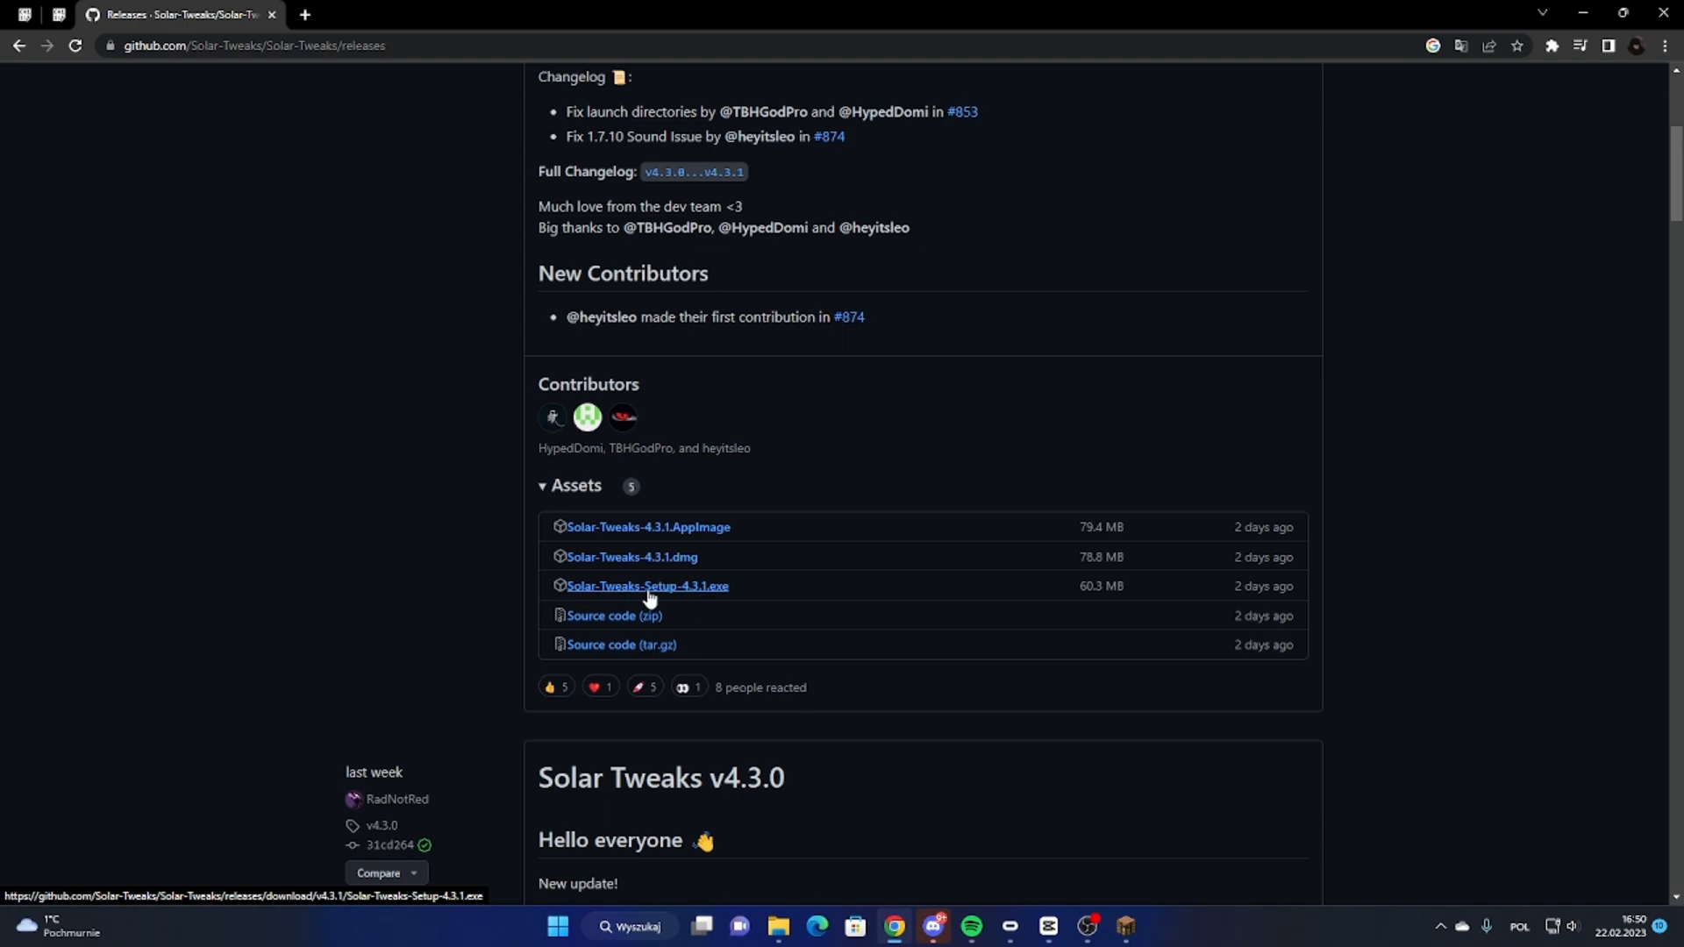
mouse_move(865, 555)
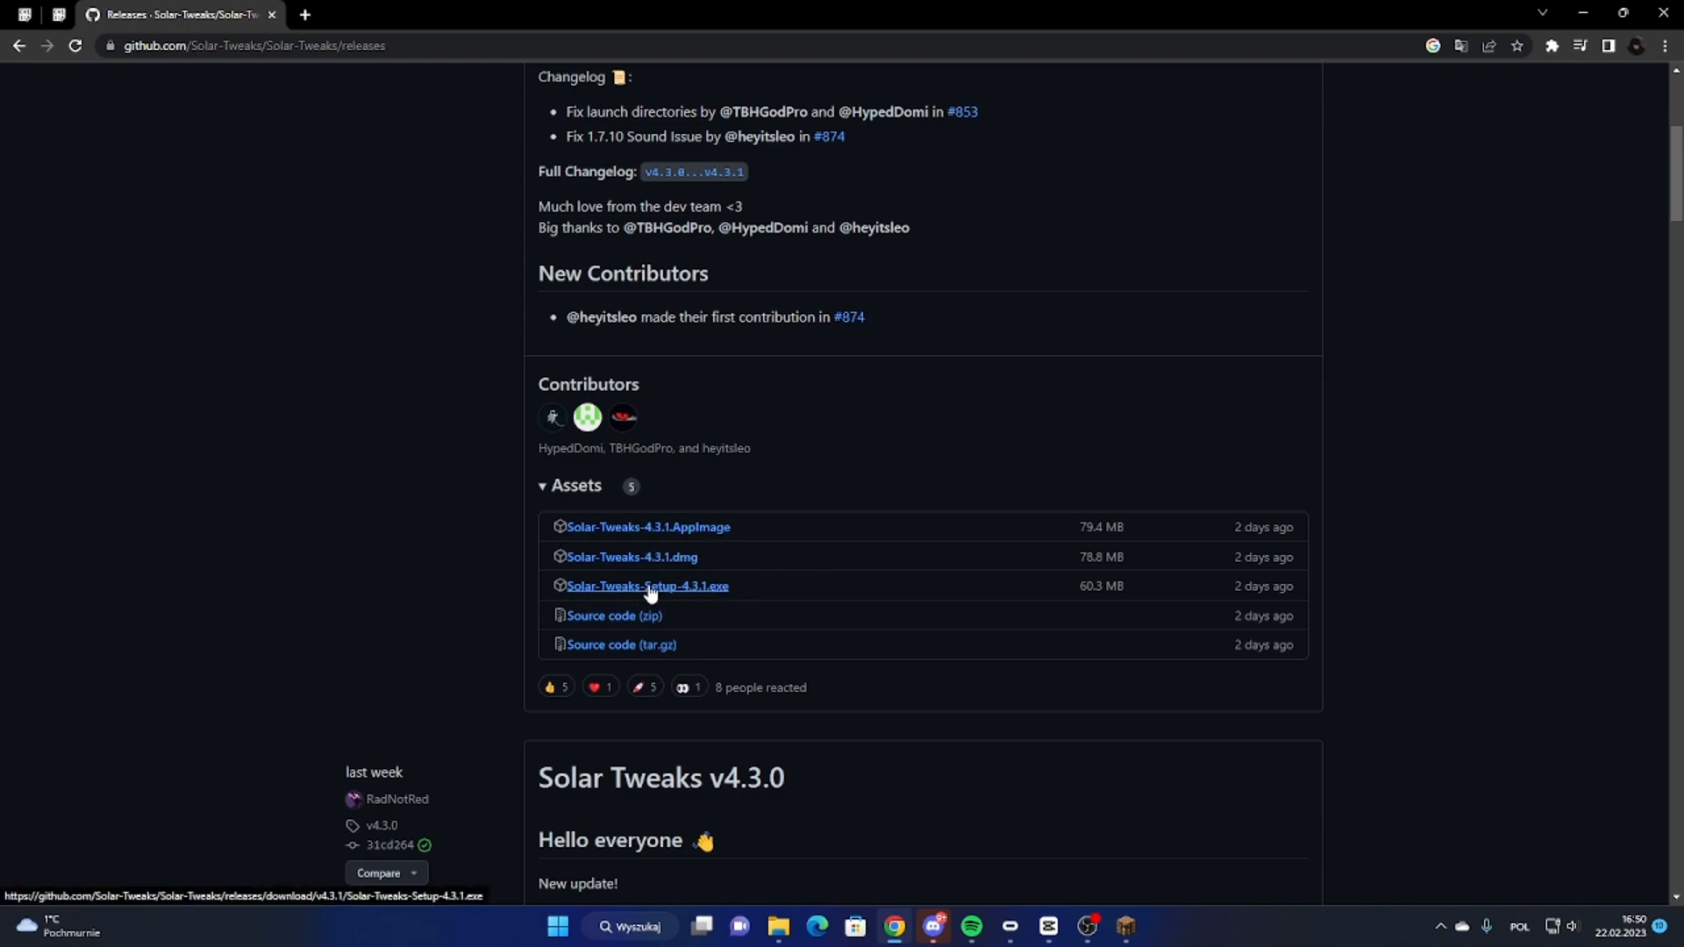
mouse_move(1126, 933)
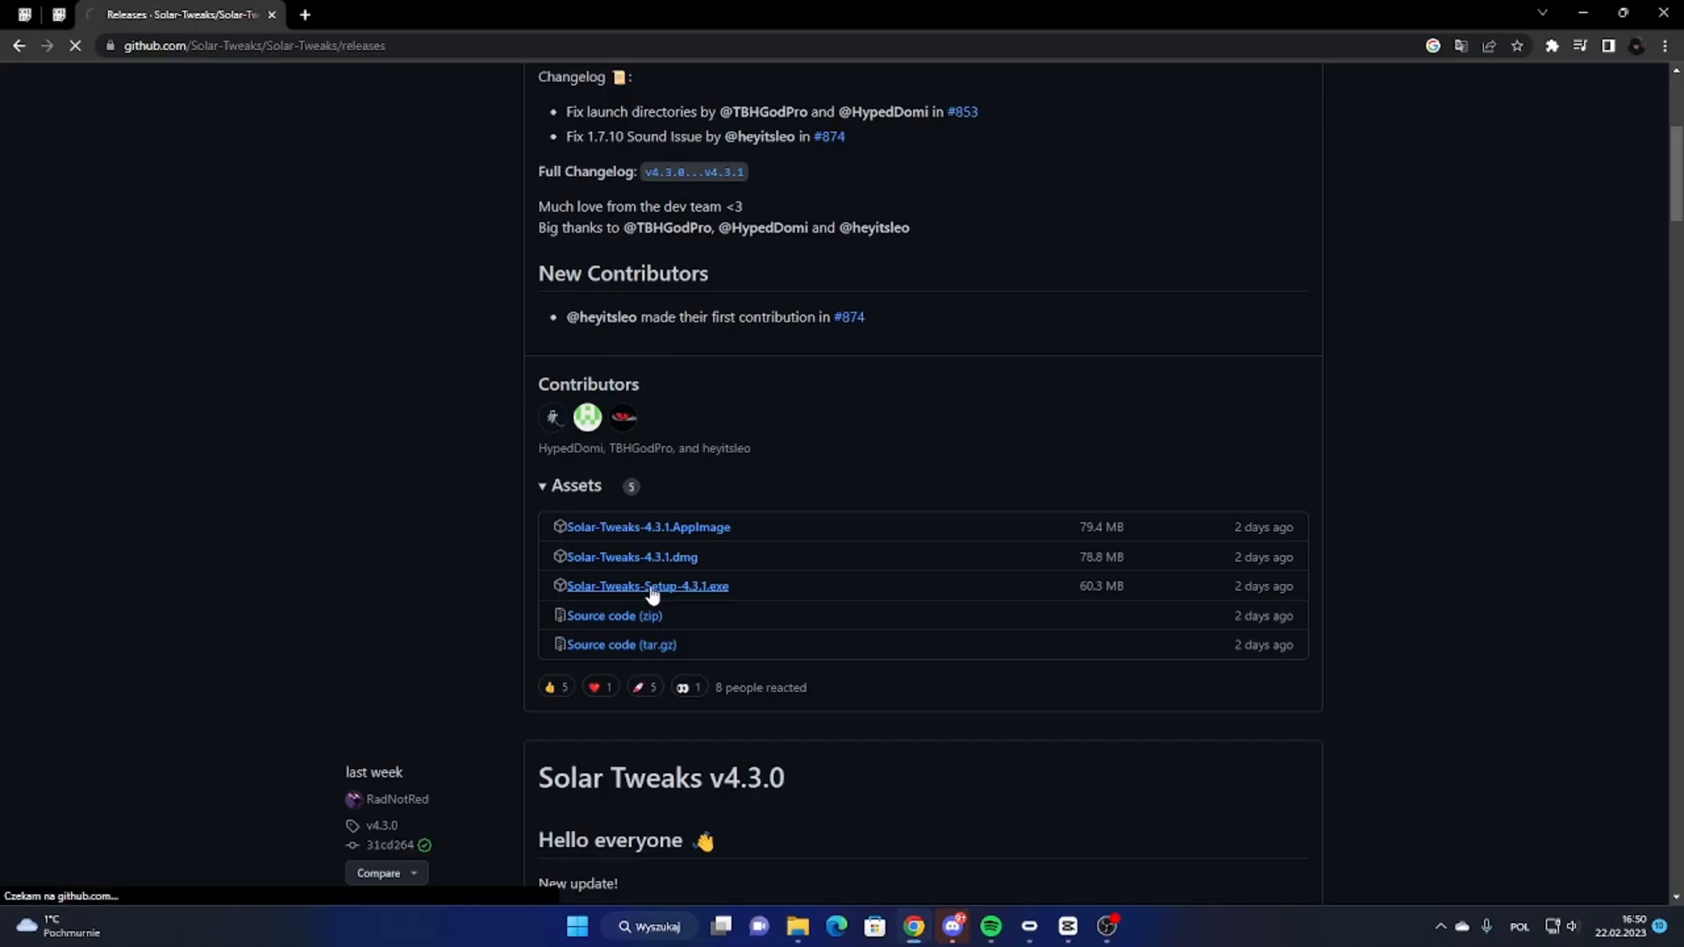
click(646, 585)
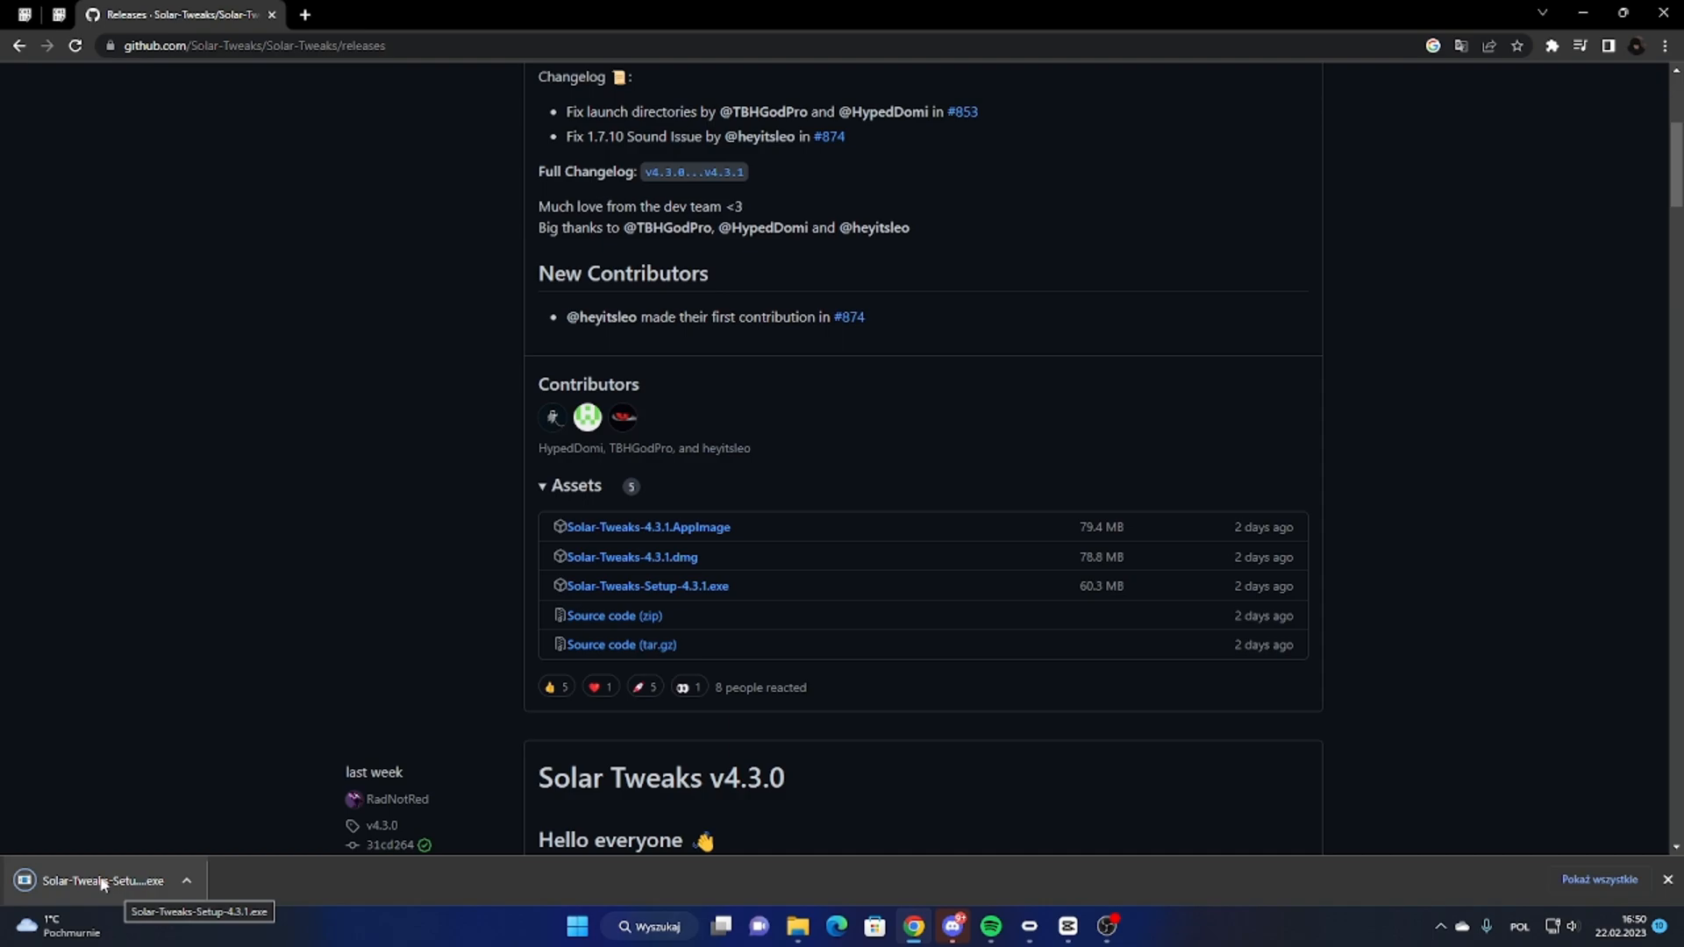
click(102, 880)
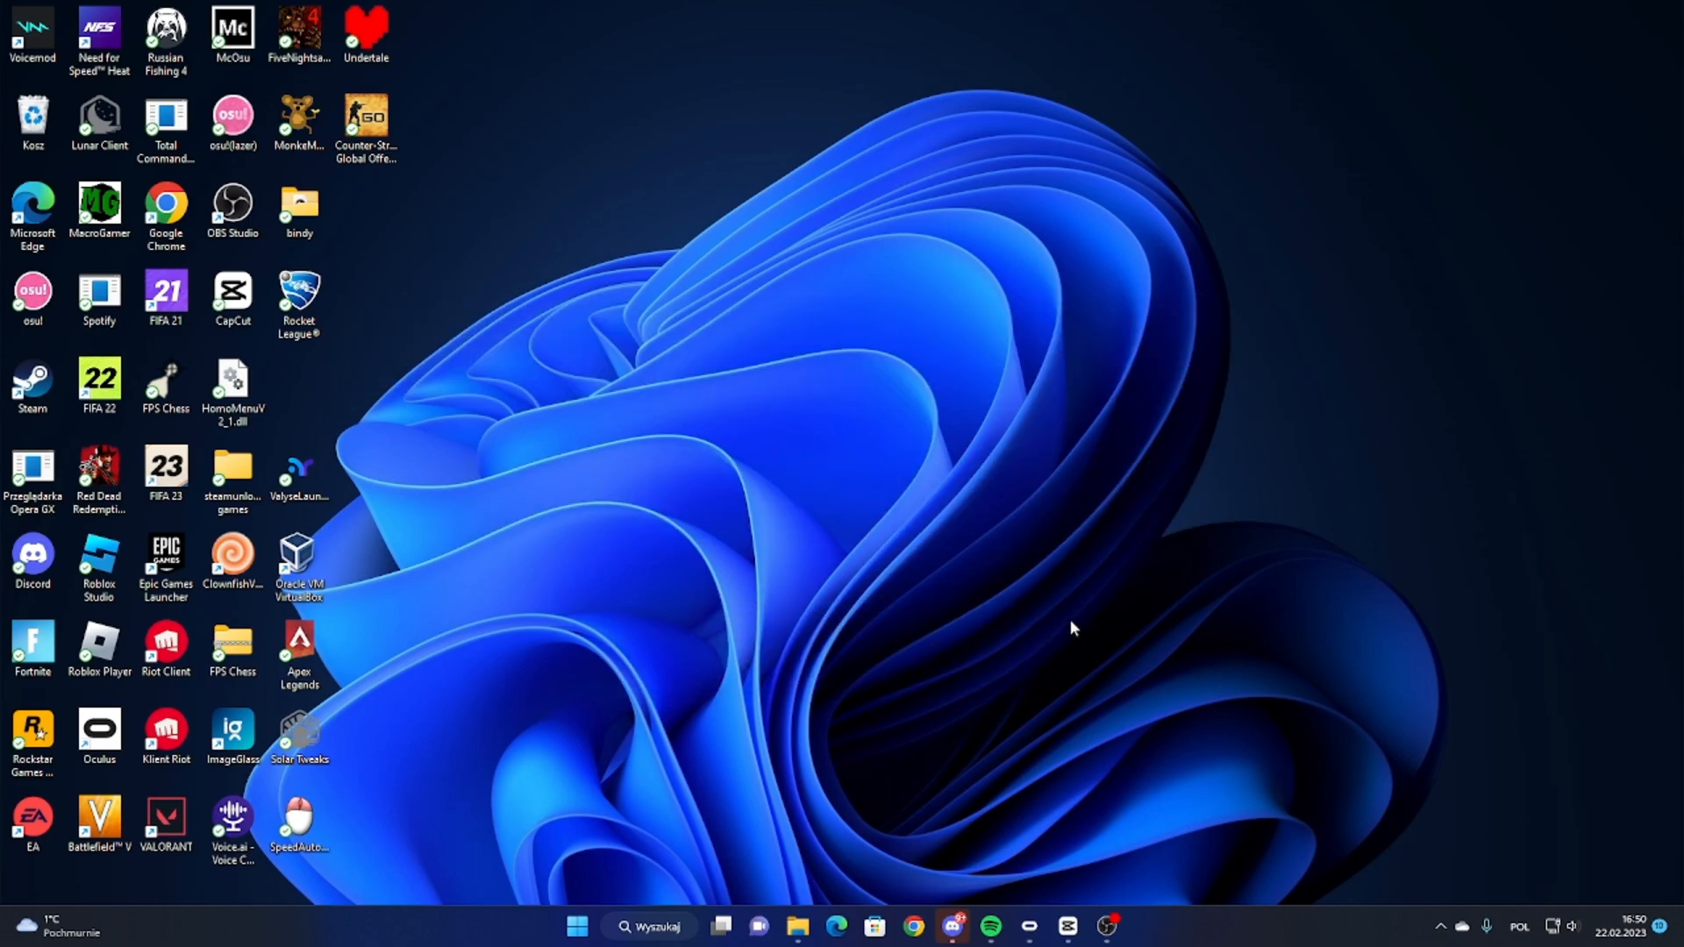
mouse_move(852, 503)
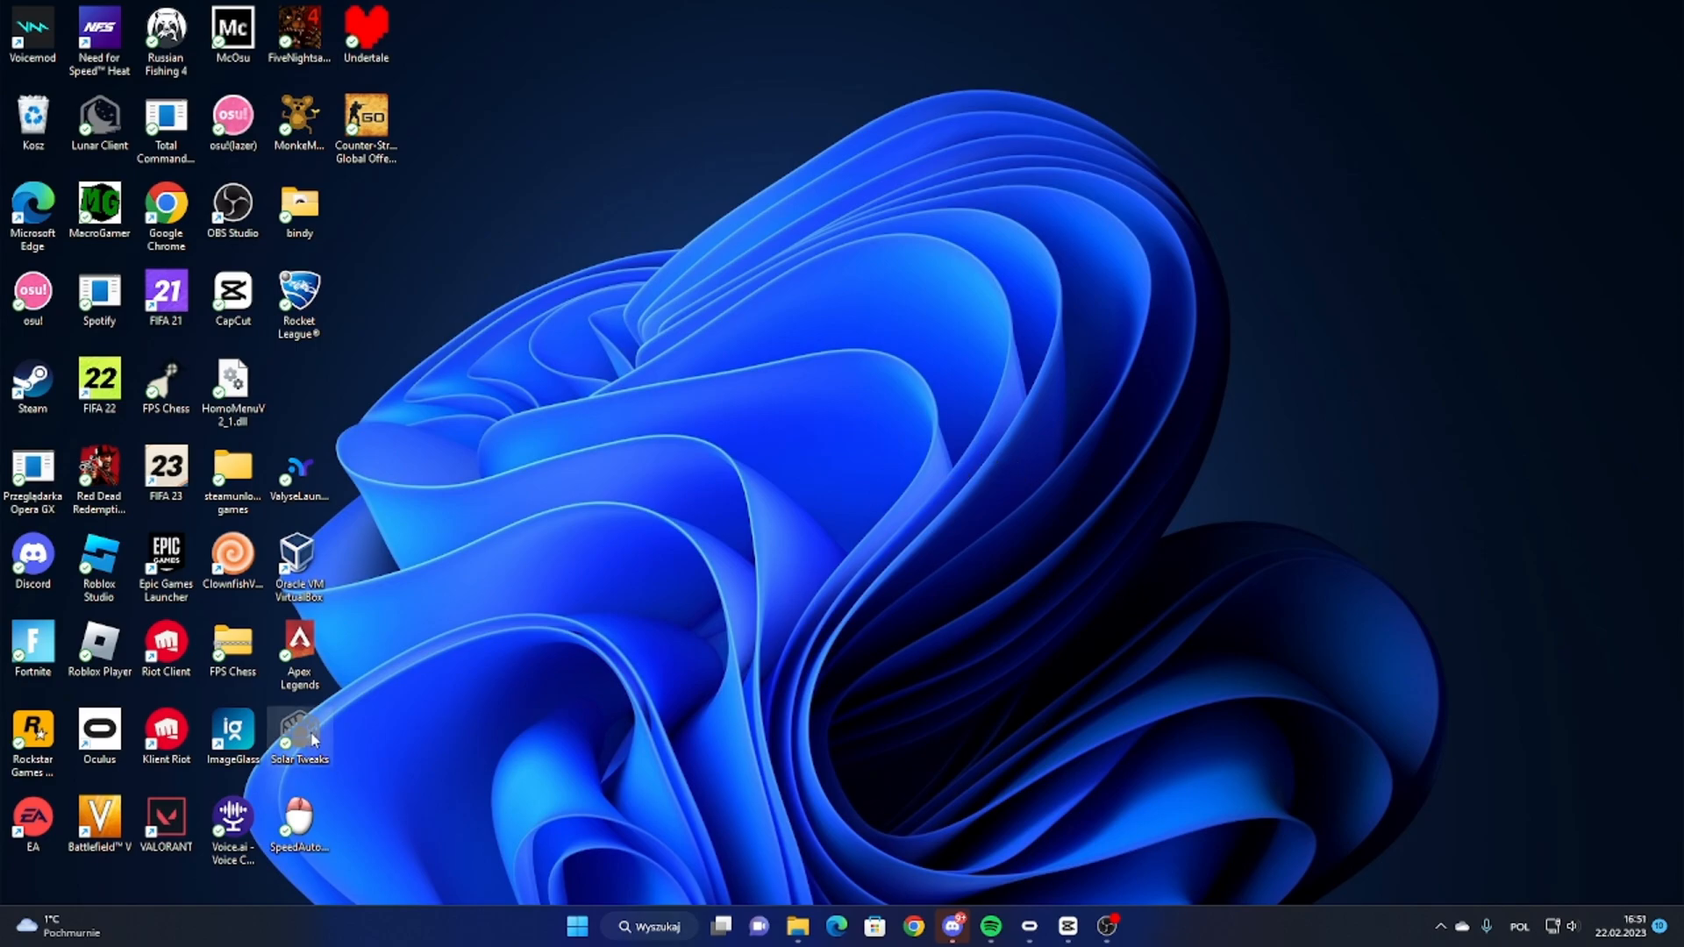
Step: Launch Solar Tweaks from its desktop shortcut to reach the Home page
double_click(300, 735)
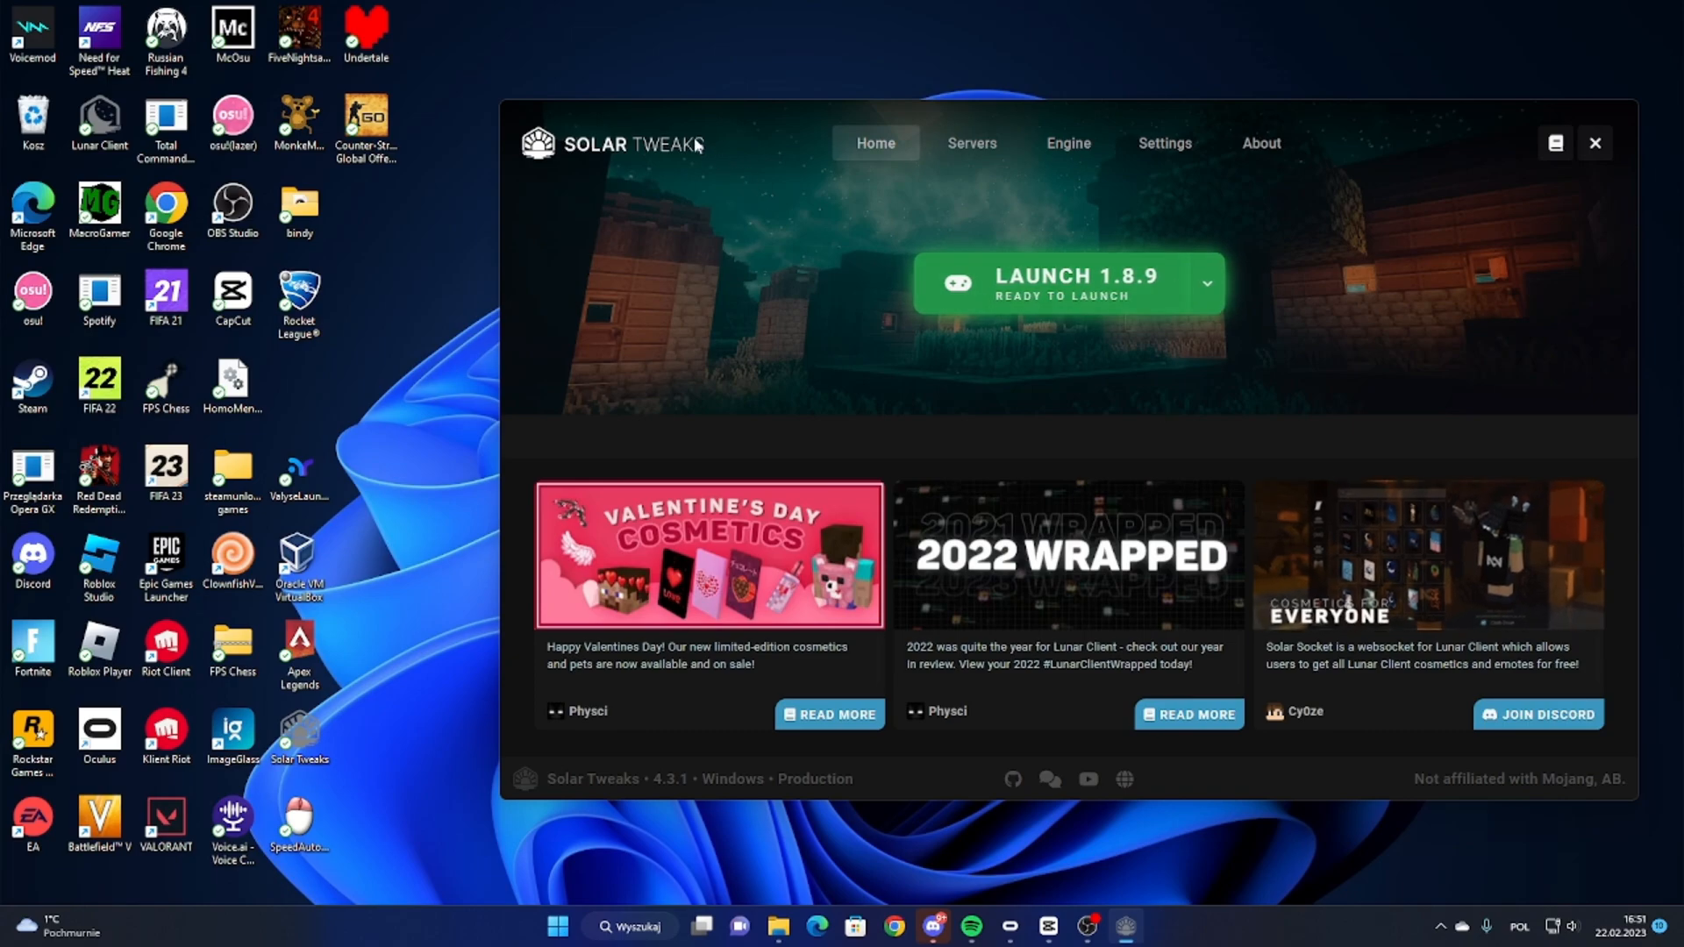
mouse_move(733, 177)
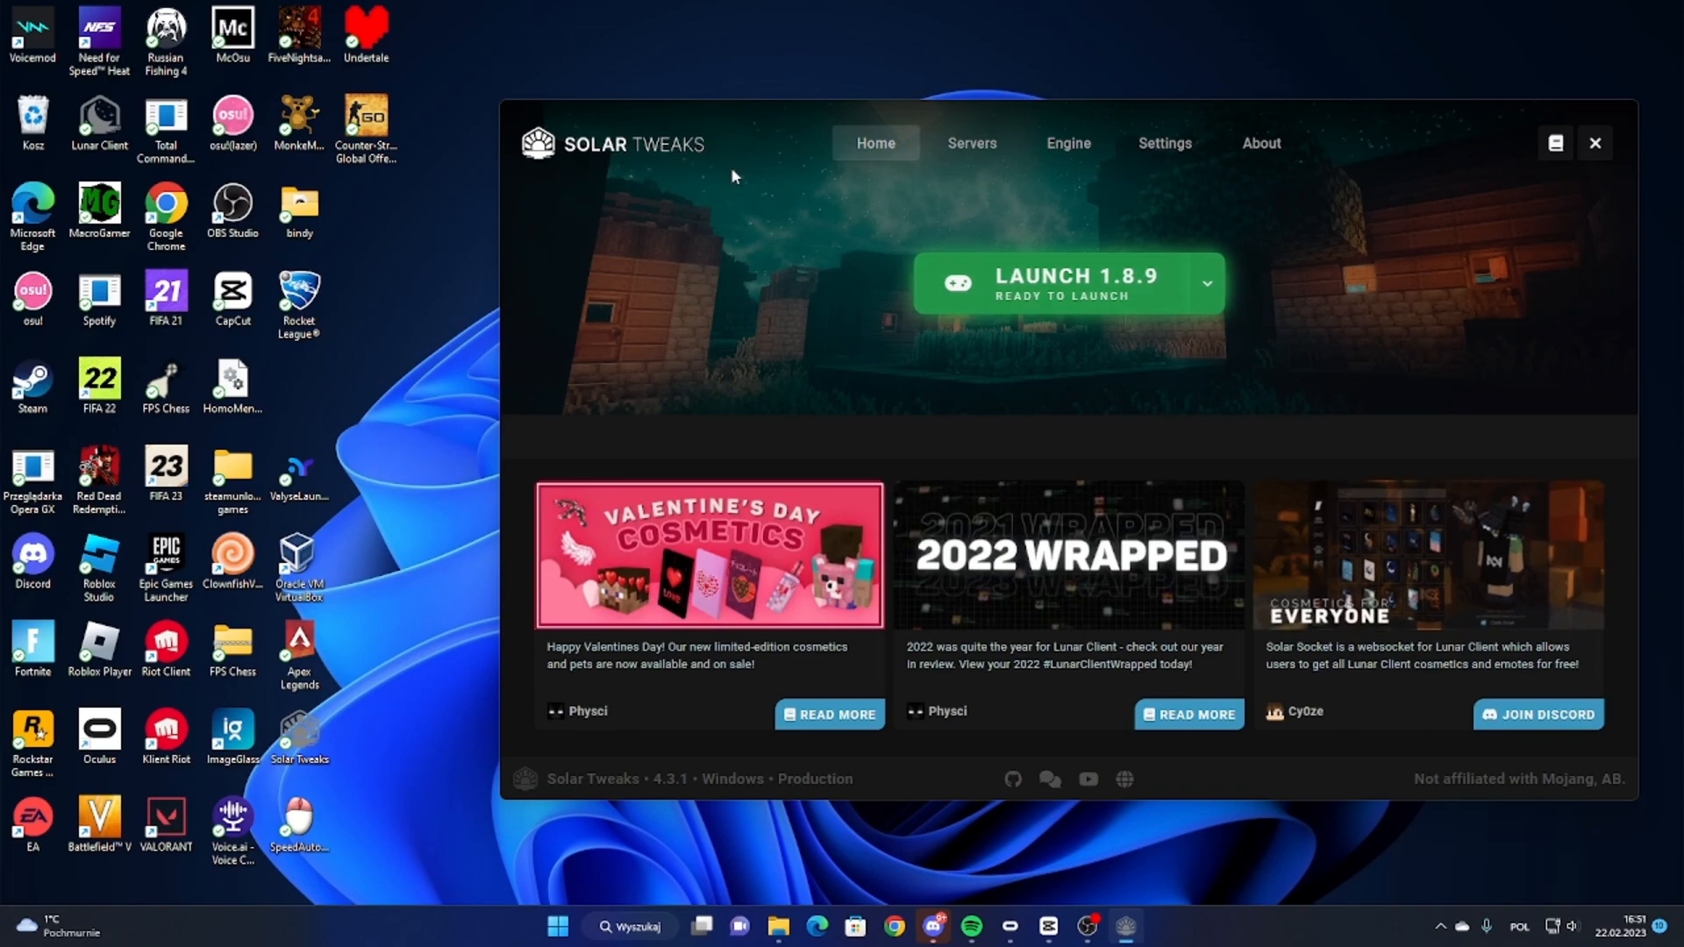
mouse_move(1339, 344)
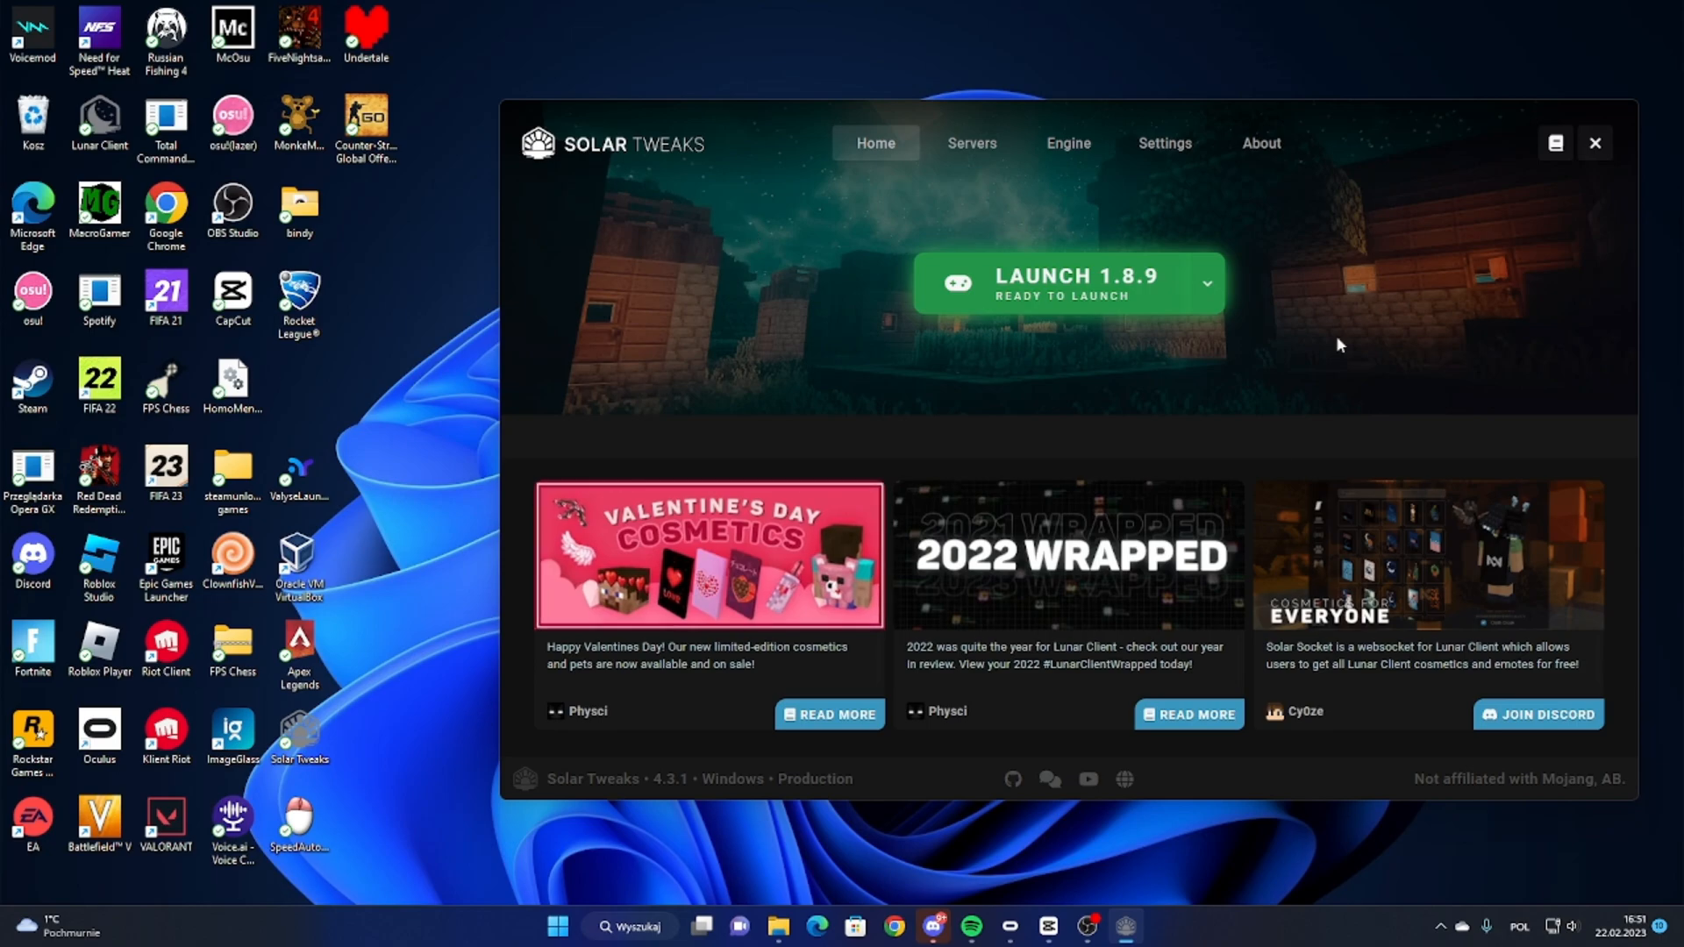
mouse_move(703, 157)
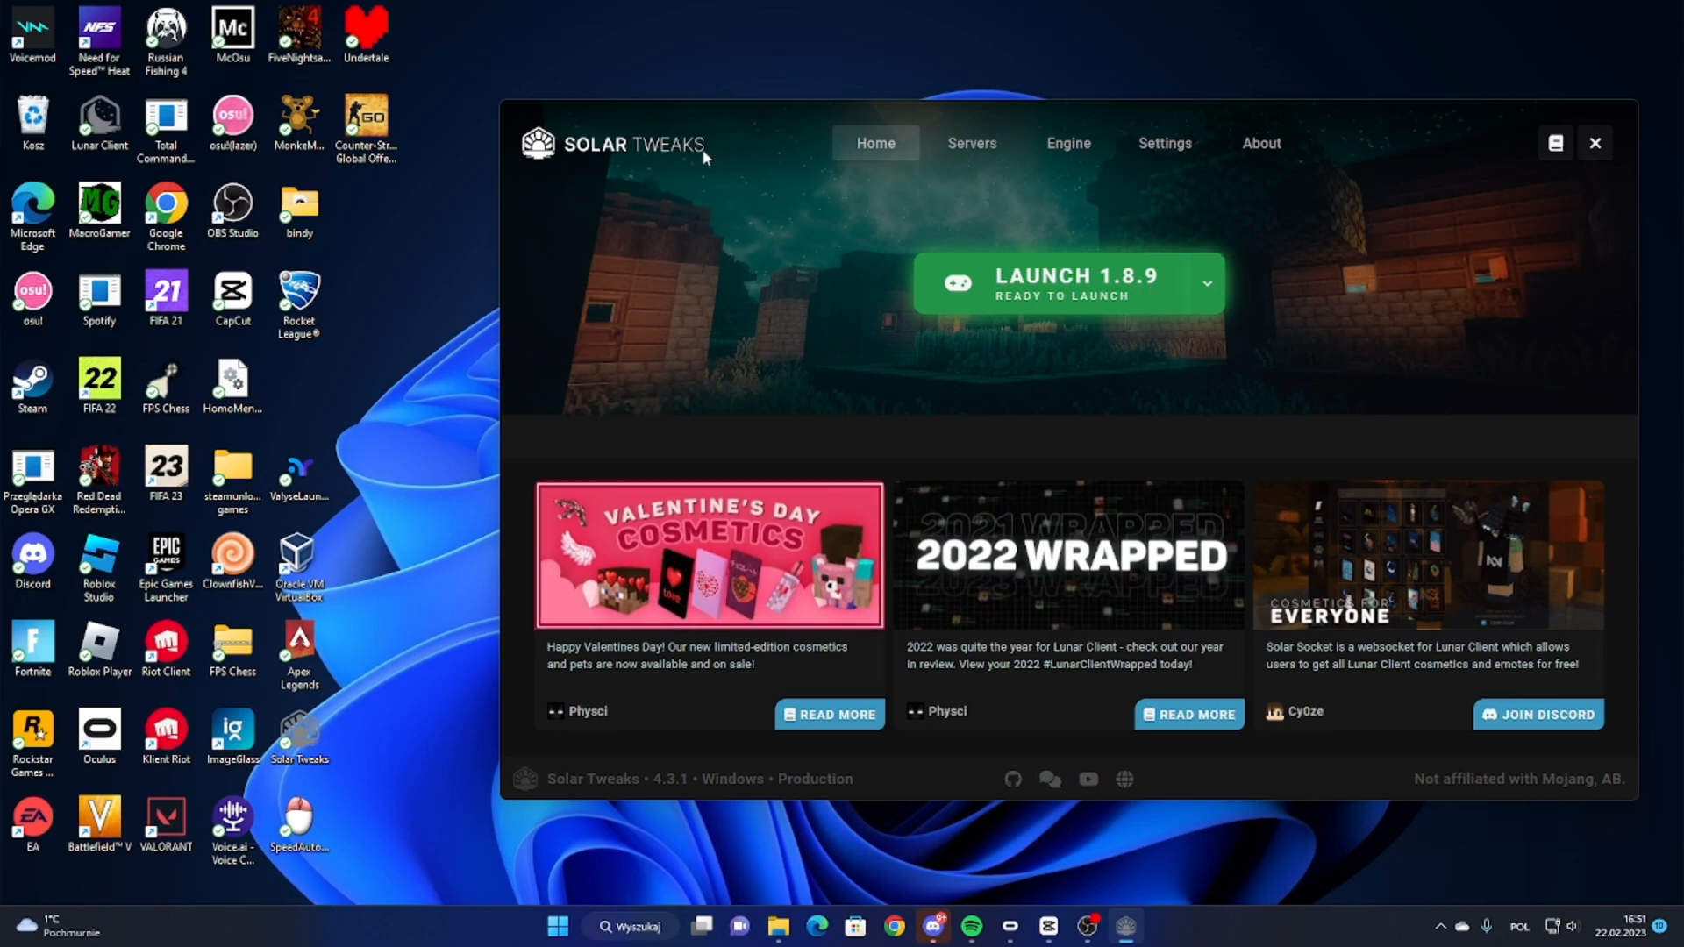
mouse_move(556, 158)
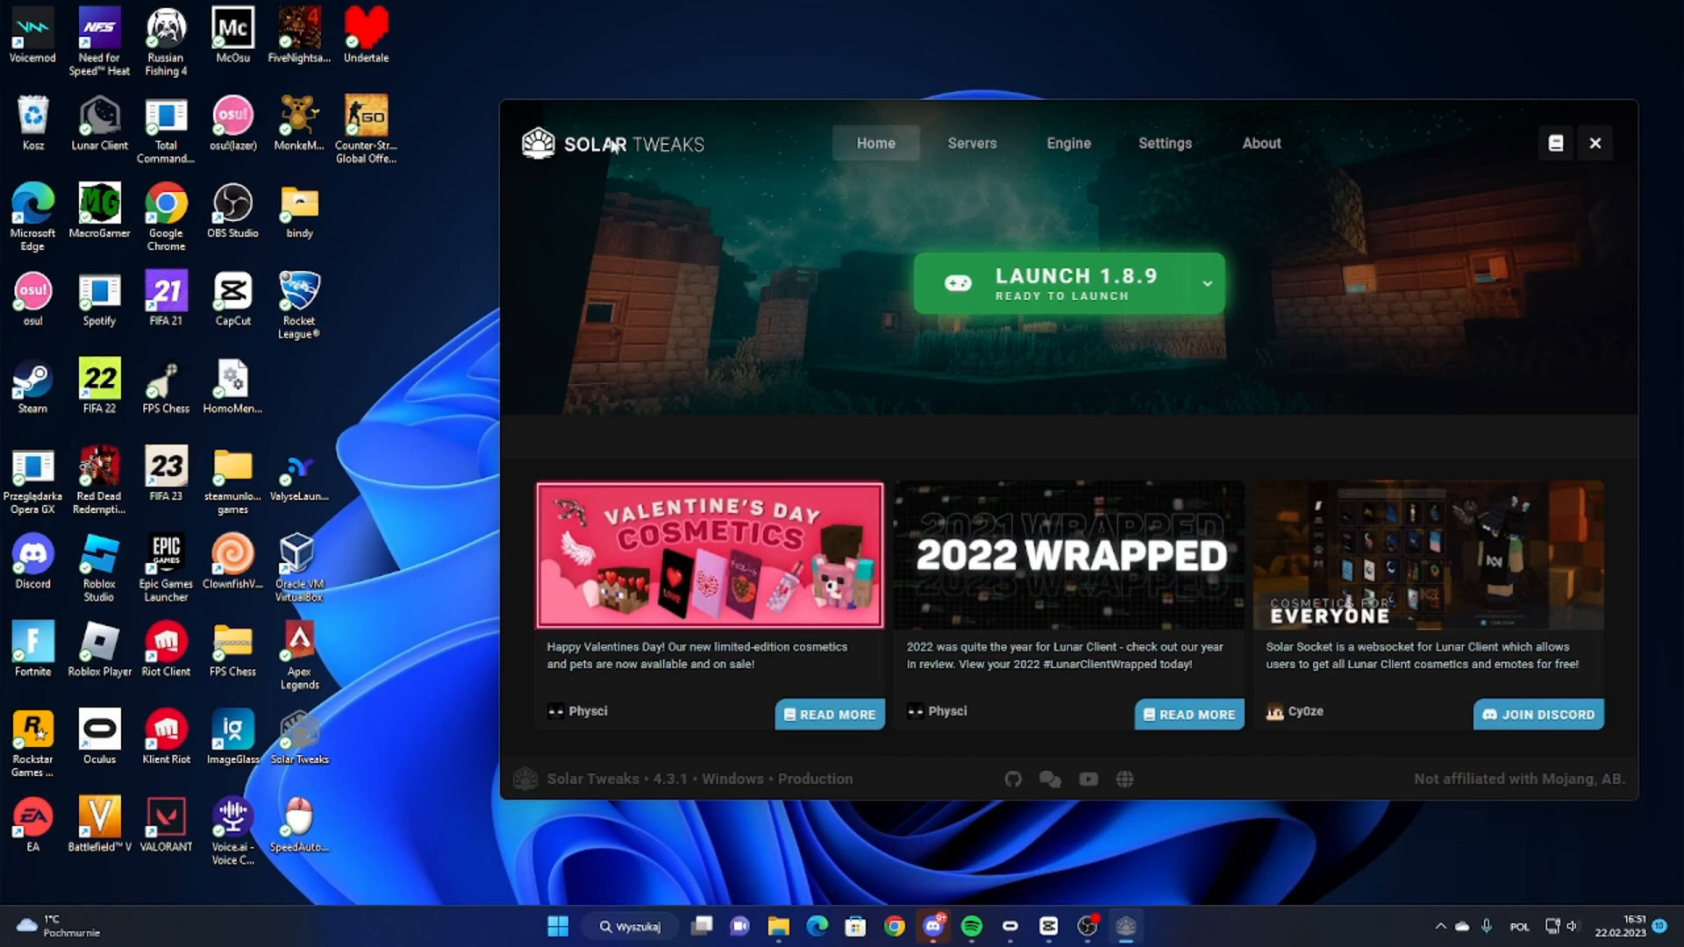
Step: On the Engine page, toggle the Websocket patch off and back on
click(1065, 143)
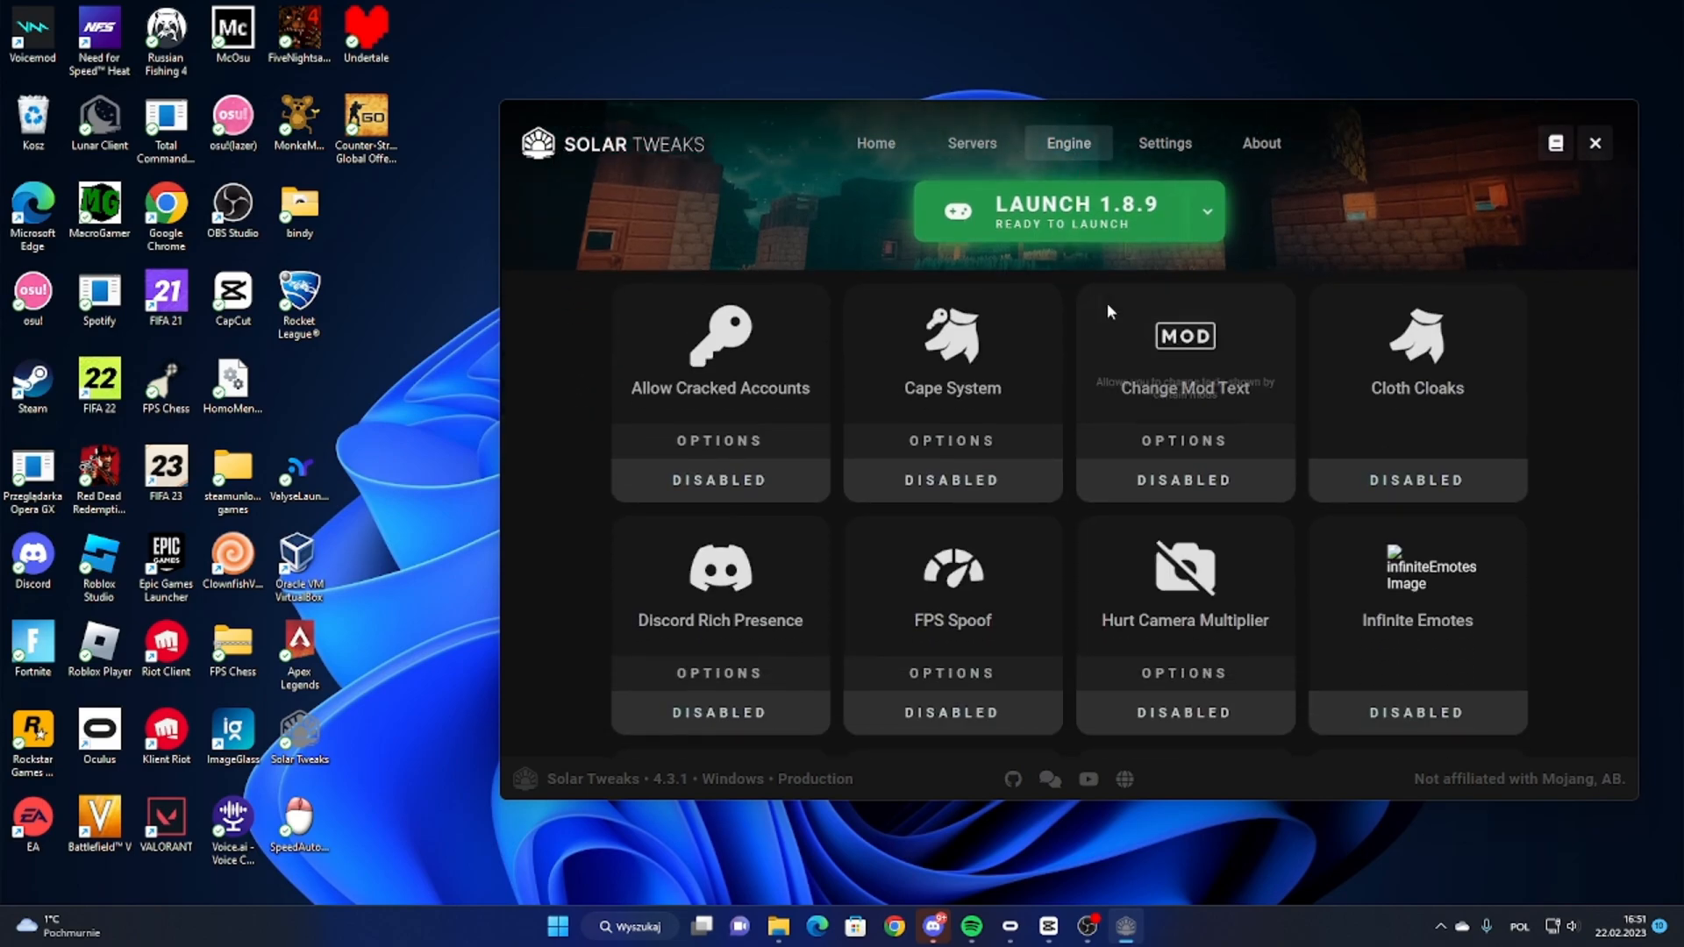
scroll(down, 3)
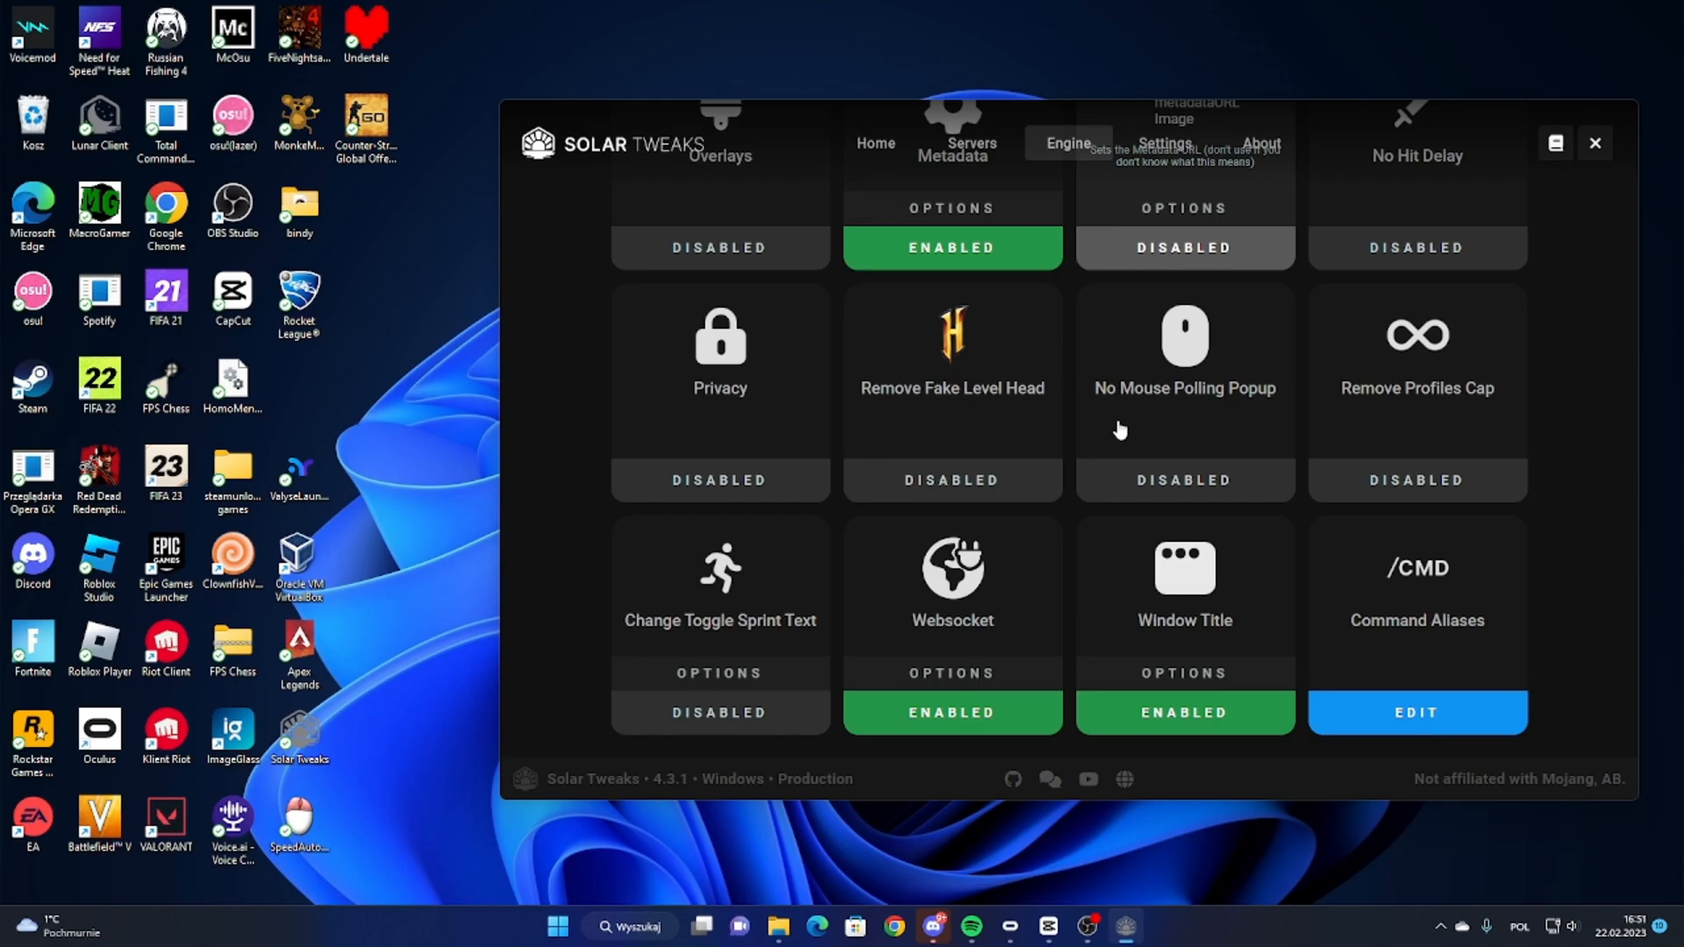
mouse_move(962, 671)
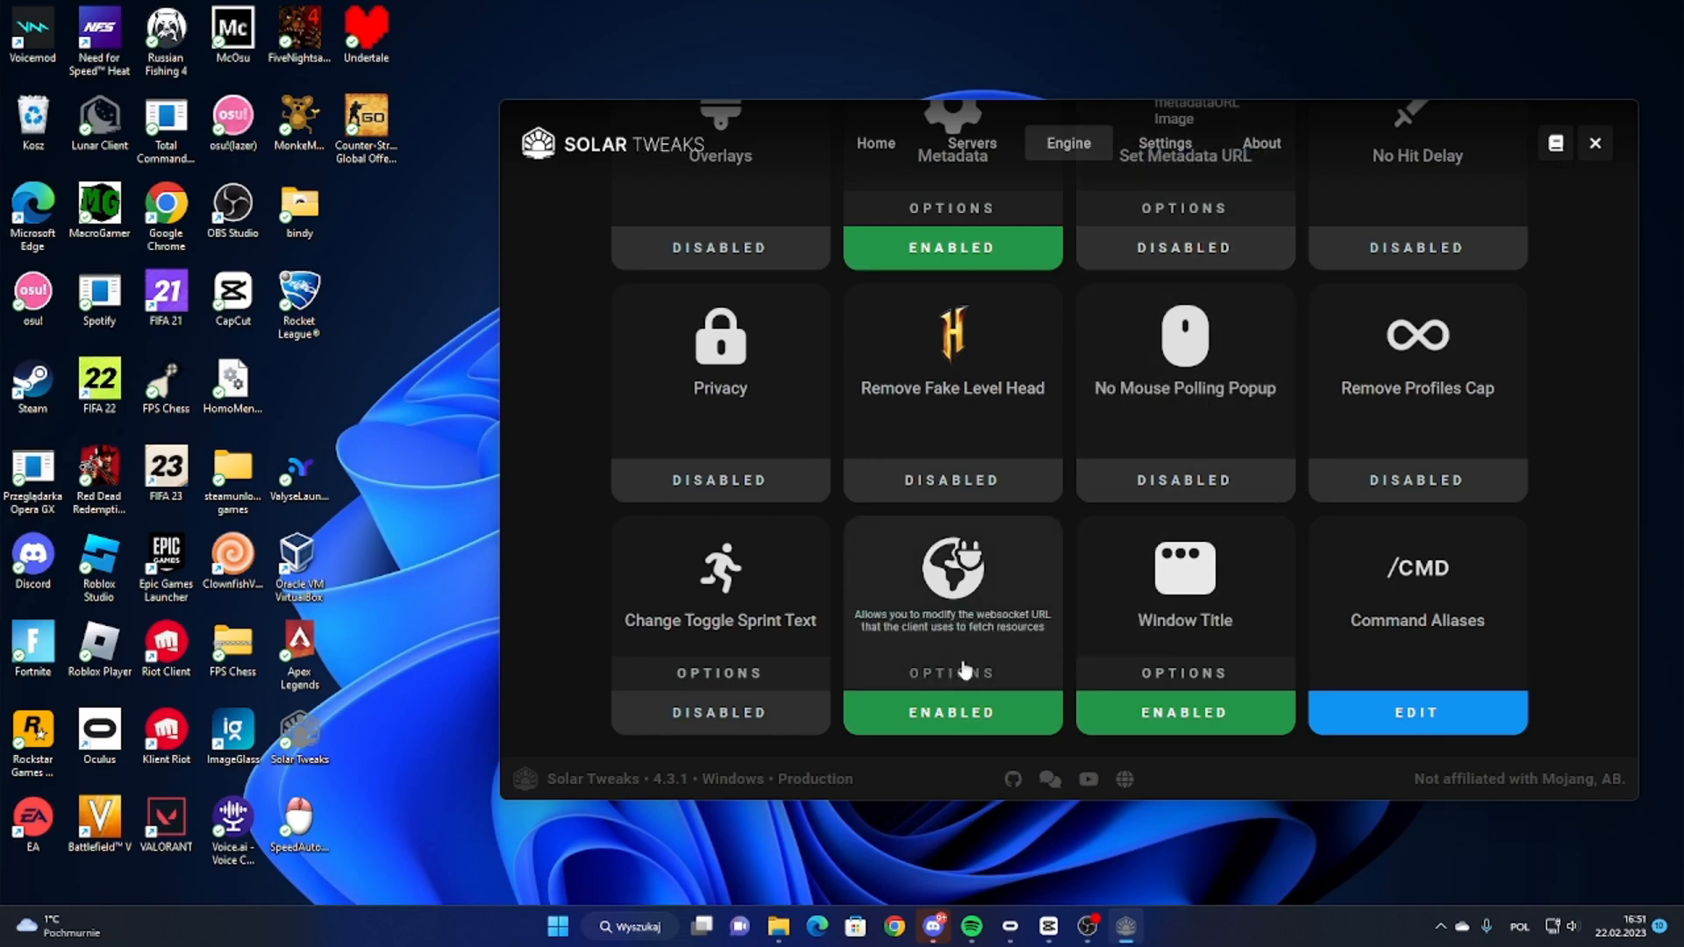
click(948, 712)
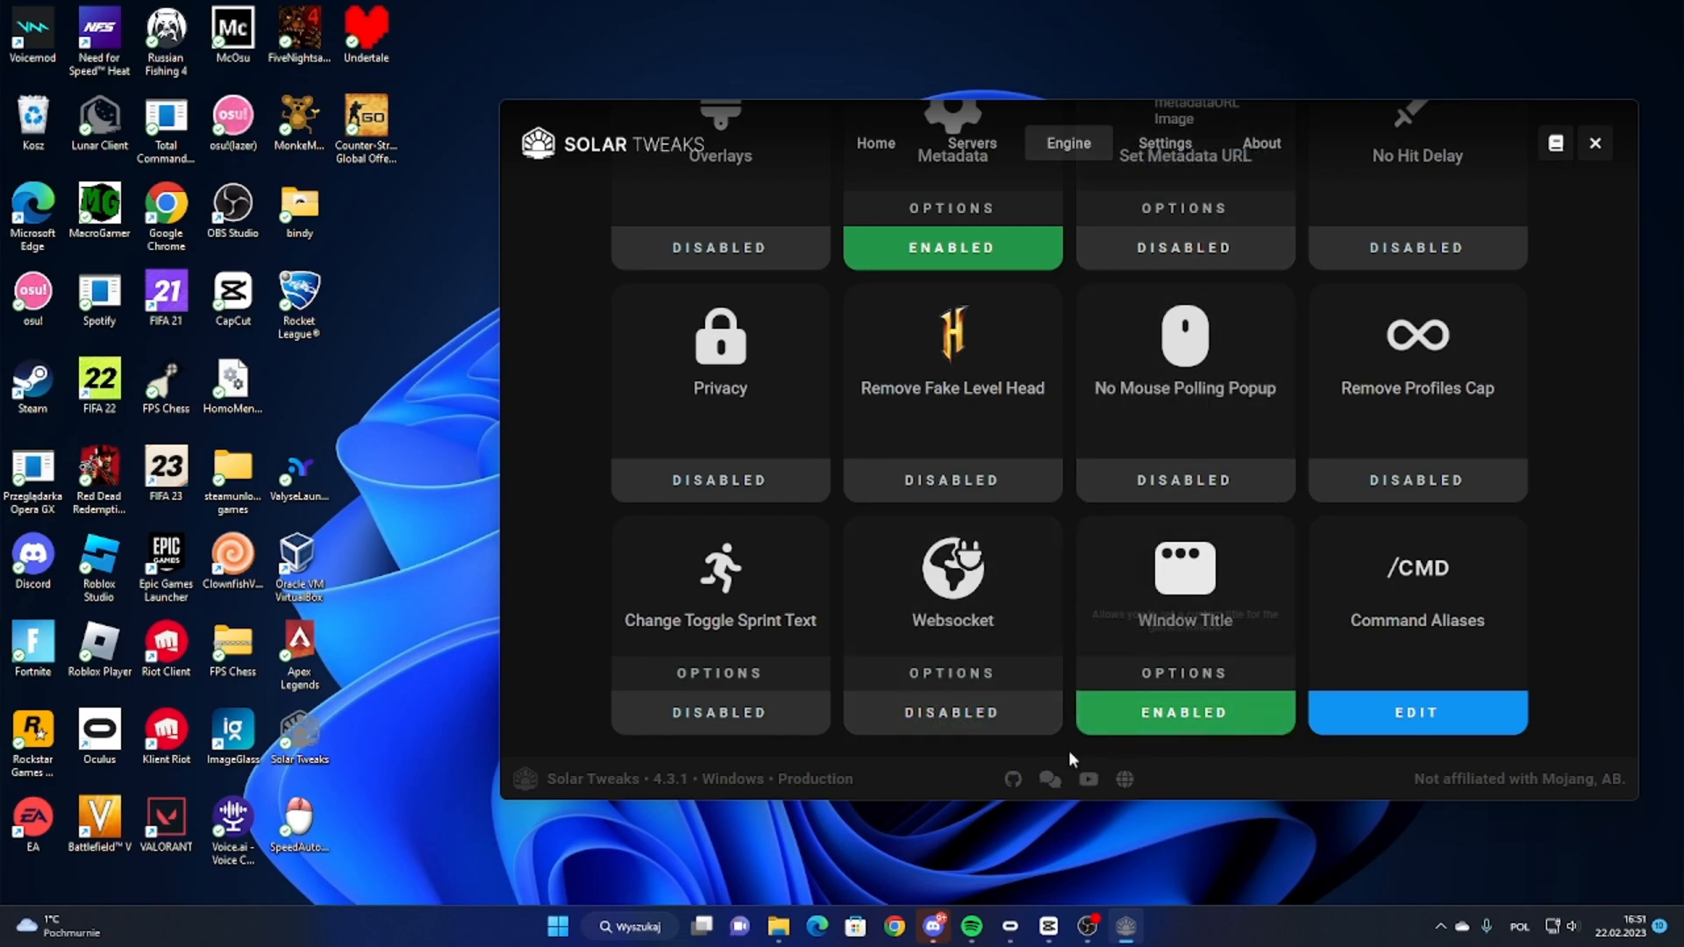
click(951, 713)
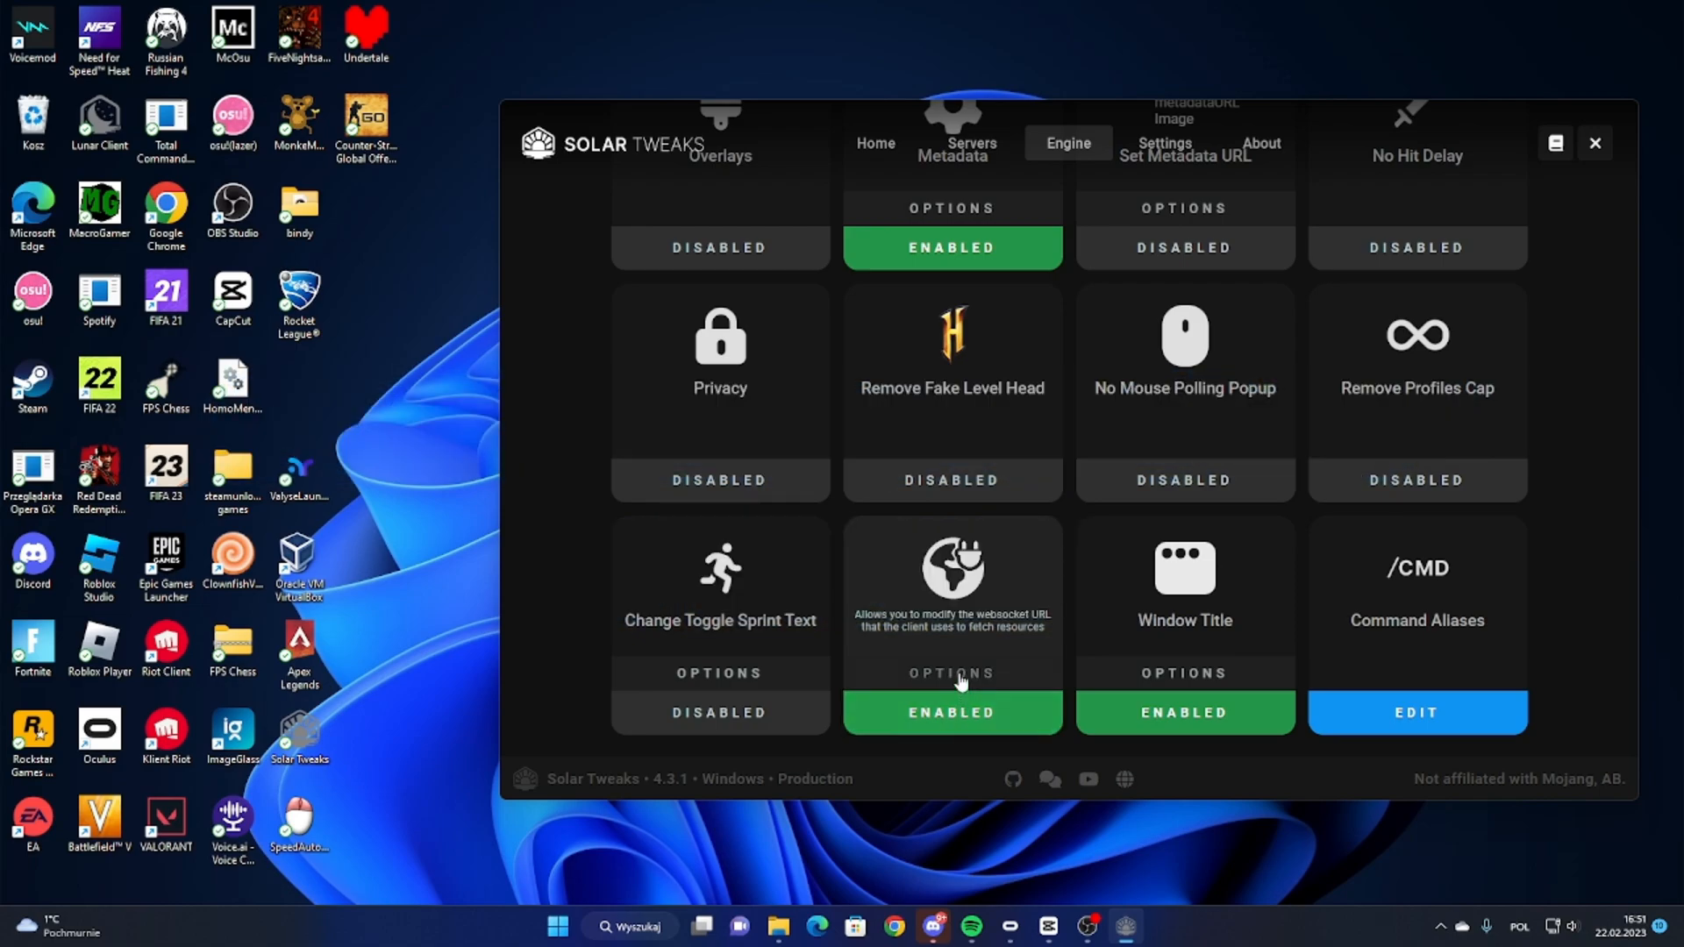
Step: Confirm the Websocket options show URL wss://socket.solartweaks.com, then close them
click(951, 674)
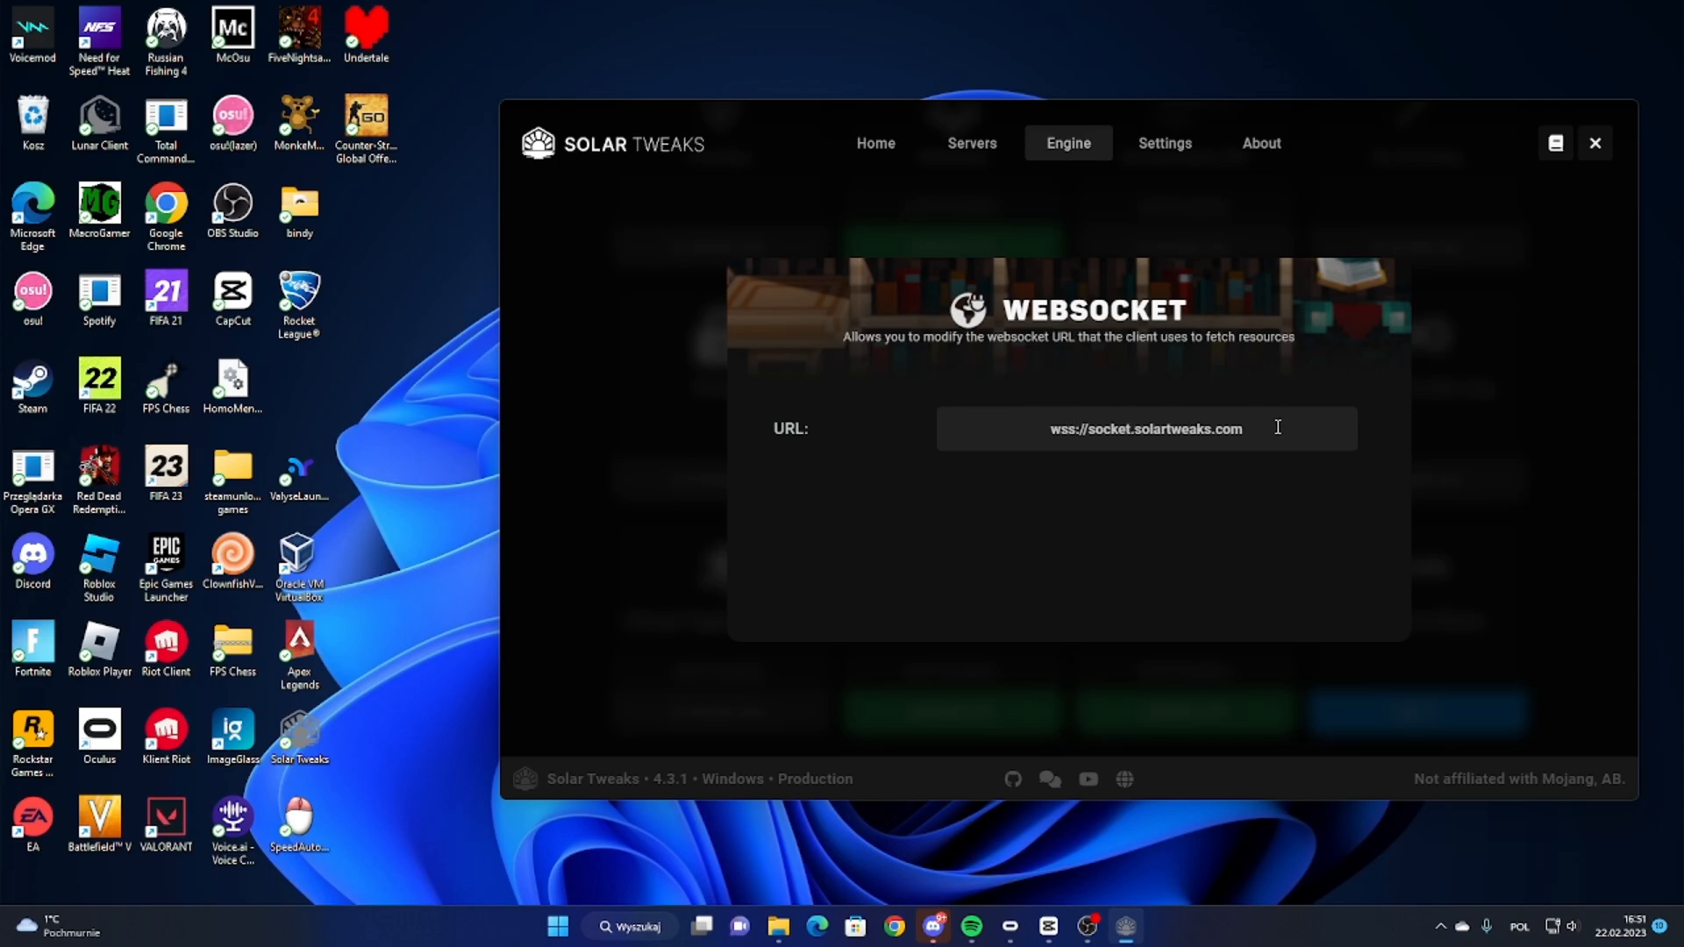
mouse_move(1177, 415)
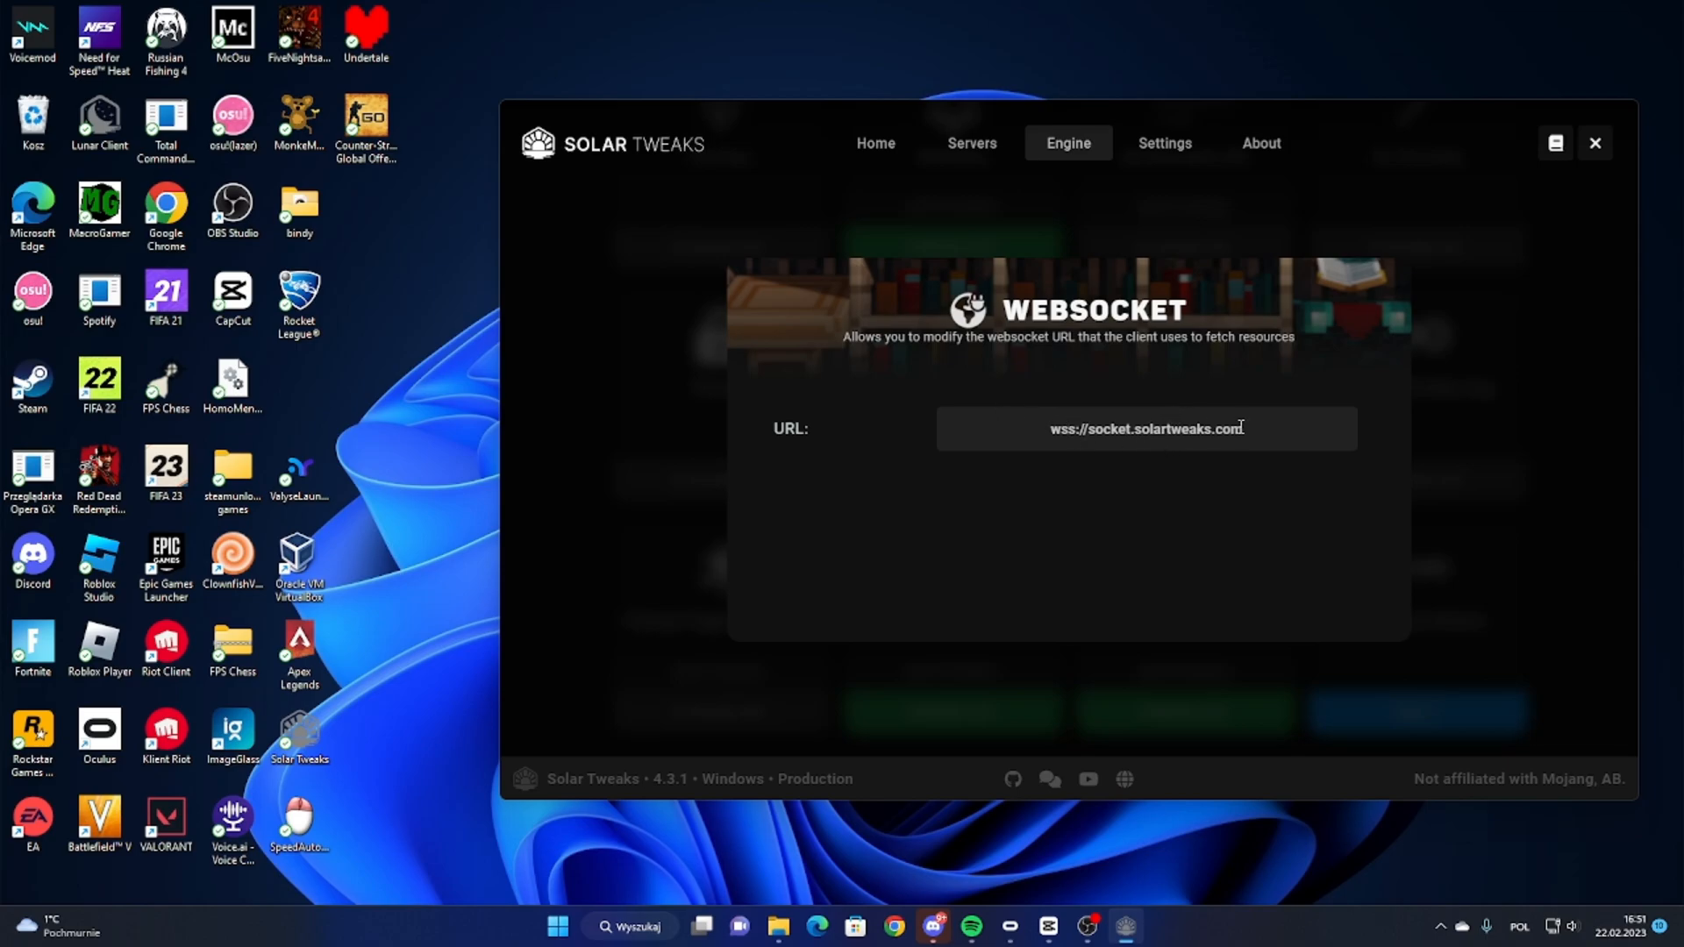
mouse_move(1133, 353)
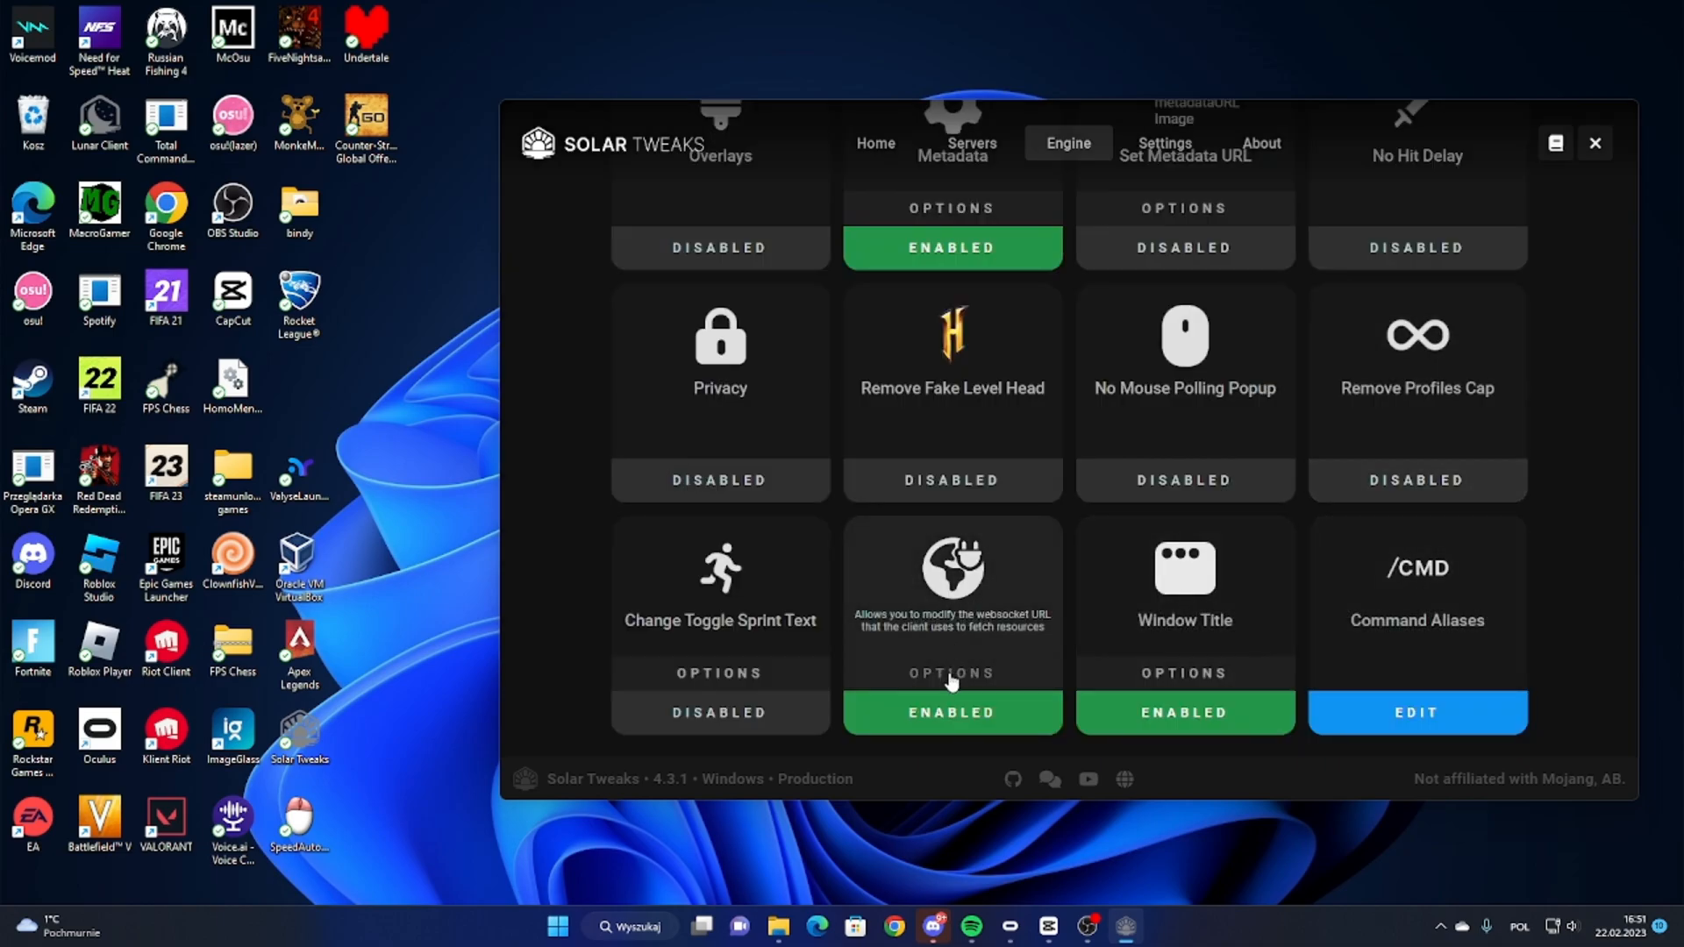
click(951, 673)
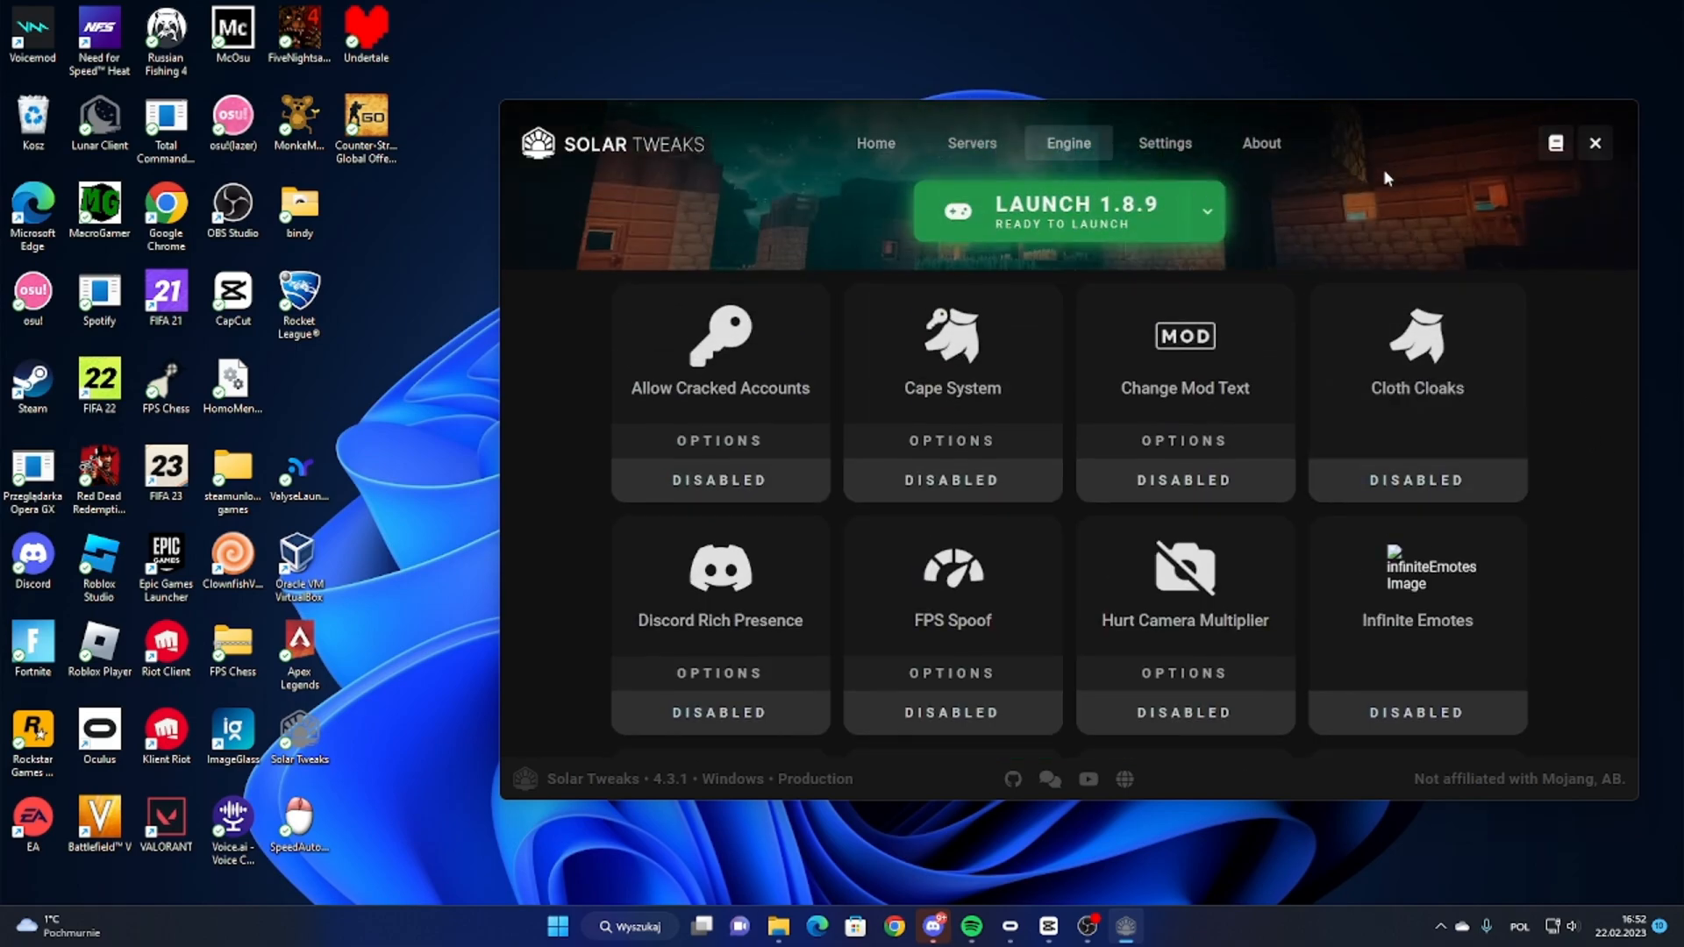
click(1058, 210)
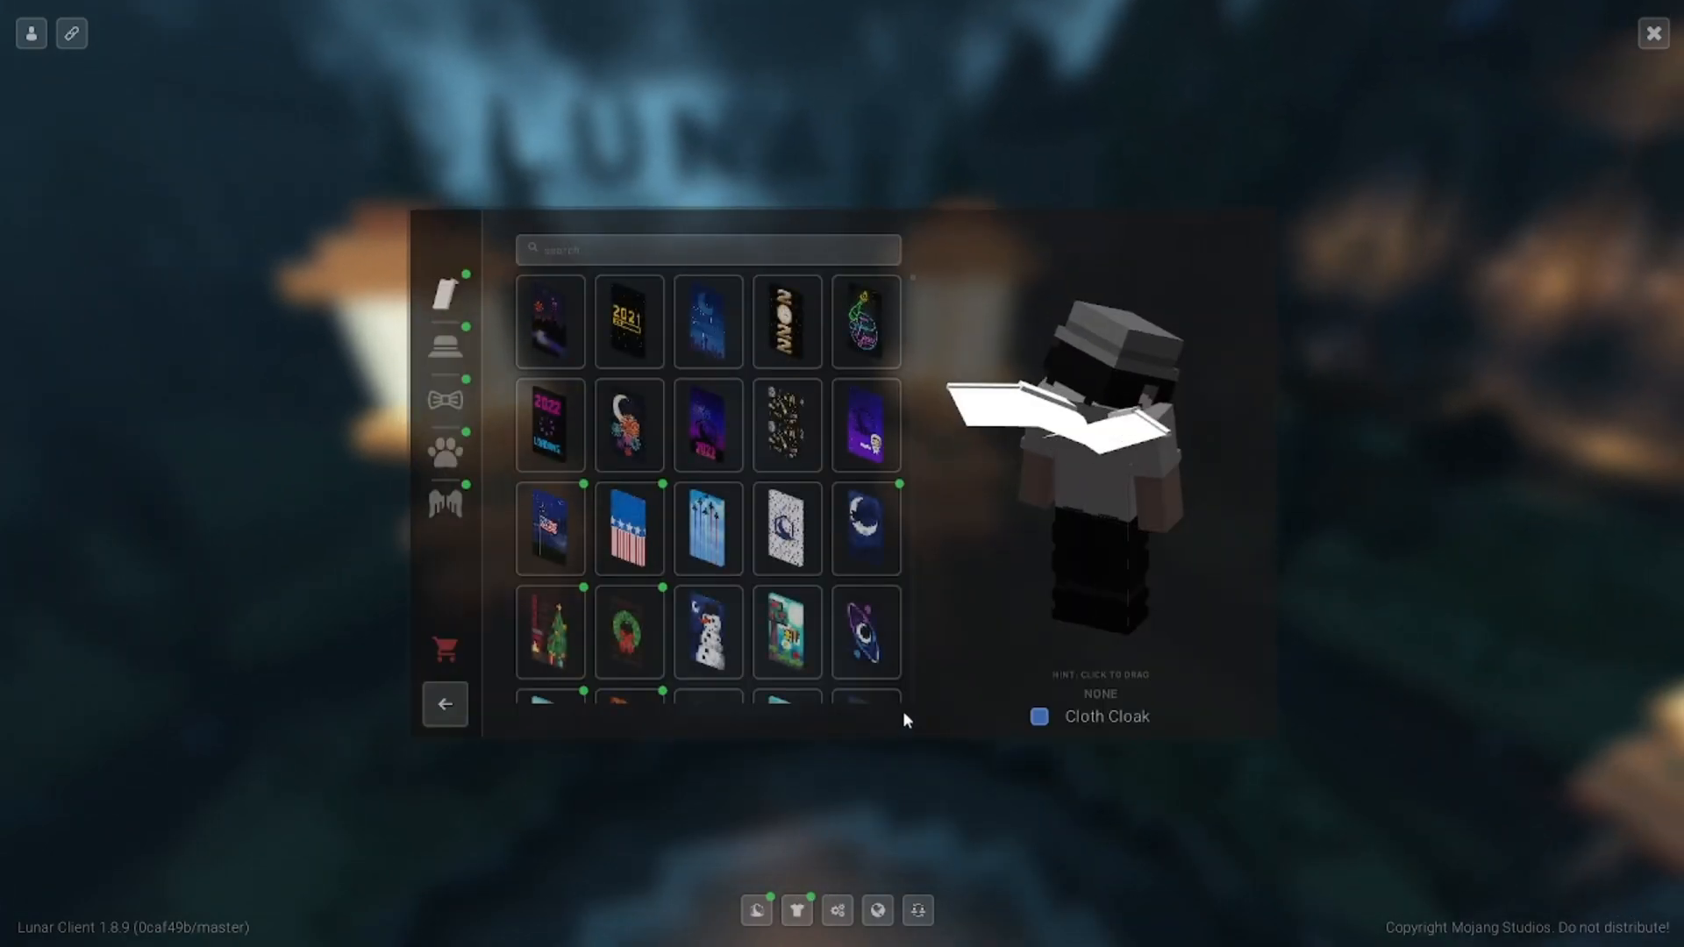
Step: Scroll through the unlocked cloaks grid, then switch to the hats collection
scroll(down, 3)
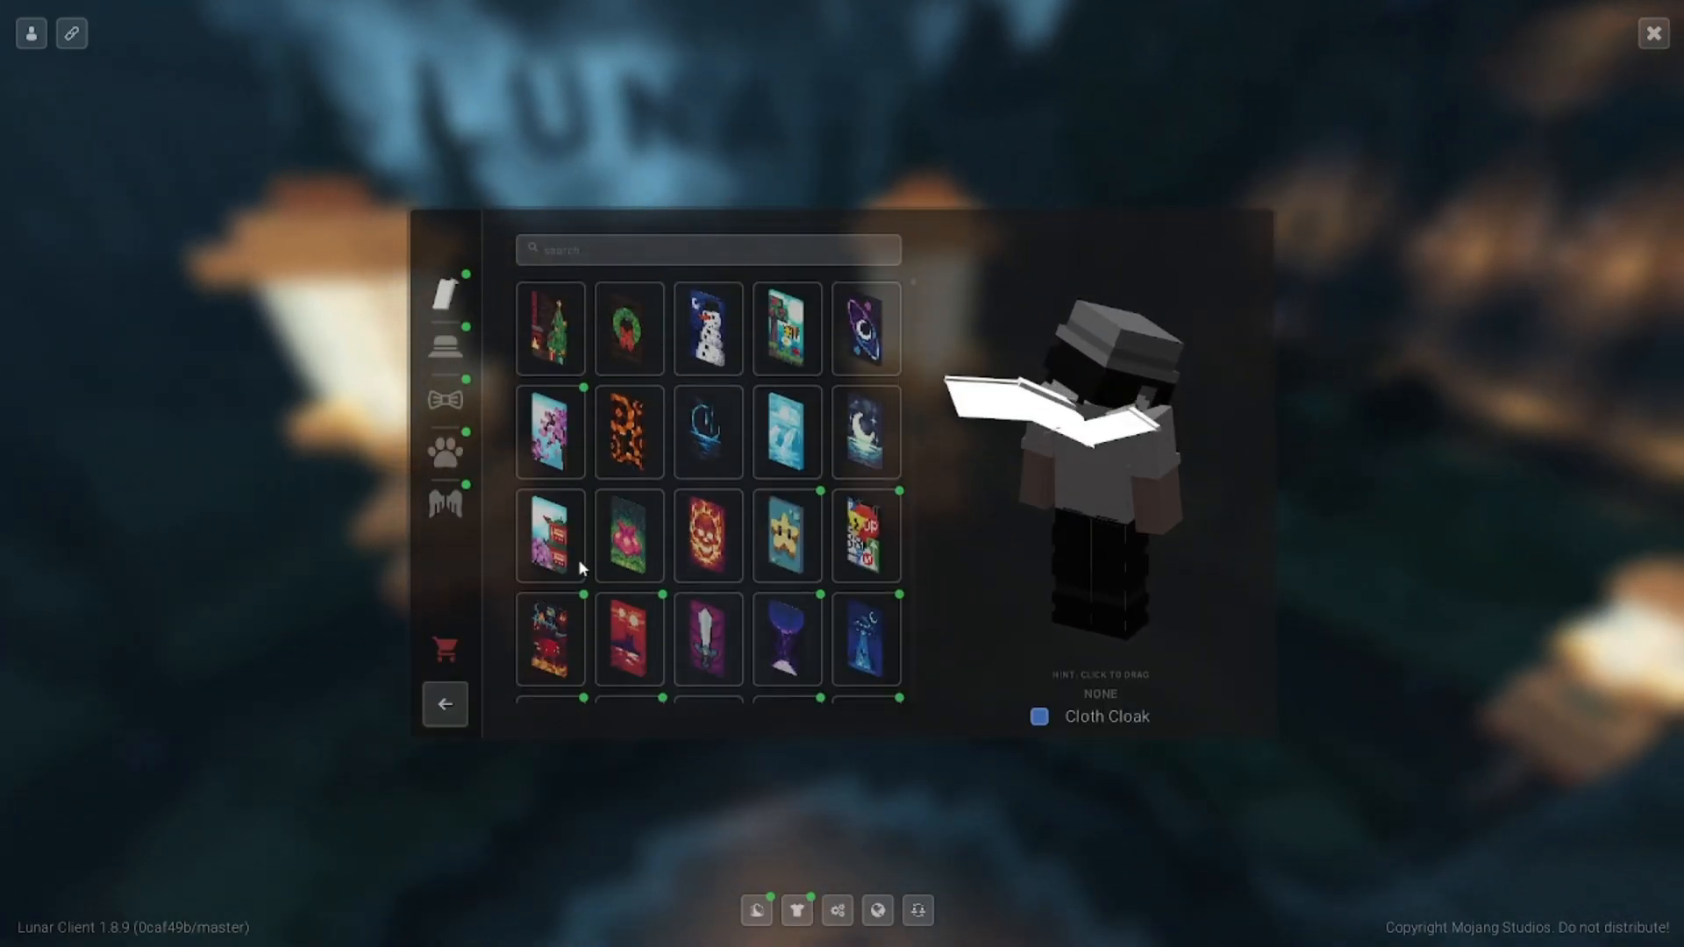
scroll(down, 3)
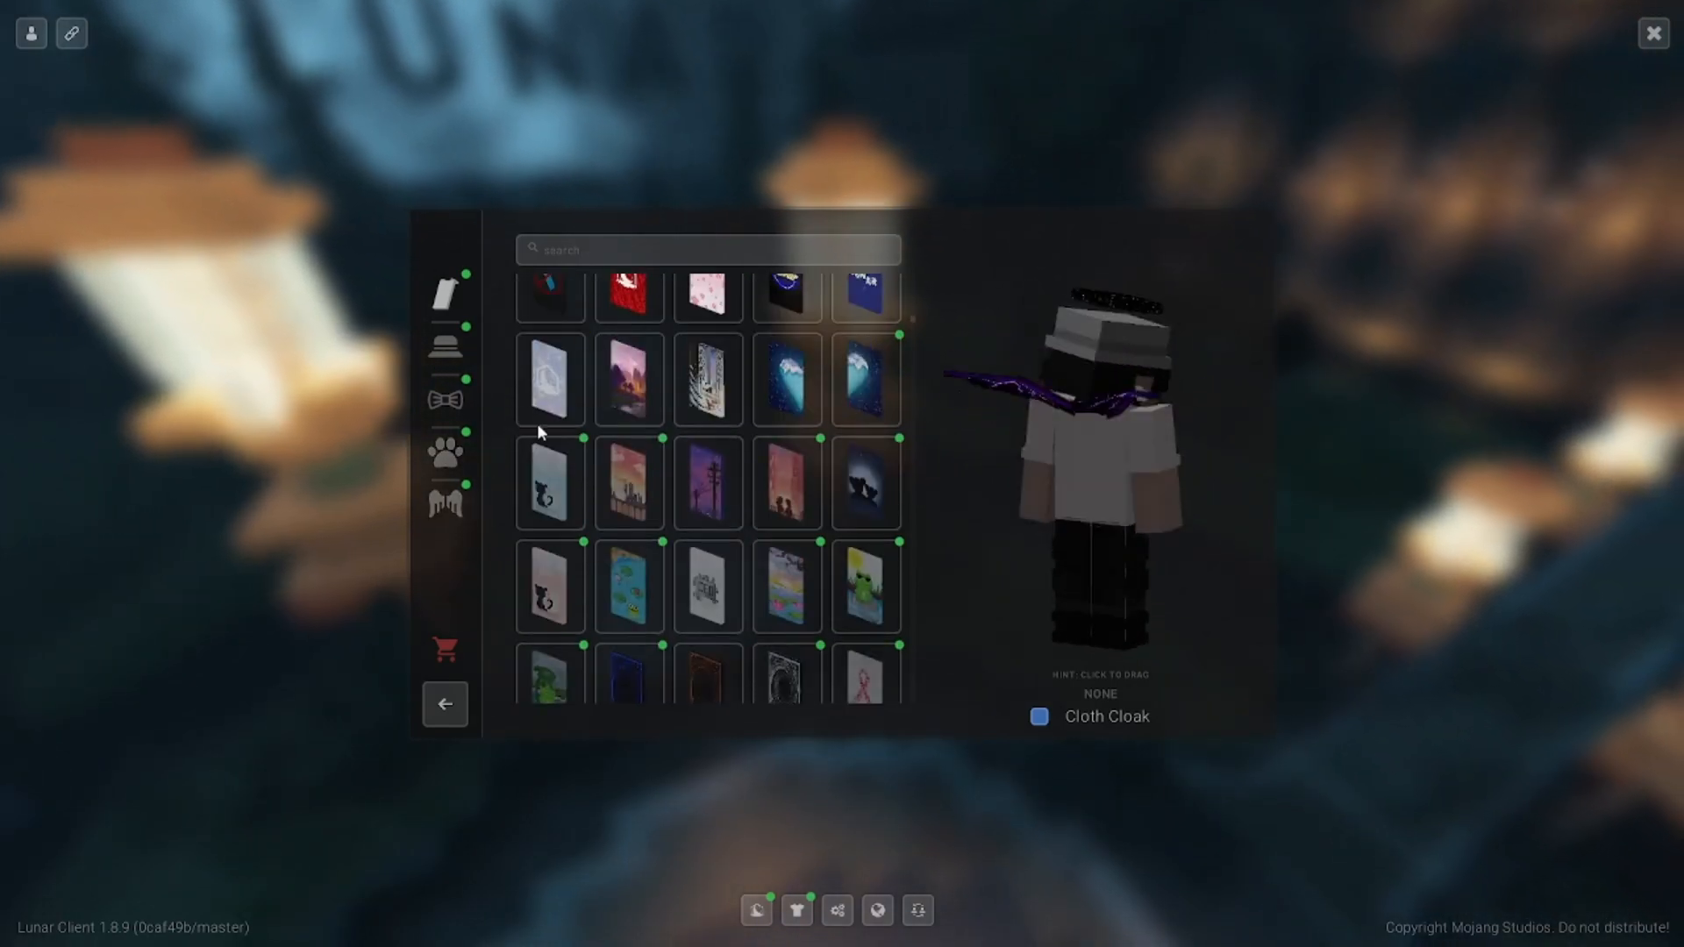
scroll(down, 3)
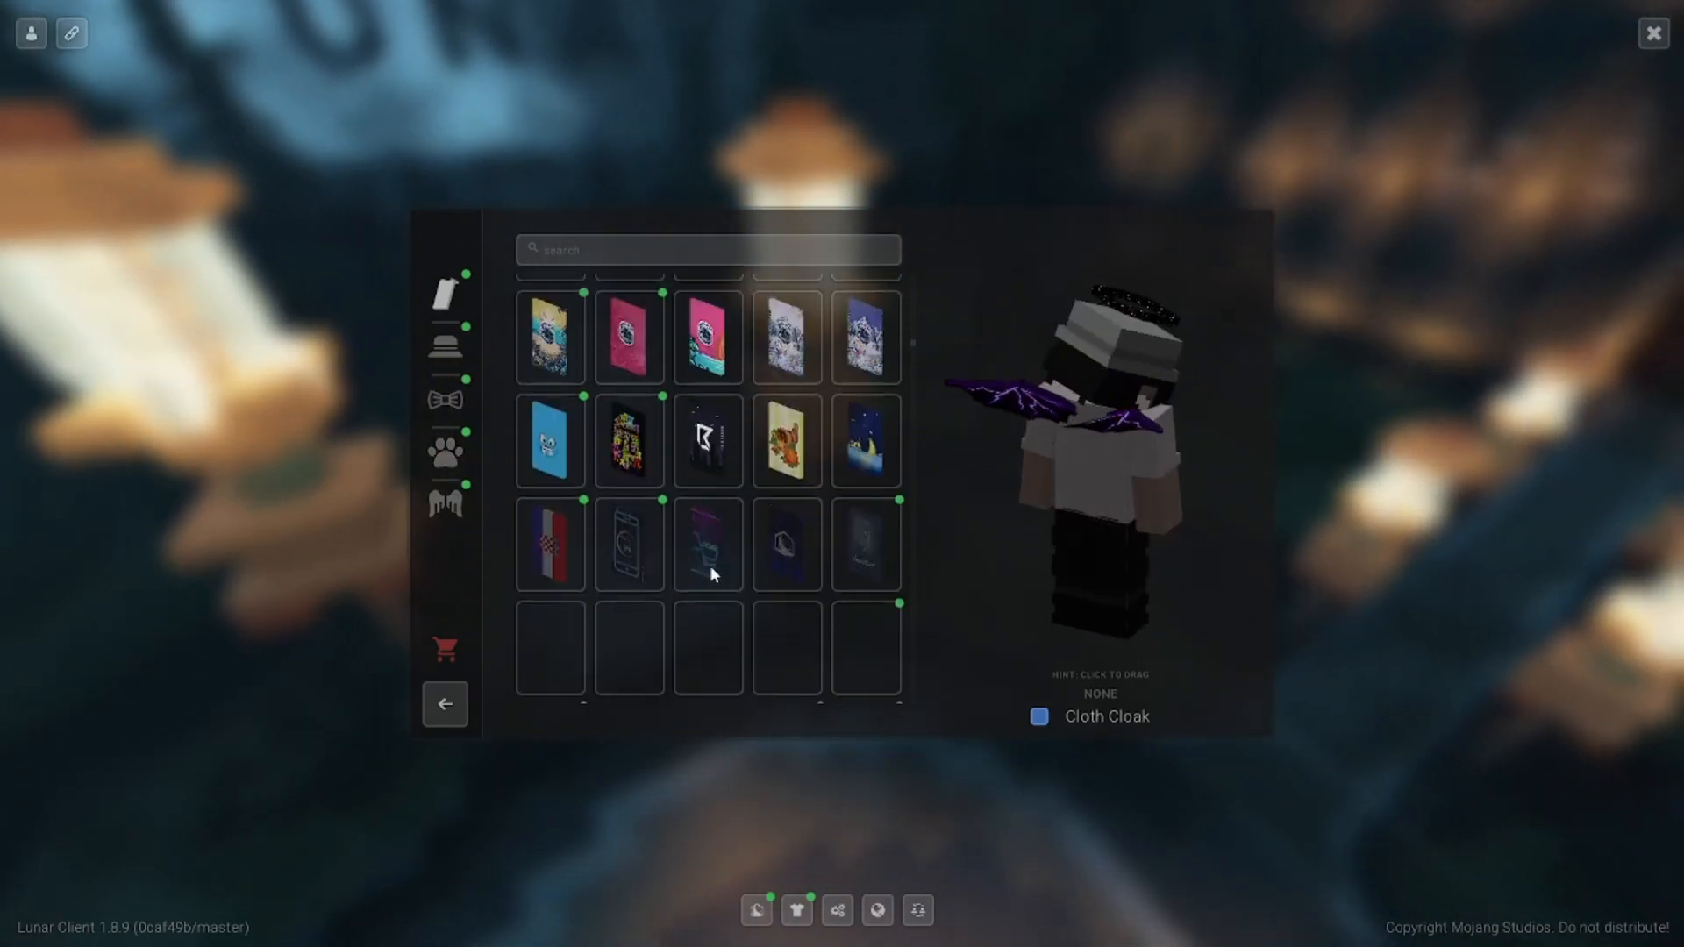
scroll(down, 3)
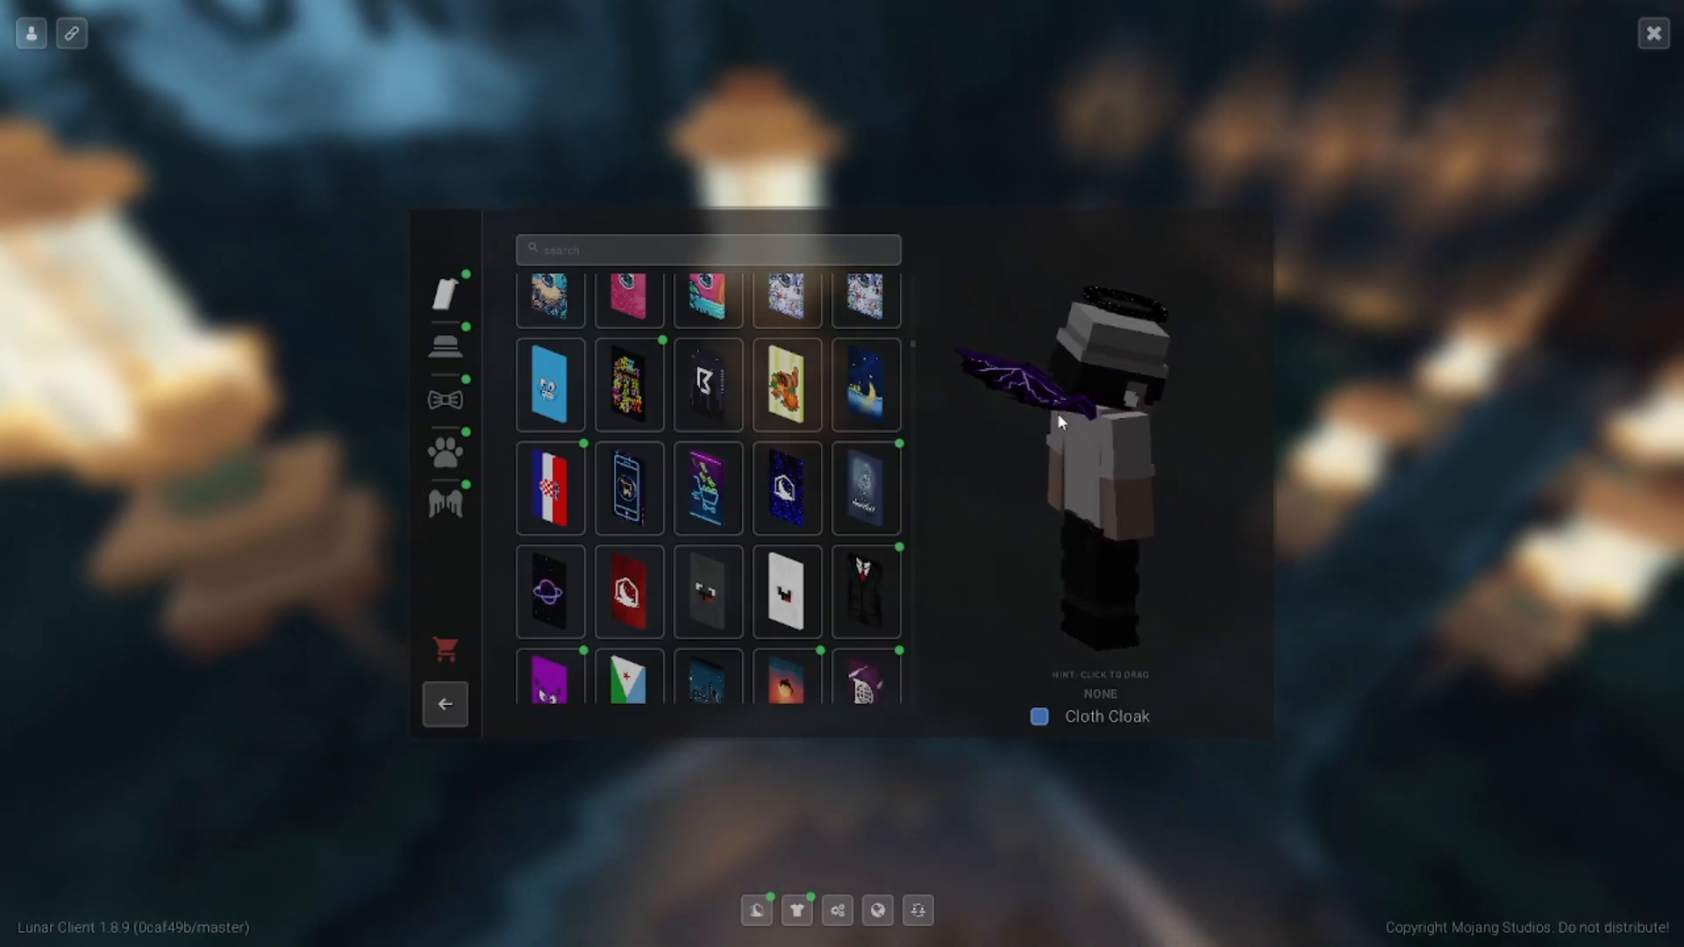
click(444, 345)
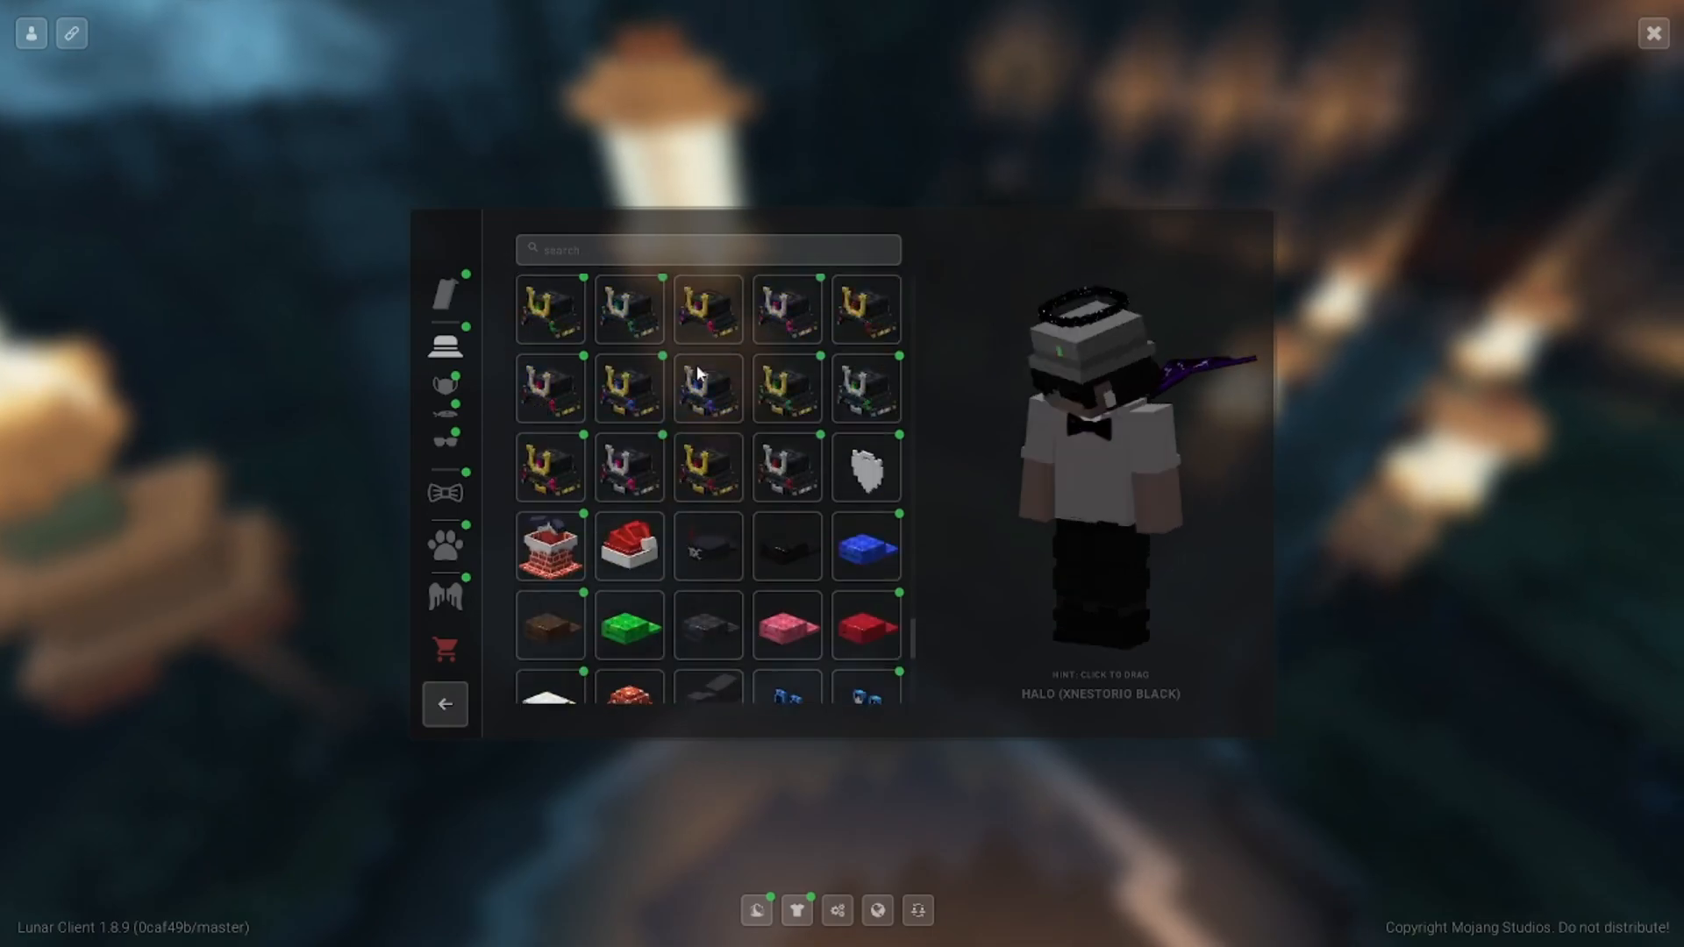
Step: Scroll the hats list, then browse the wings grid with Lightning Wings (Solid Purple) equipped
scroll(down, 3)
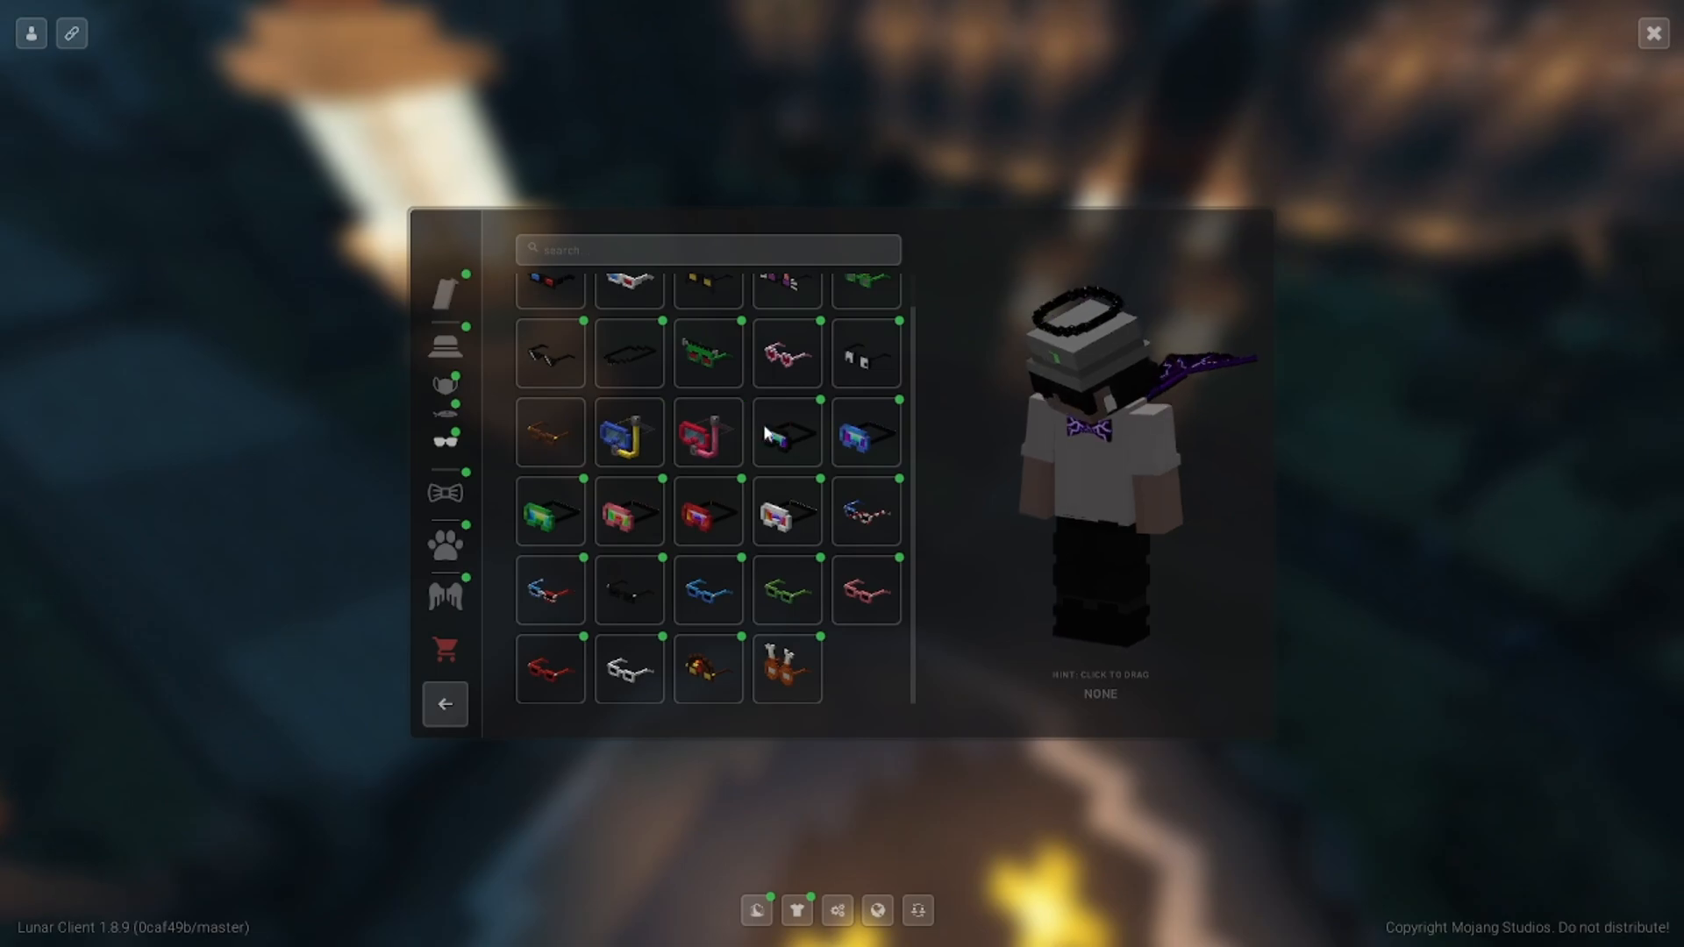
click(551, 355)
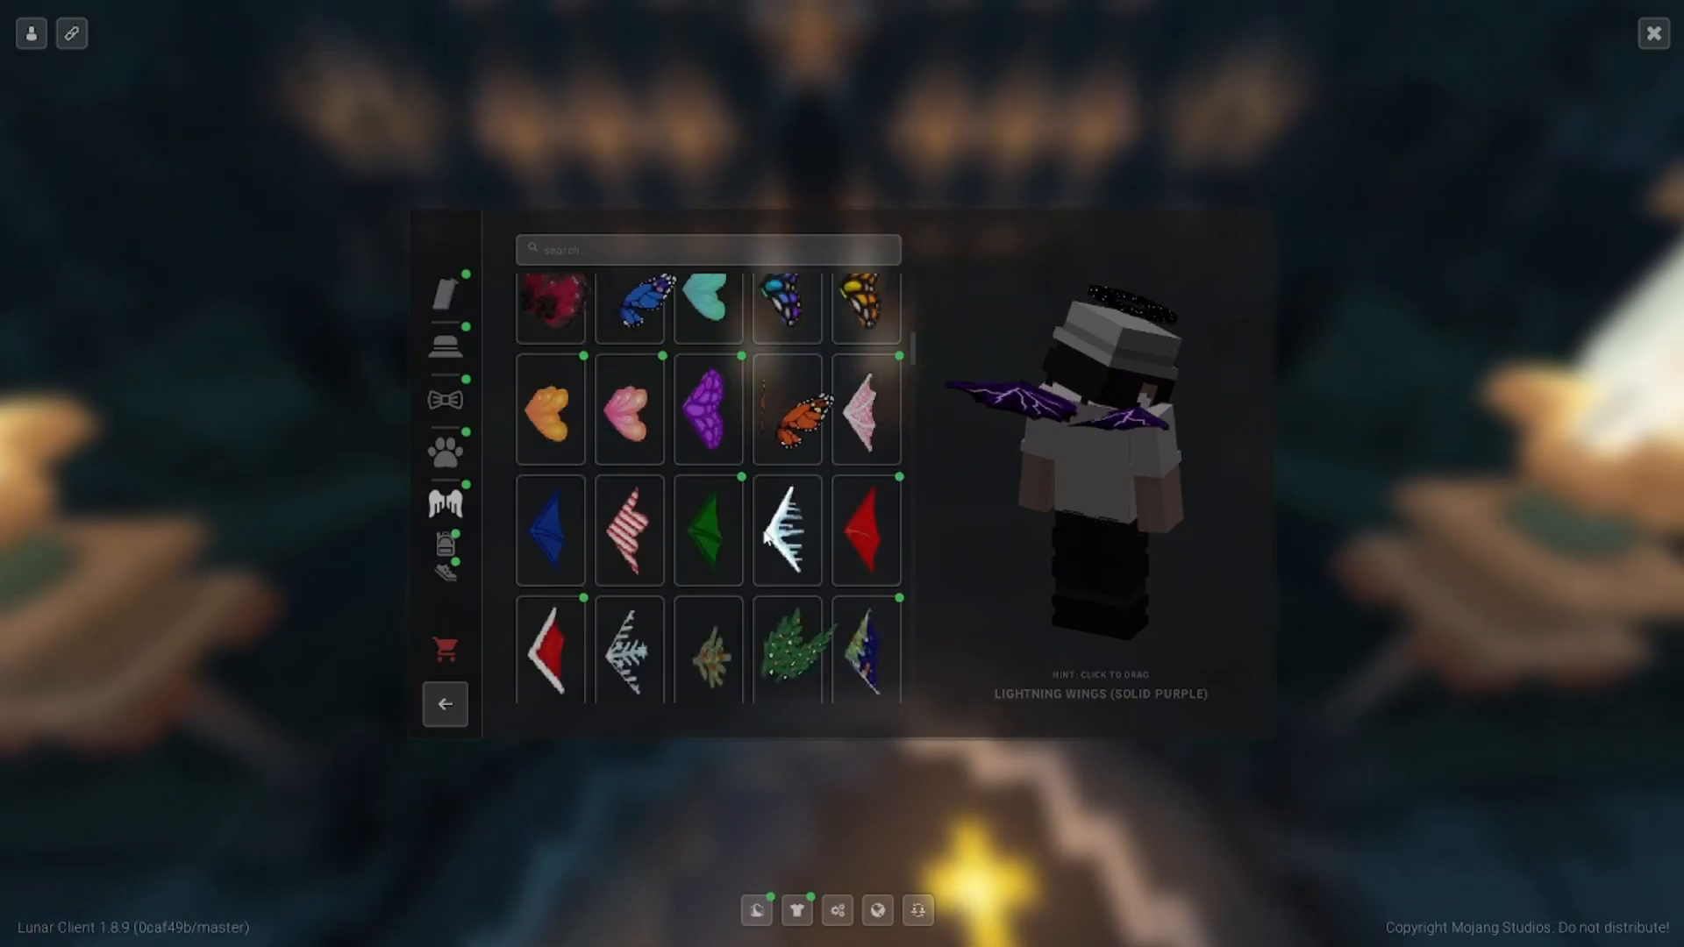
scroll(down, 3)
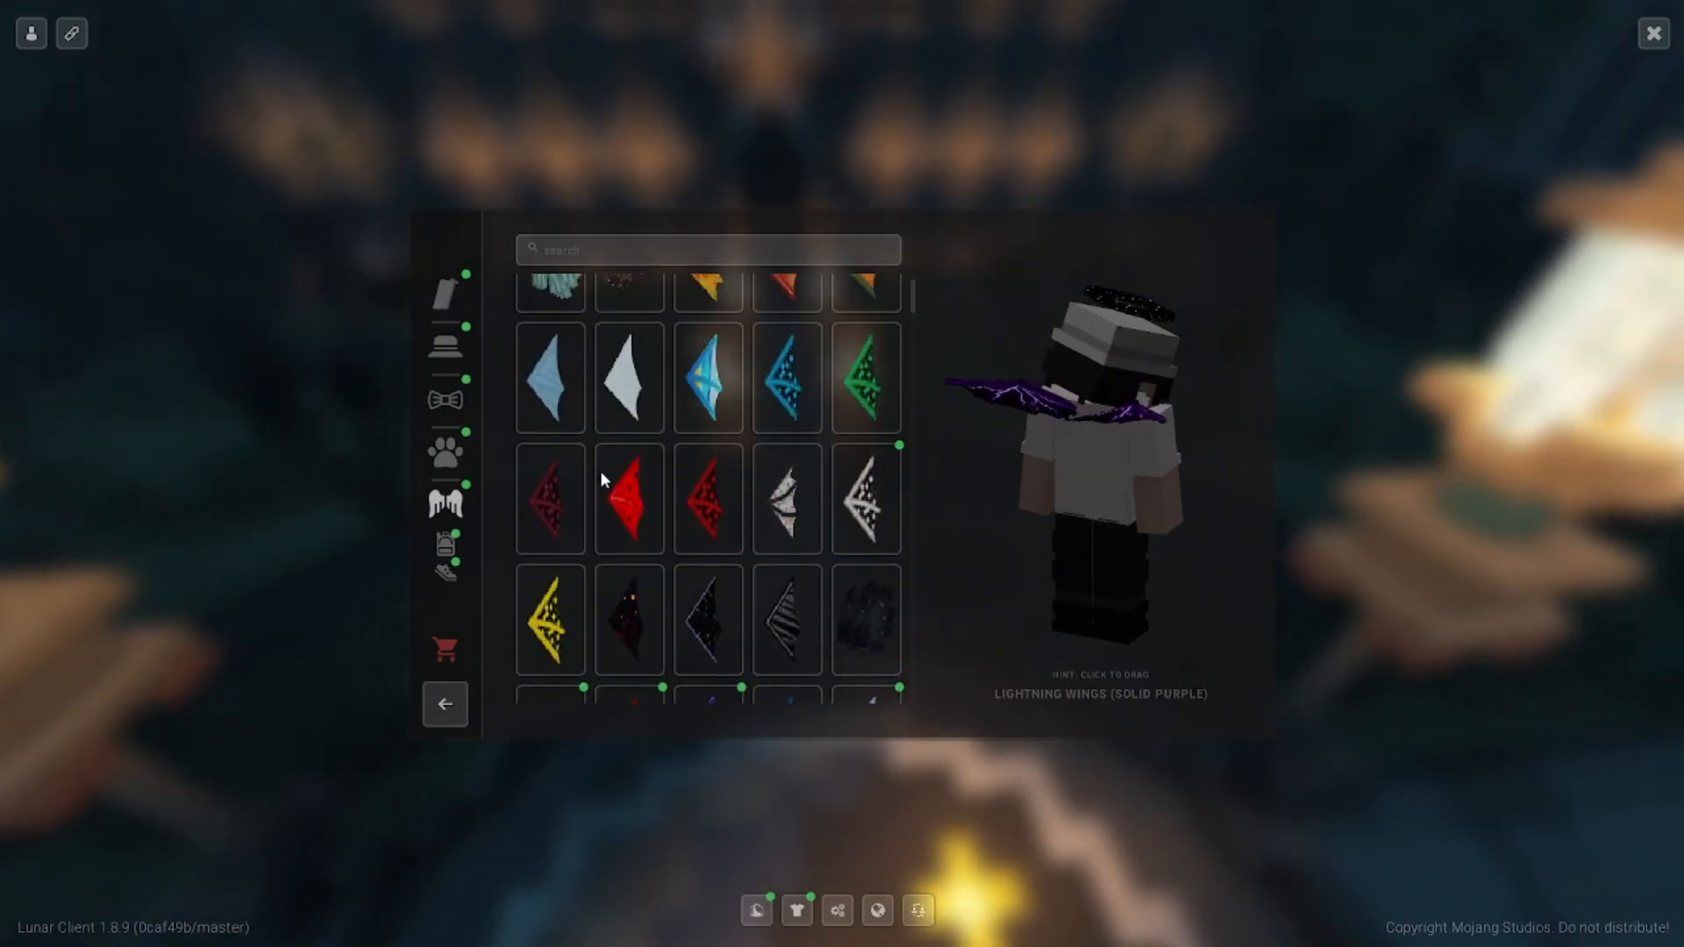